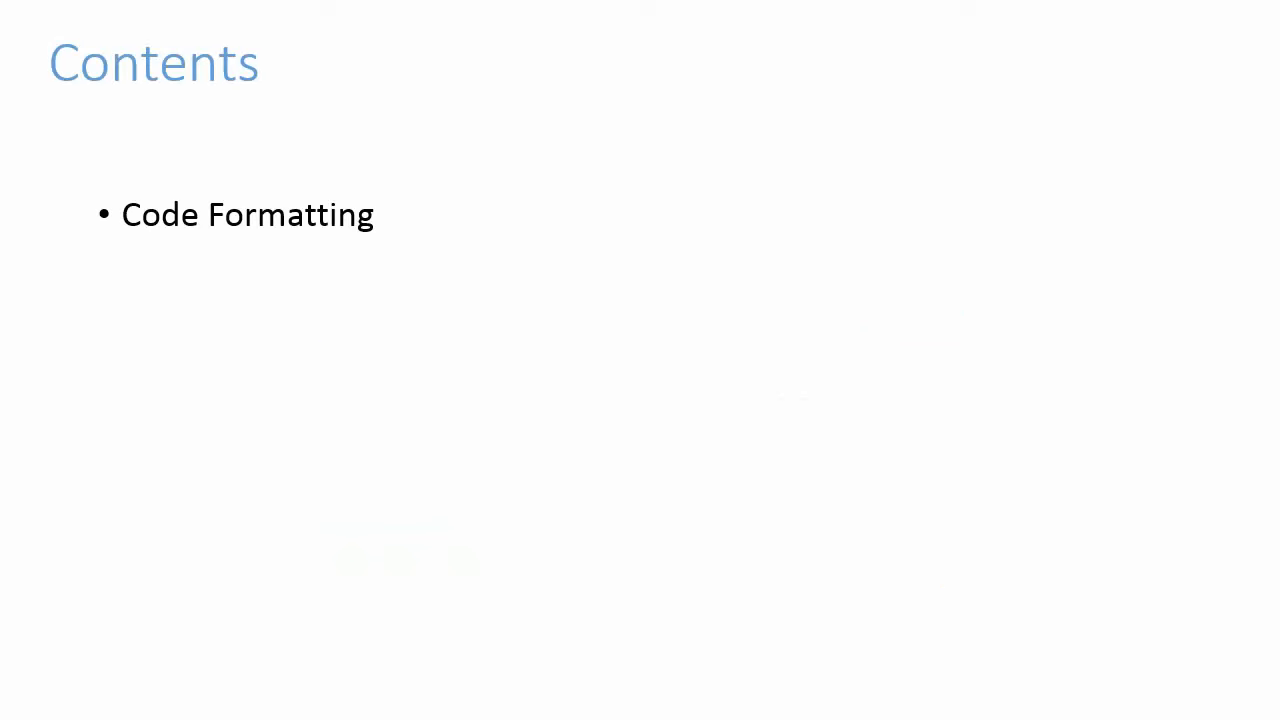
- Advance the slides to the Contents slide listing Code Formatting
{"action": "key", "text": "Right"}
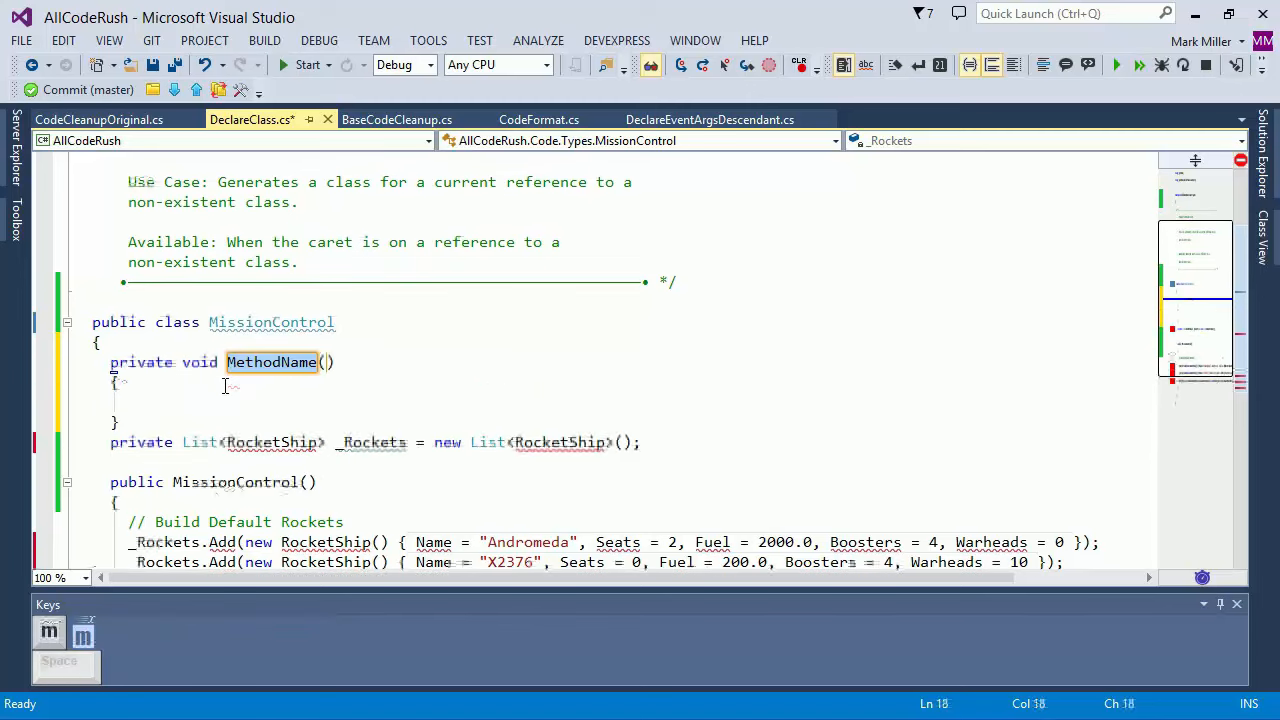
- Rename the generated MethodName method to OriginalMethod
{"action": "double_click", "coordinate": [270, 362]}
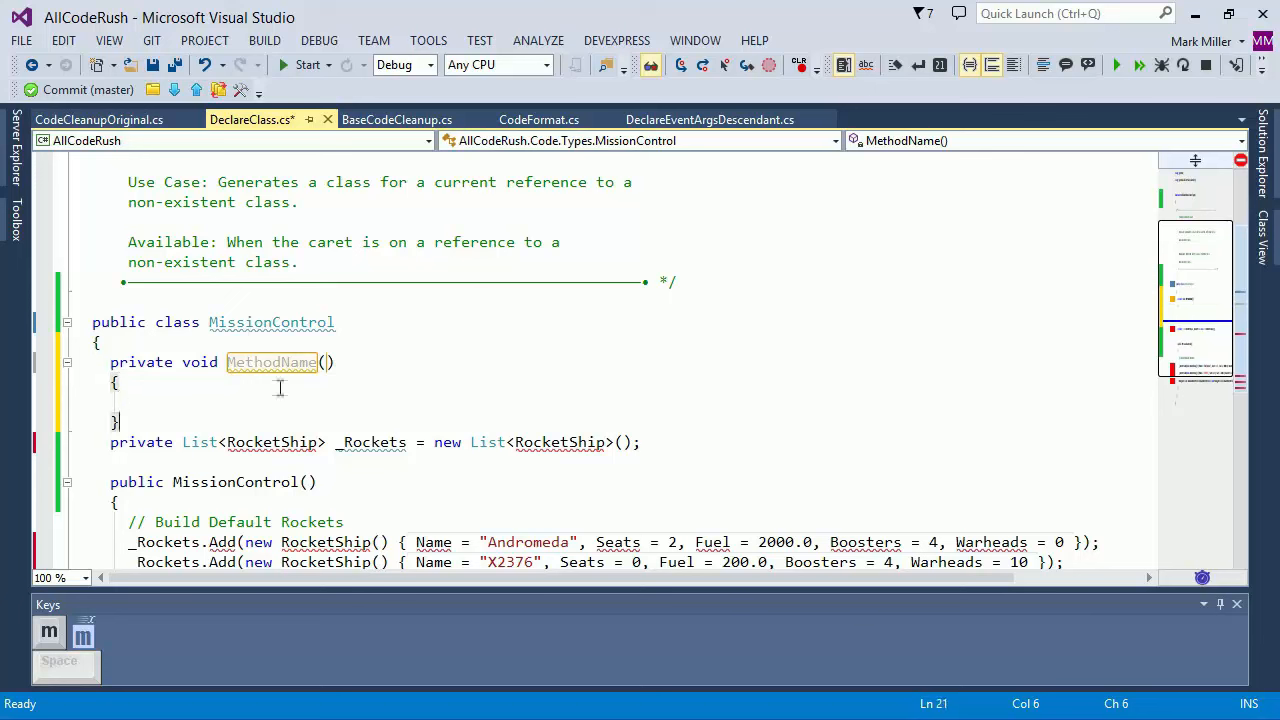
{"action": "type", "text": "OriginalM"}
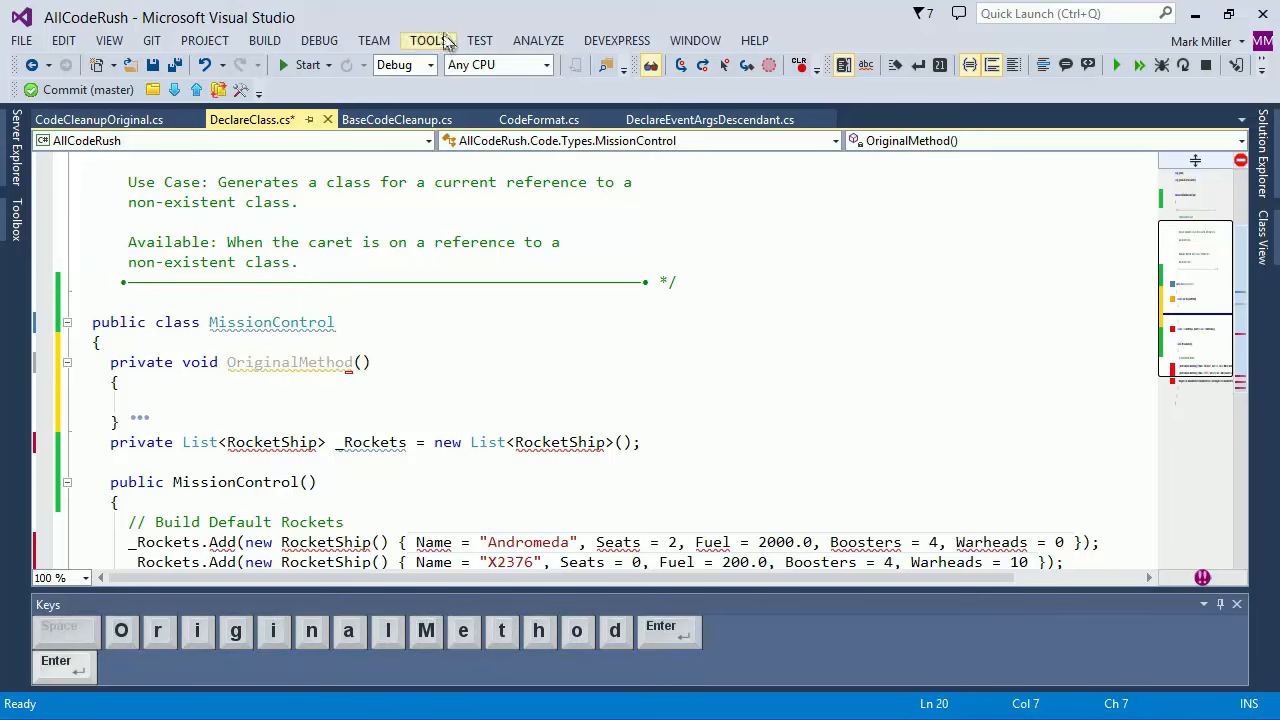
- Turn off 'Place open brace on new line for methods' in C# formatting options
{"action": "left_click", "coordinate": [428, 40]}
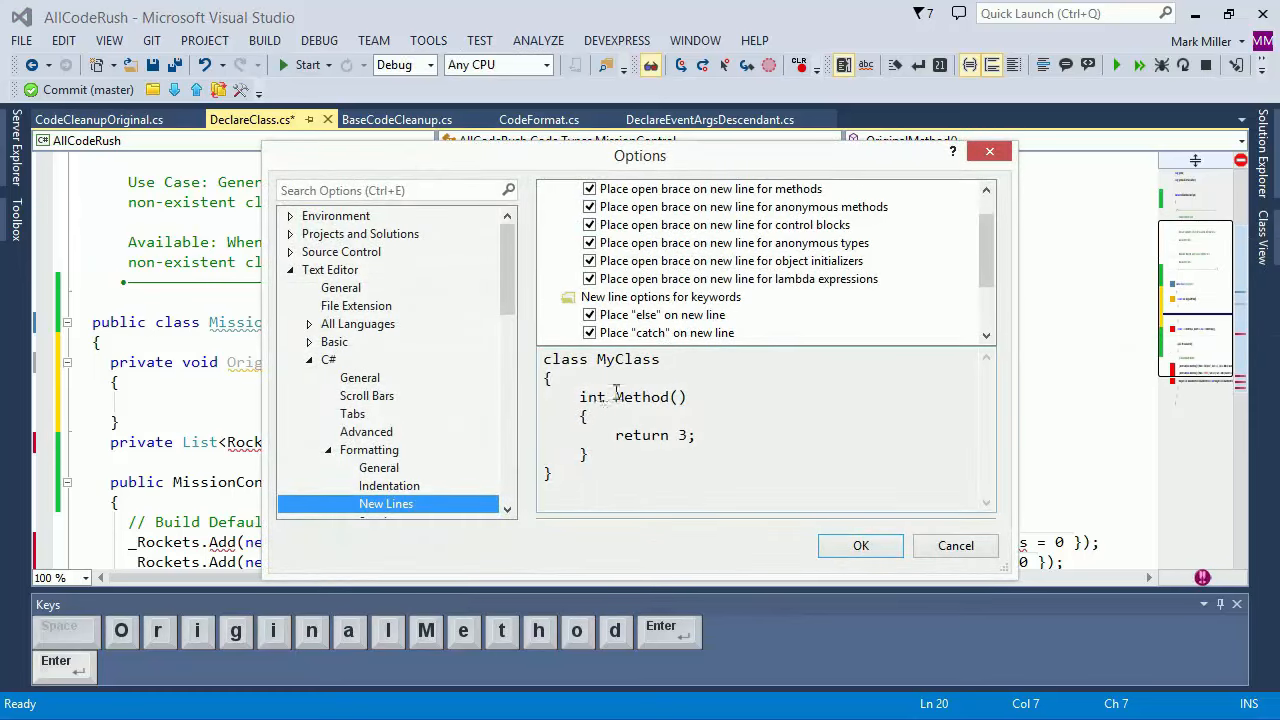
{"action": "left_click", "coordinate": [589, 188]}
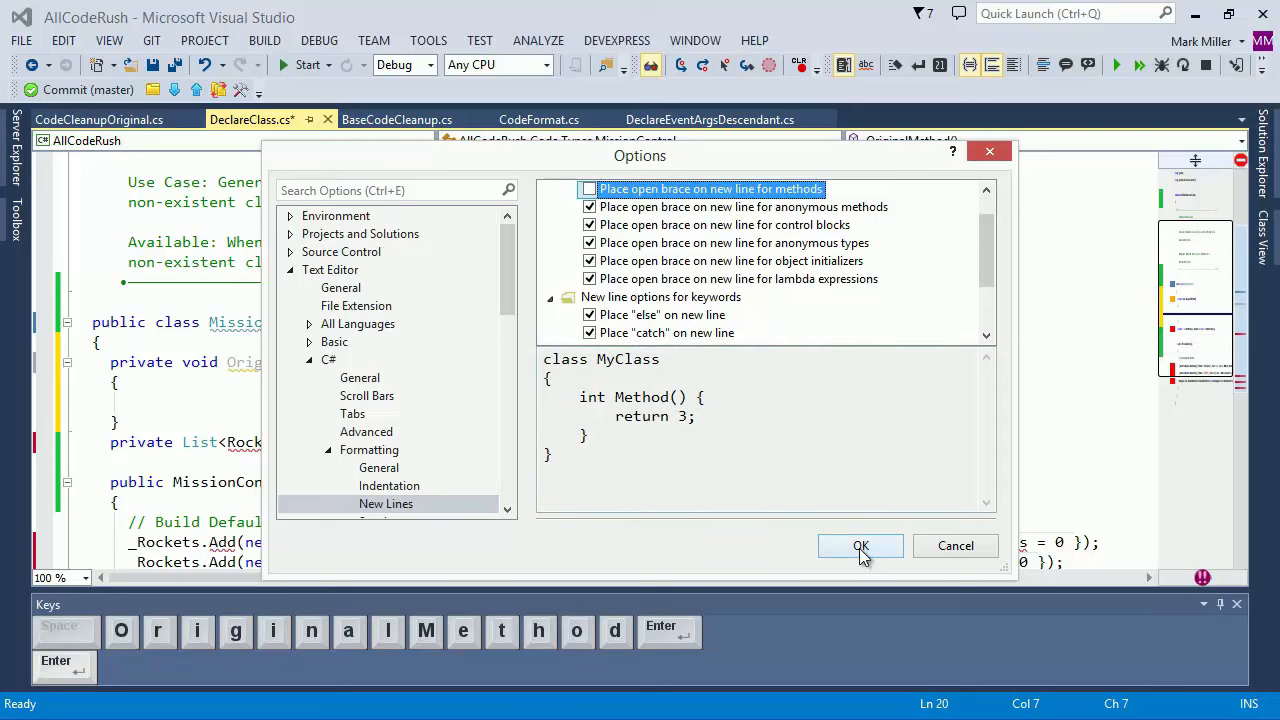
{"action": "left_click", "coordinate": [860, 545]}
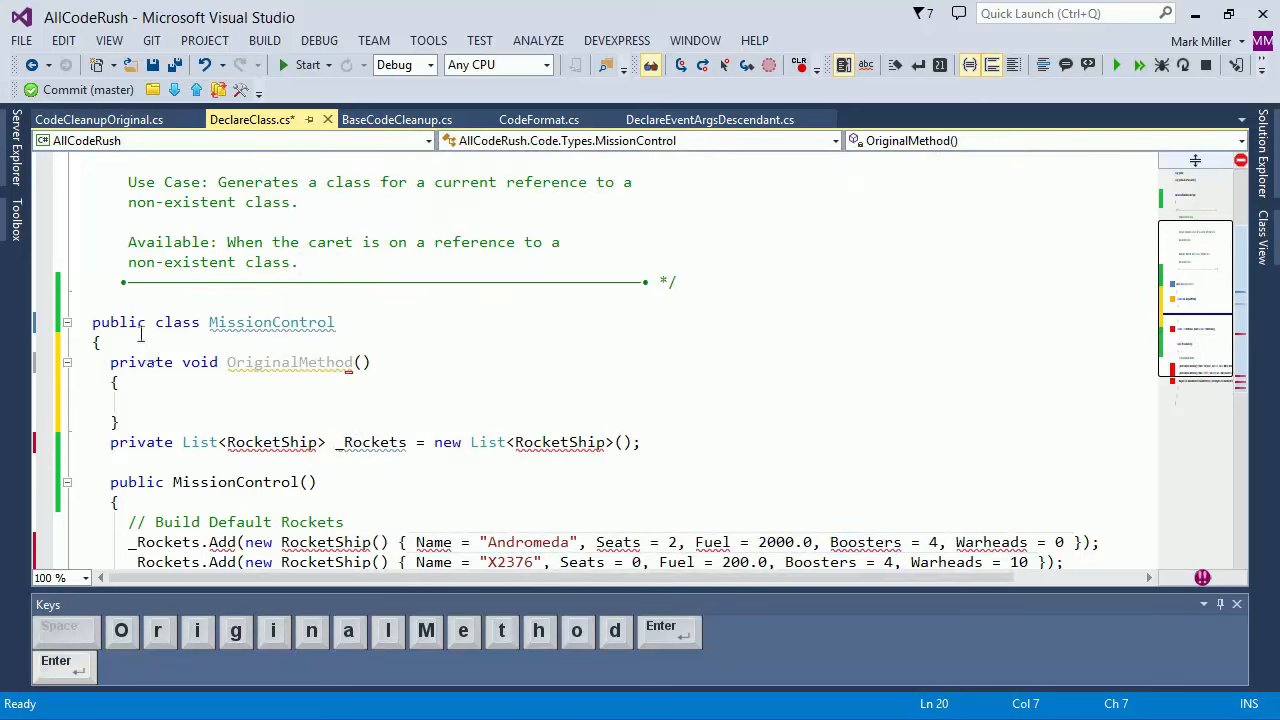
- Generate an empty method with the m template and name it NewMethod
{"action": "type", "text": "m"}
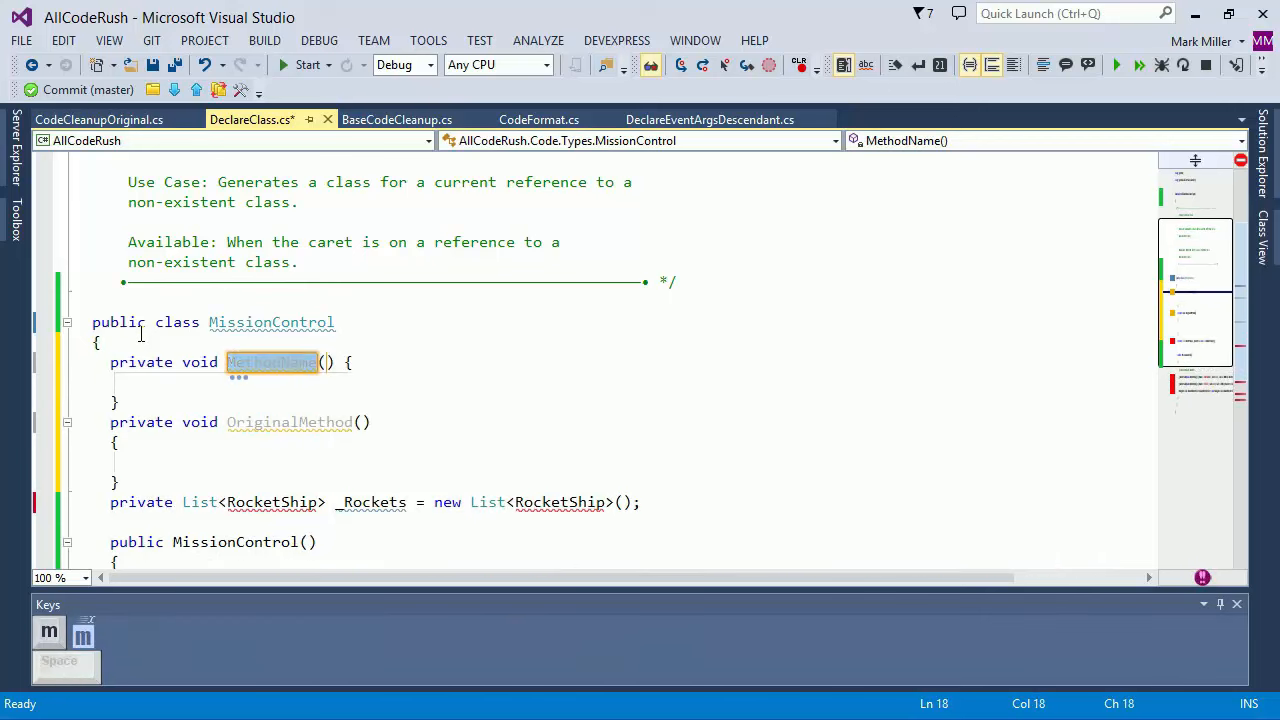
{"action": "type", "text": "NewMethod"}
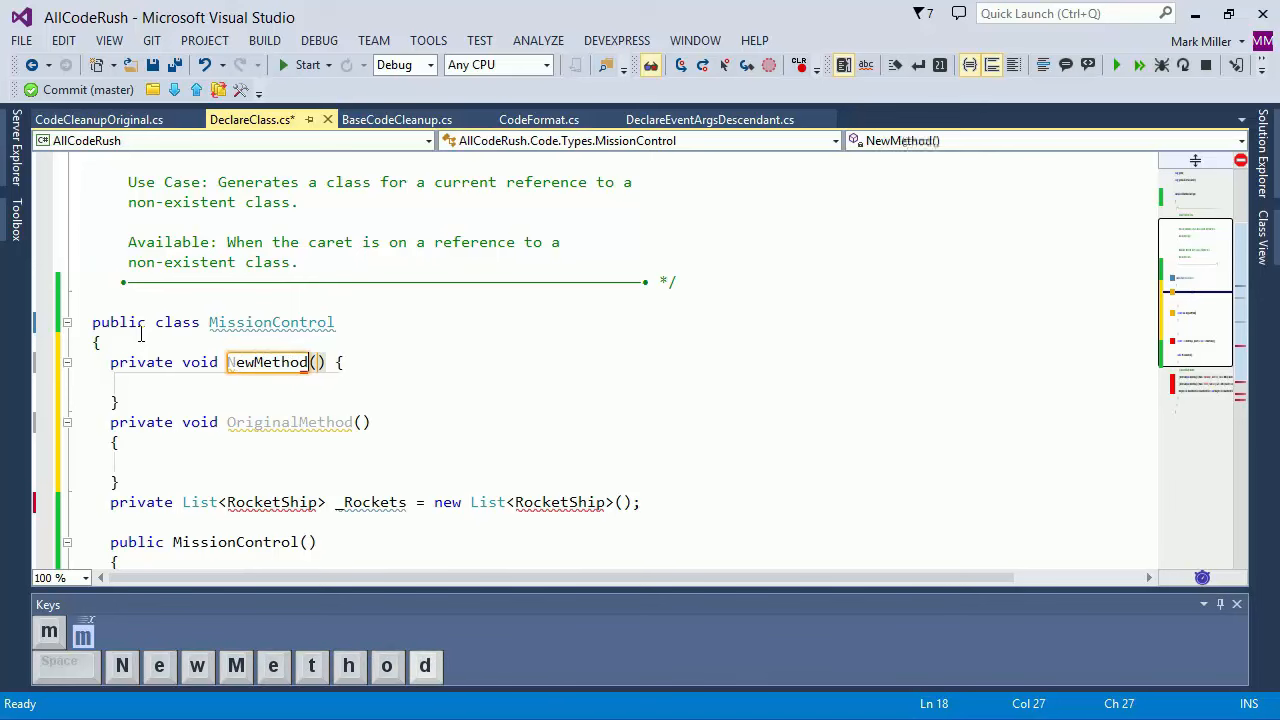
{"action": "key", "text": "Enter"}
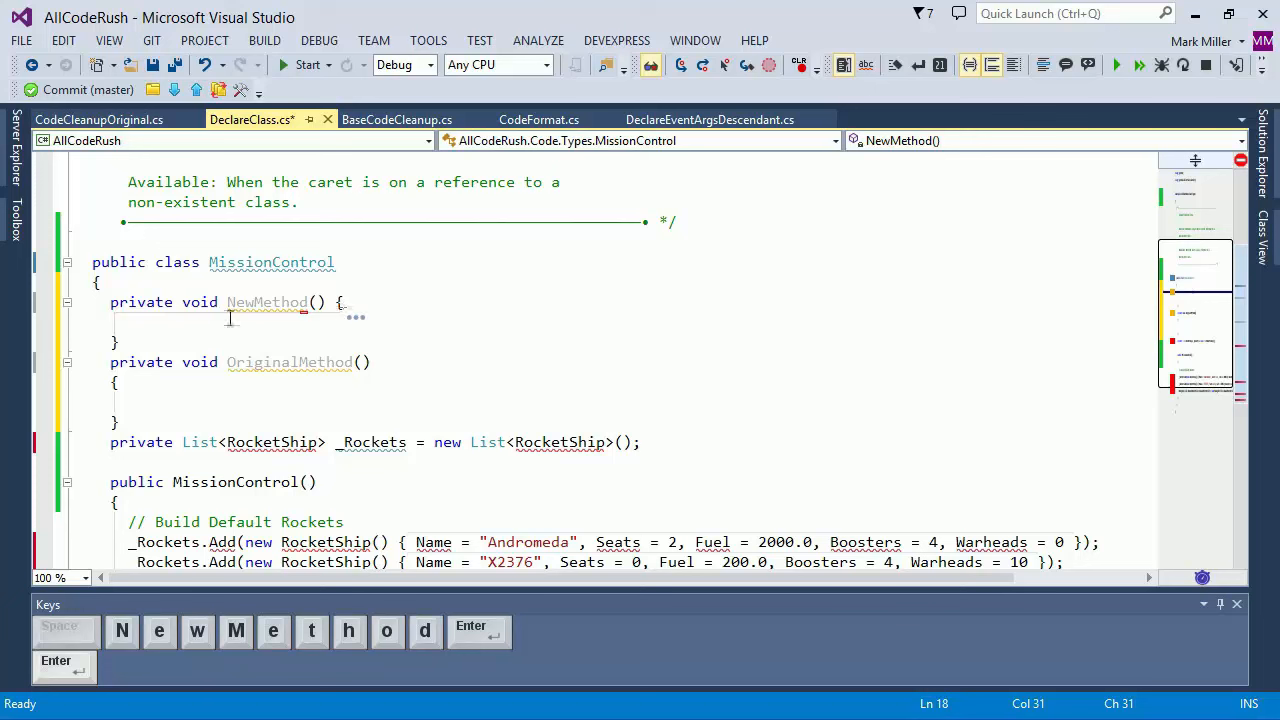
{"action": "mouse_move", "coordinate": [267, 337]}
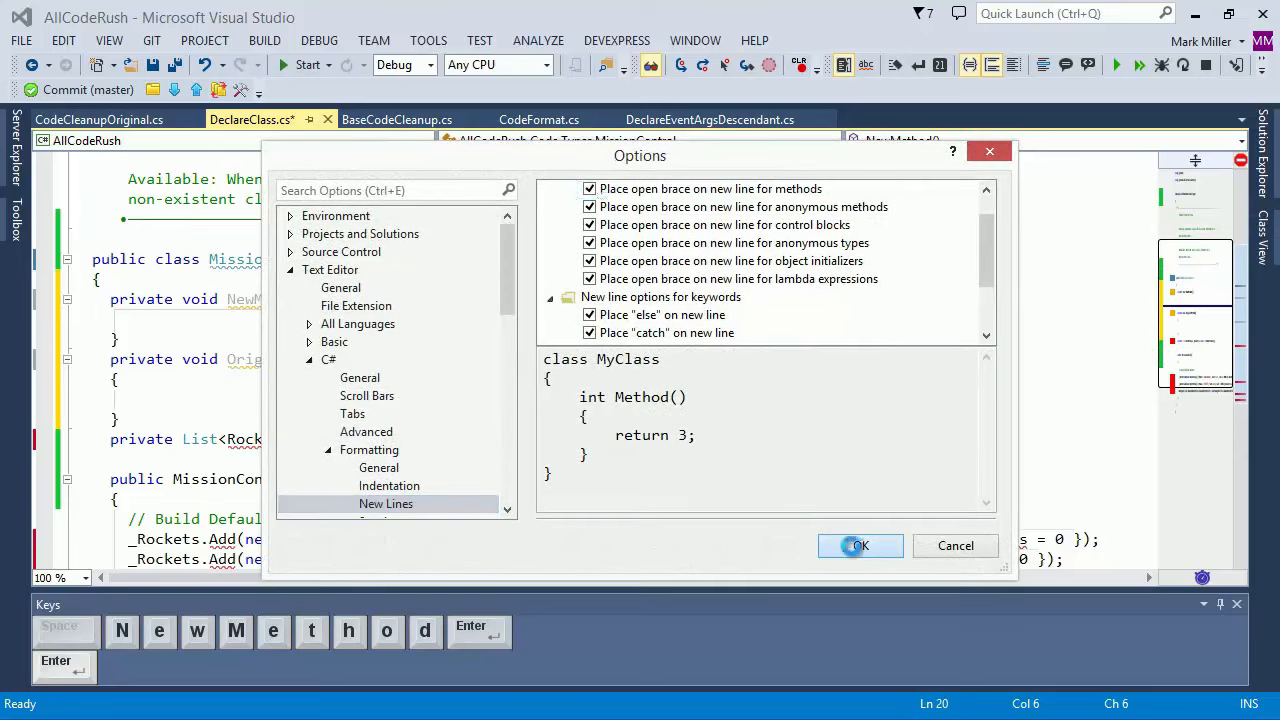
- Re-enable method braces on new lines and name the next generated method BraceOnNewLine
{"action": "left_click", "coordinate": [858, 545]}
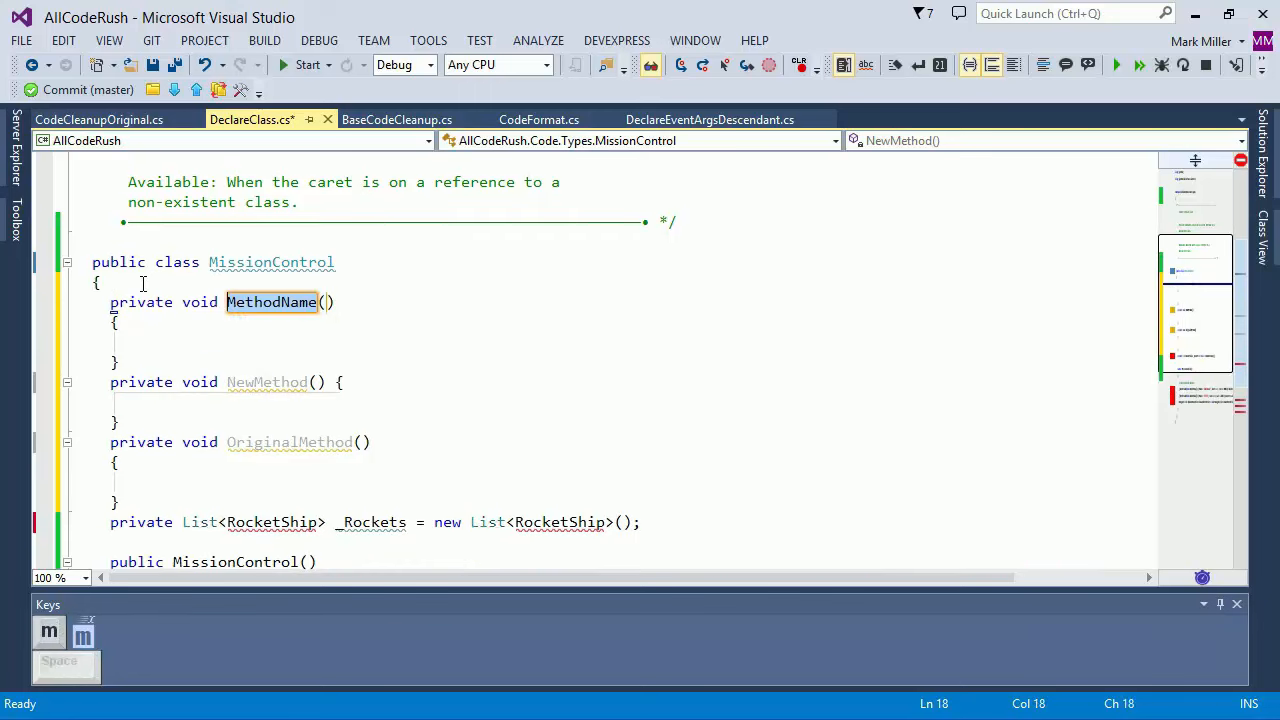
{"action": "type", "text": "BraceOn"}
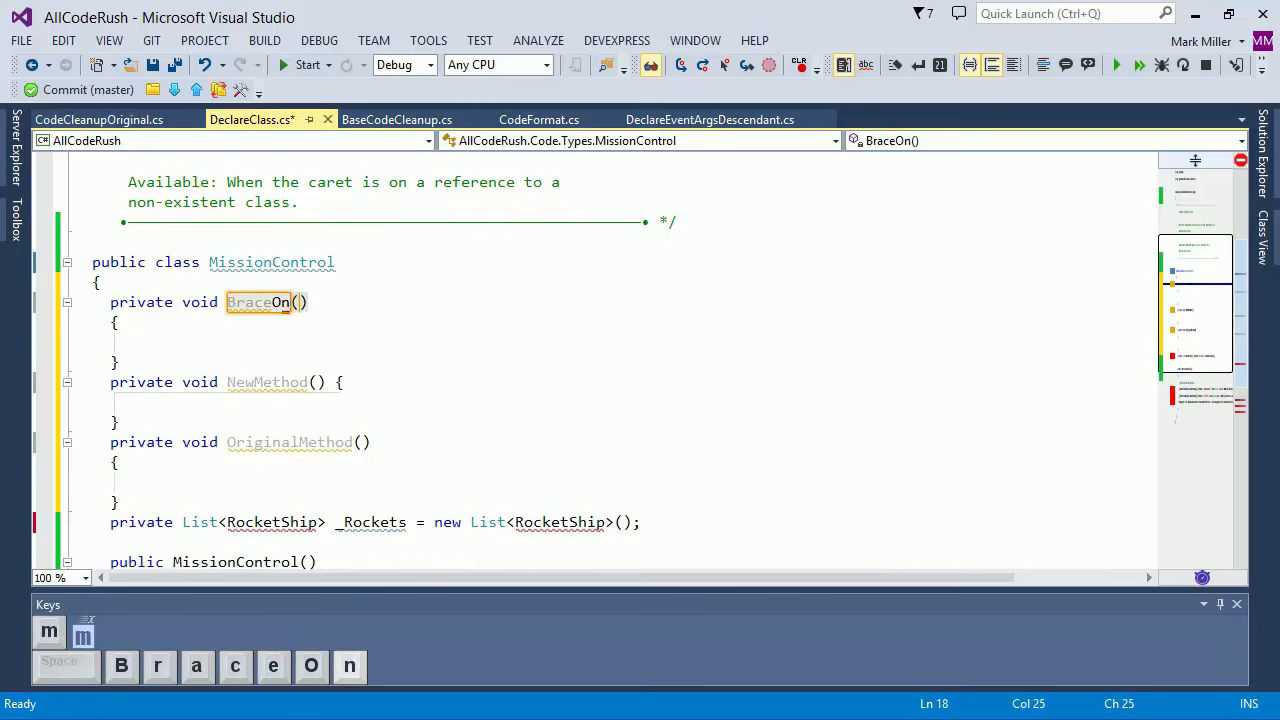
{"action": "type", "text": "NewLine"}
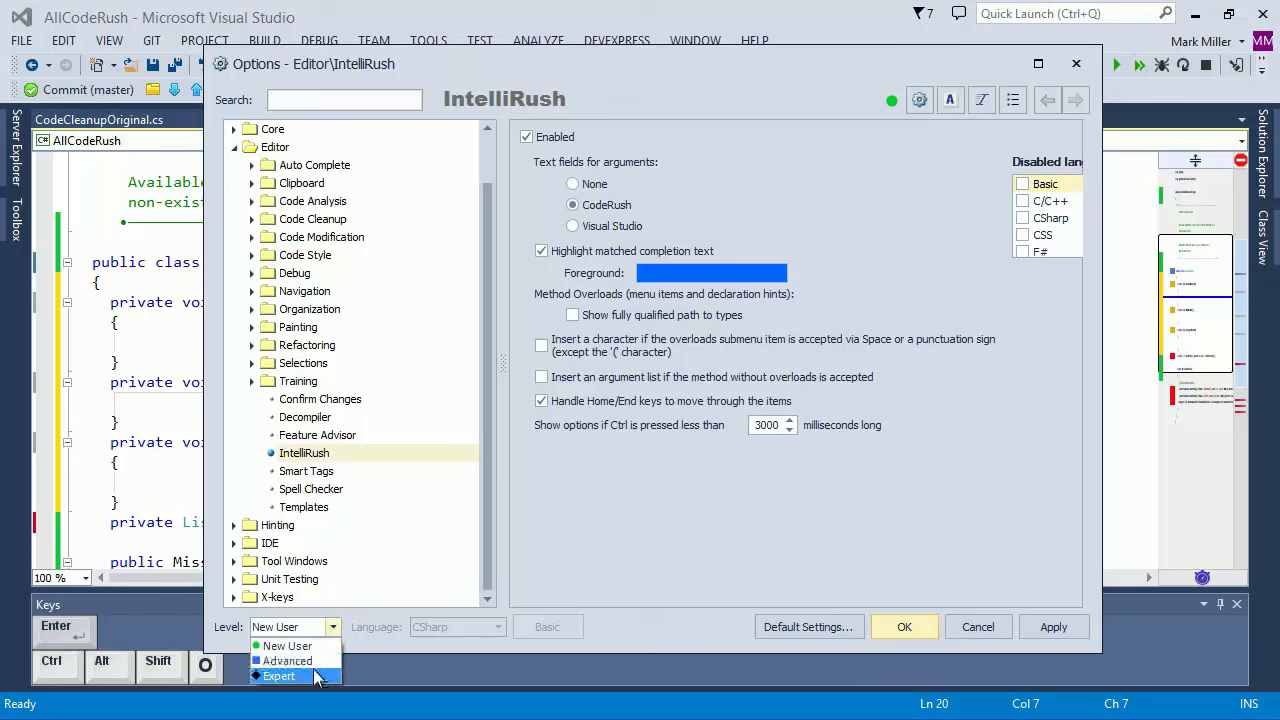
{"action": "mouse_move", "coordinate": [287, 661]}
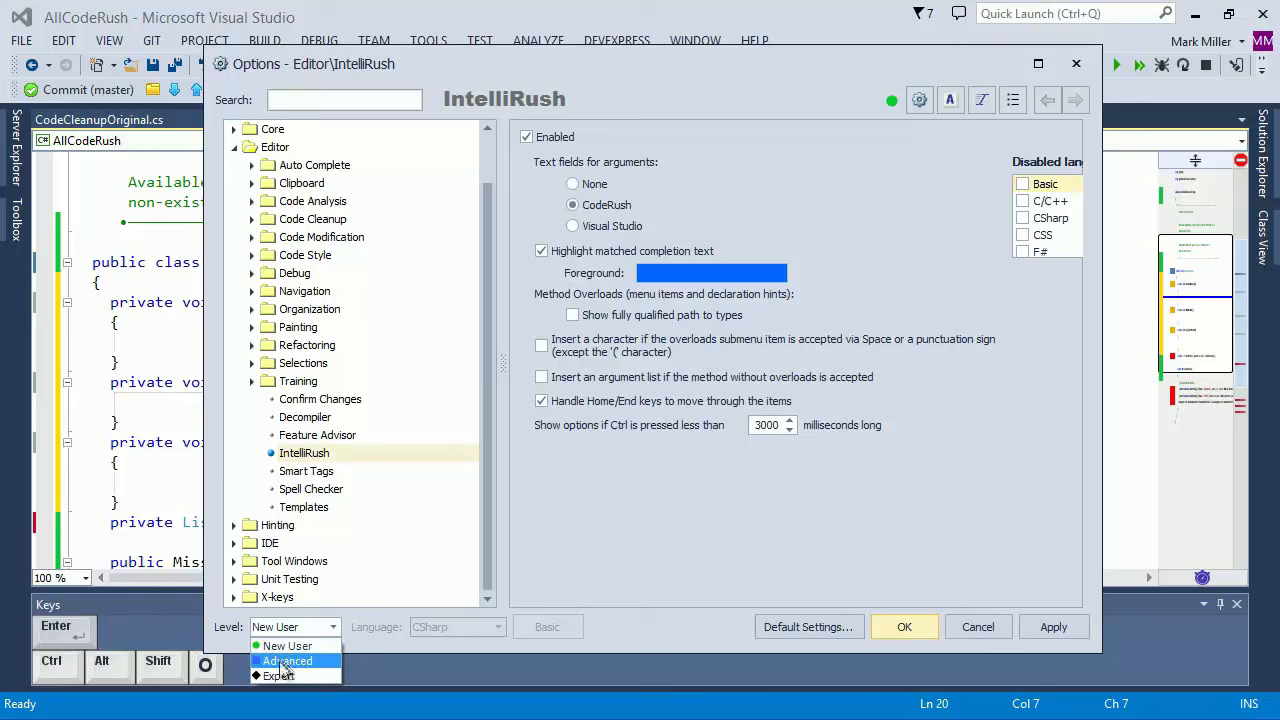
- Set CodeRush options to Advanced, then view Code Formatting's Indentation, Spacing, Wrapping/Alignment and Line Breaks pages
{"action": "left_click", "coordinate": [288, 660]}
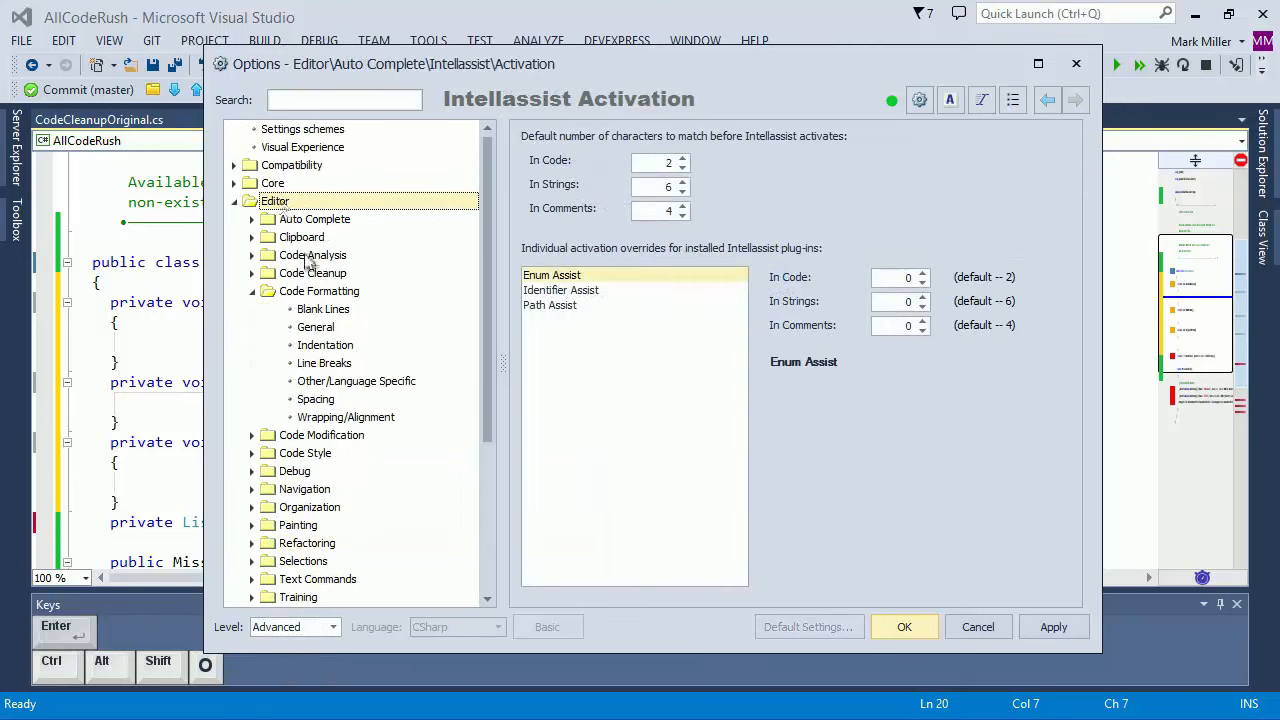
{"action": "left_click", "coordinate": [319, 291]}
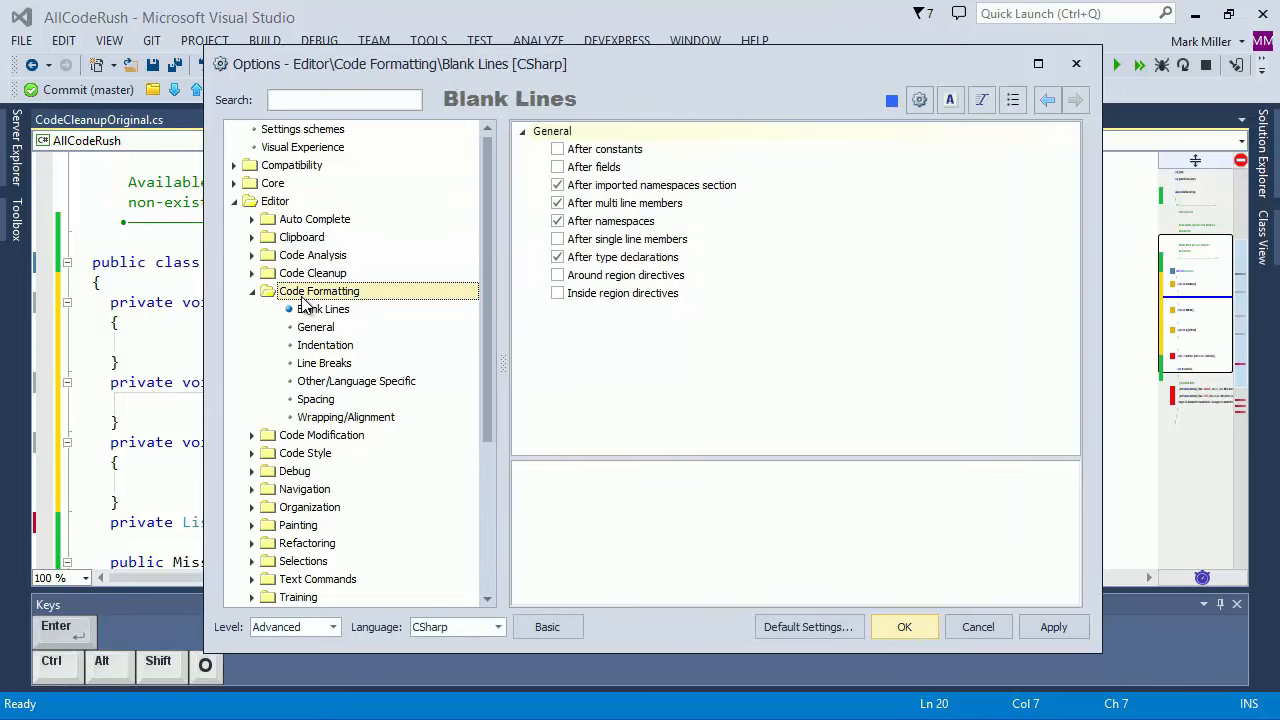
{"action": "mouse_move", "coordinate": [318, 418]}
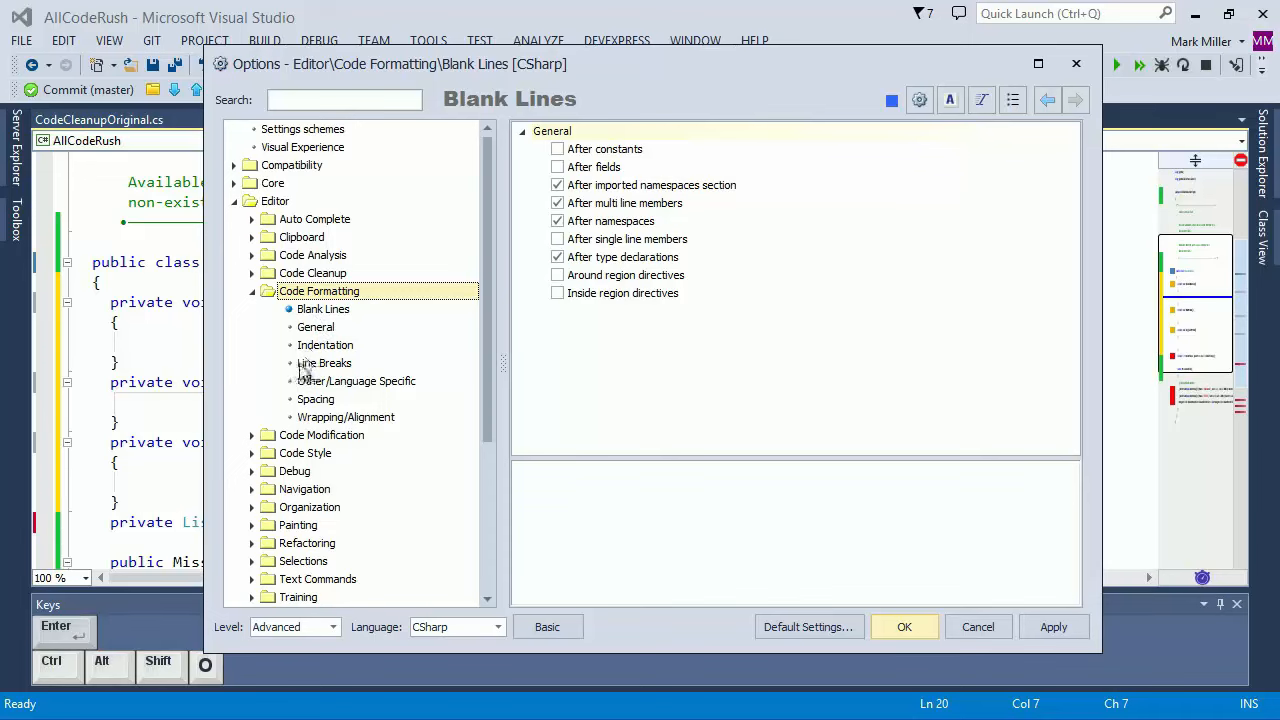
{"action": "left_click", "coordinate": [325, 345]}
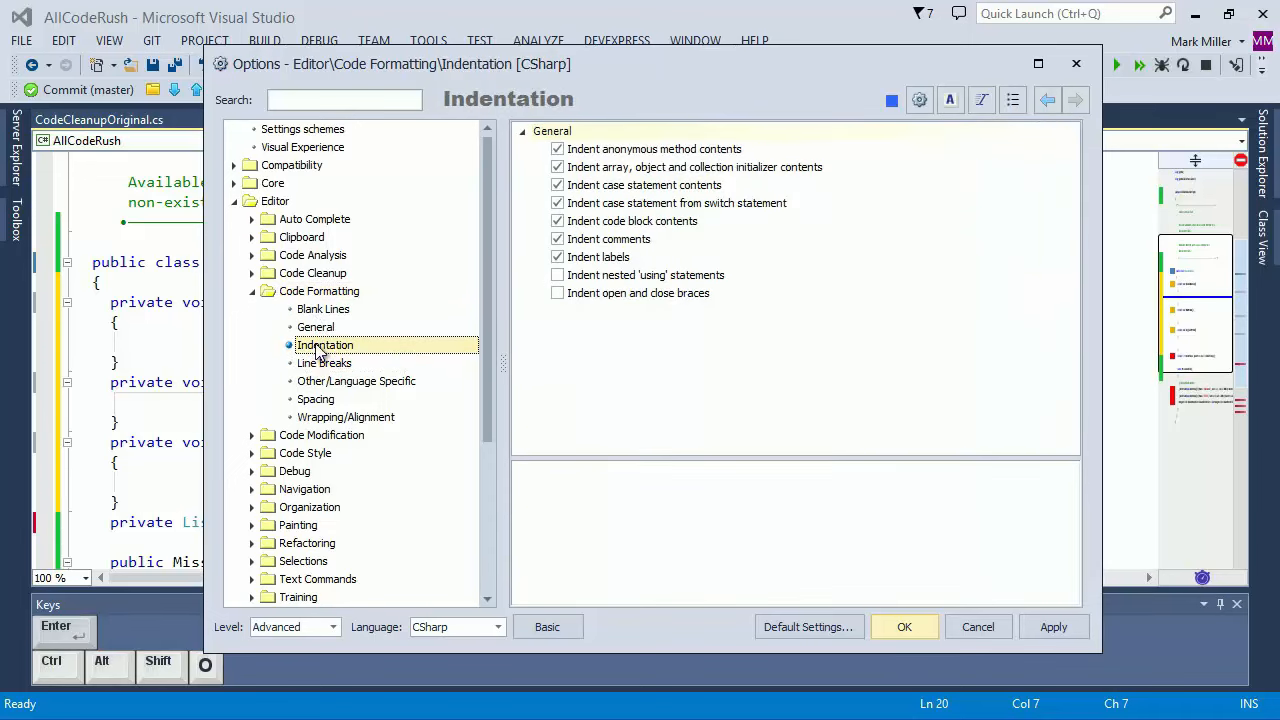
{"action": "left_click", "coordinate": [315, 399]}
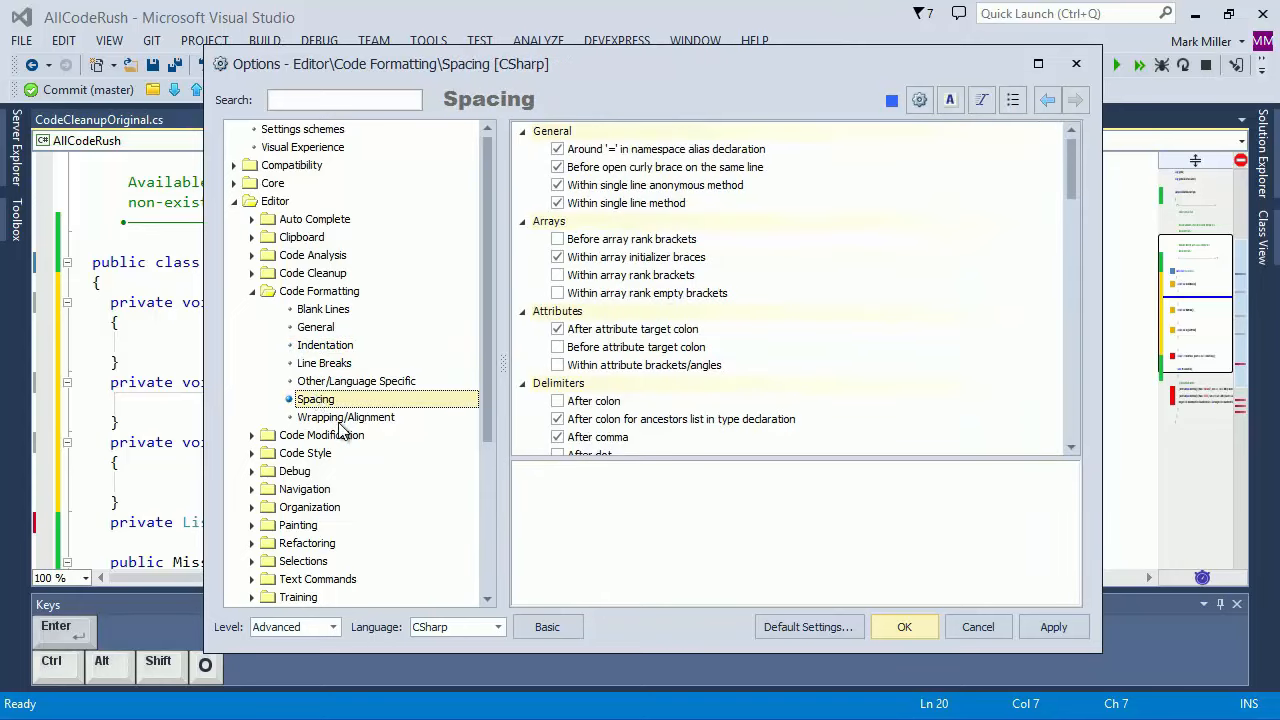
{"action": "left_click", "coordinate": [345, 417]}
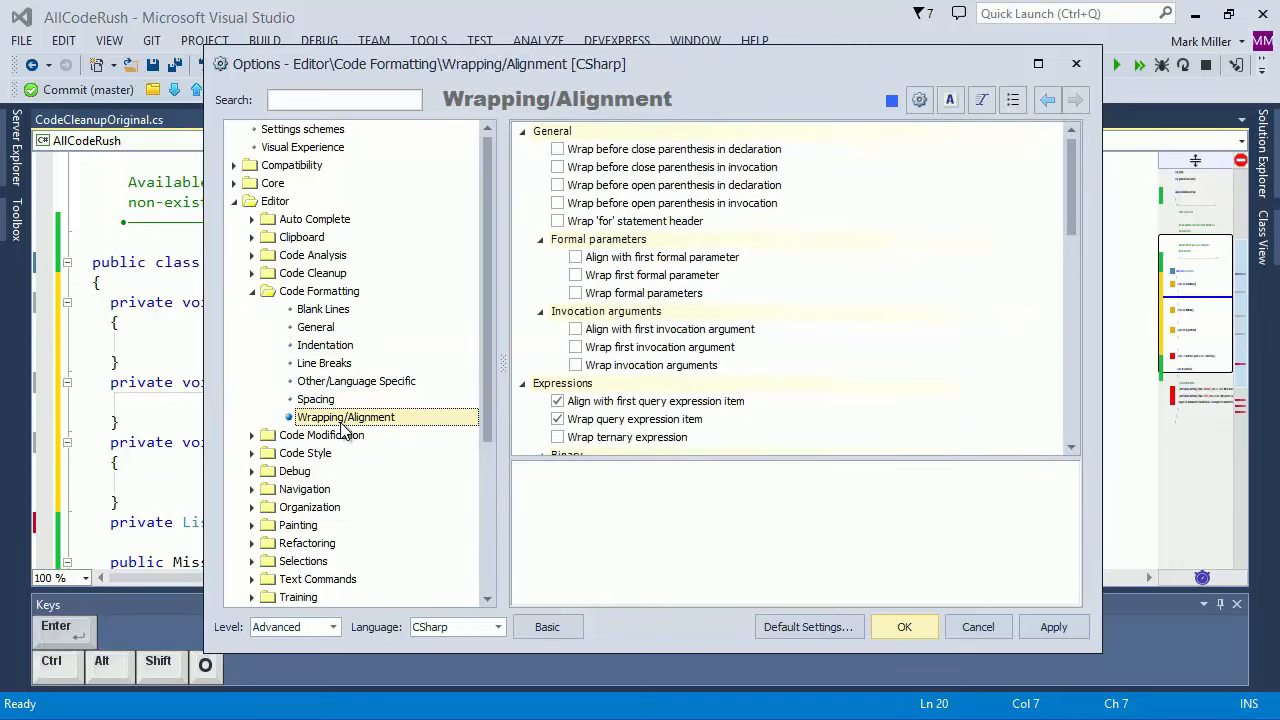
{"action": "left_click", "coordinate": [324, 362]}
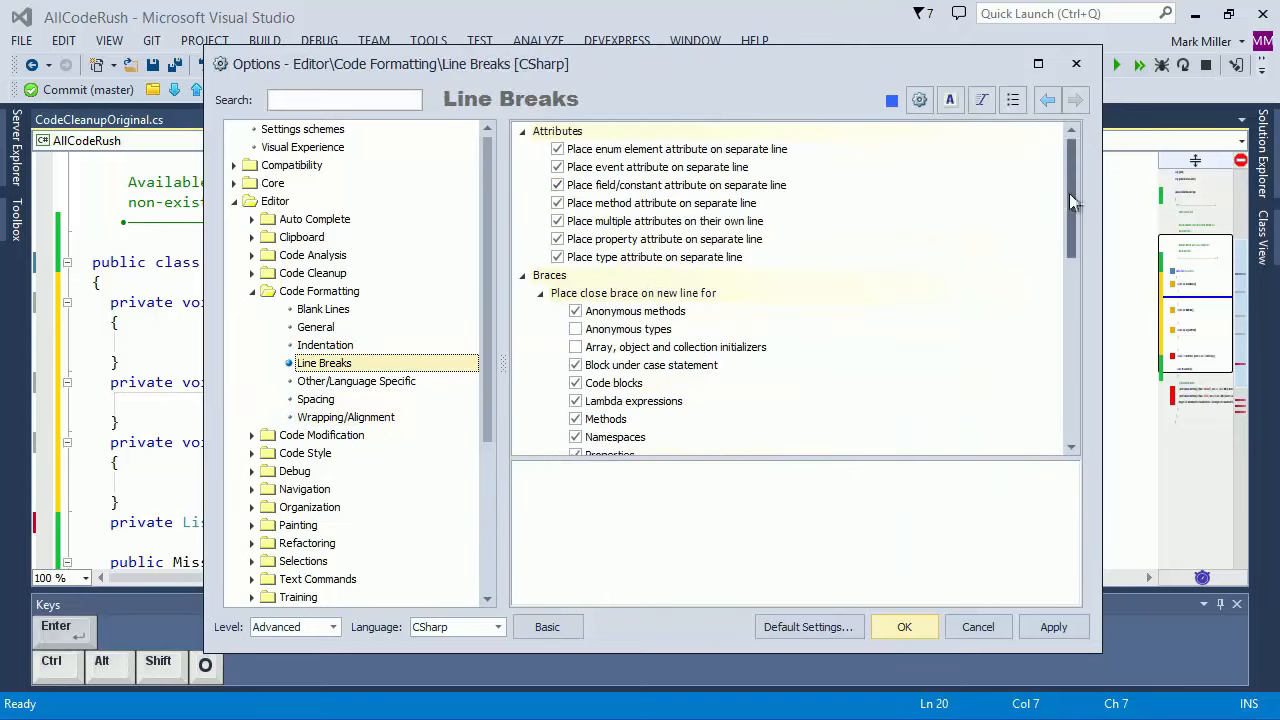
{"action": "scroll", "scroll_direction": "down", "scroll_amount": 3}
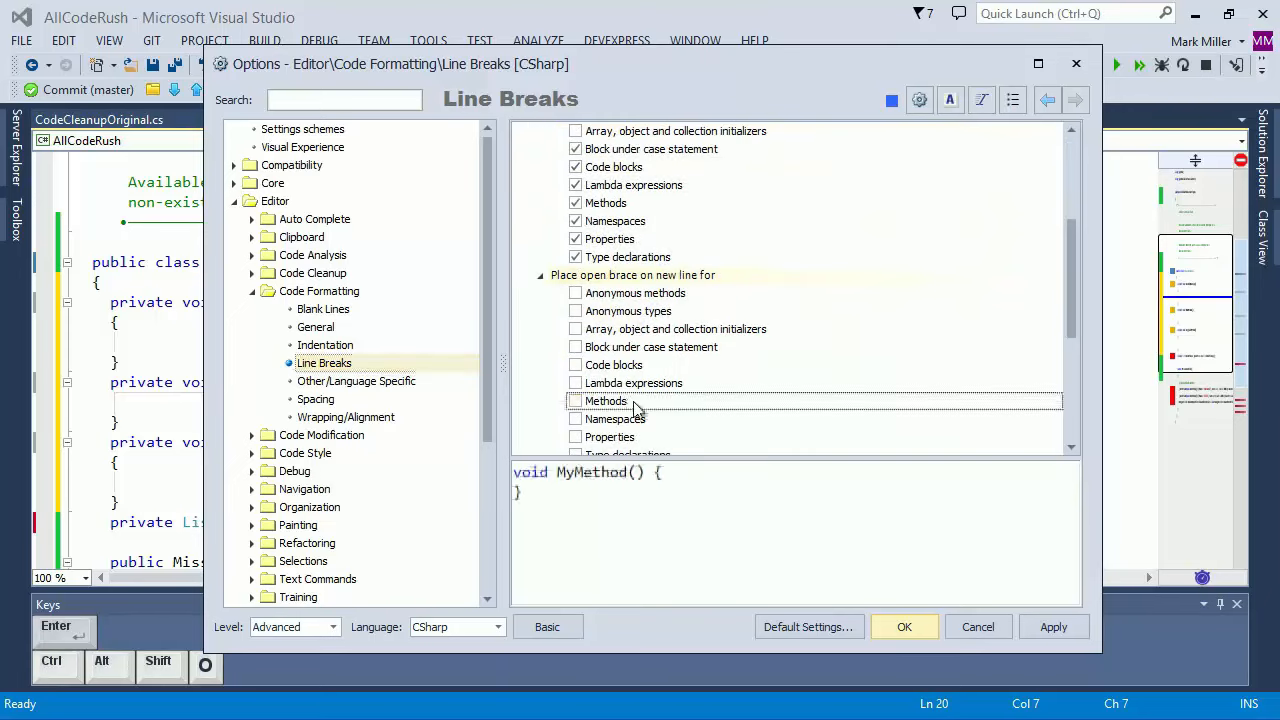
{"action": "left_click", "coordinate": [575, 400]}
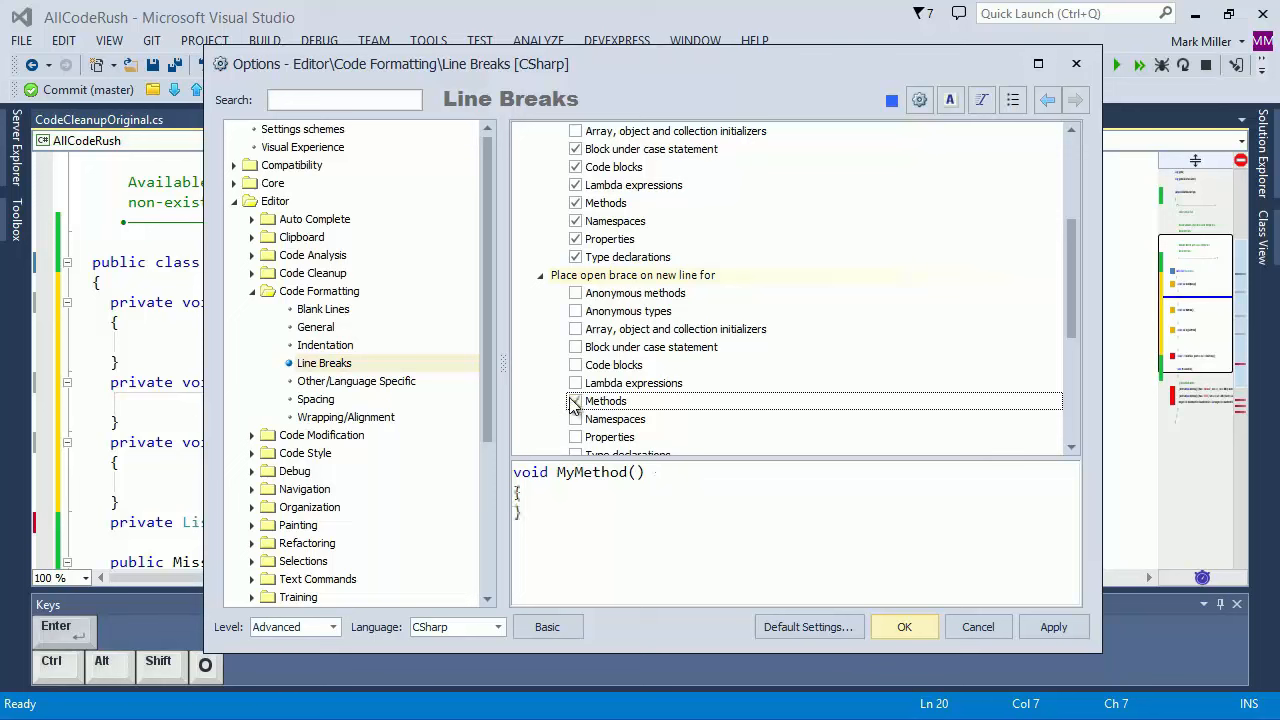
{"action": "left_click", "coordinate": [575, 401]}
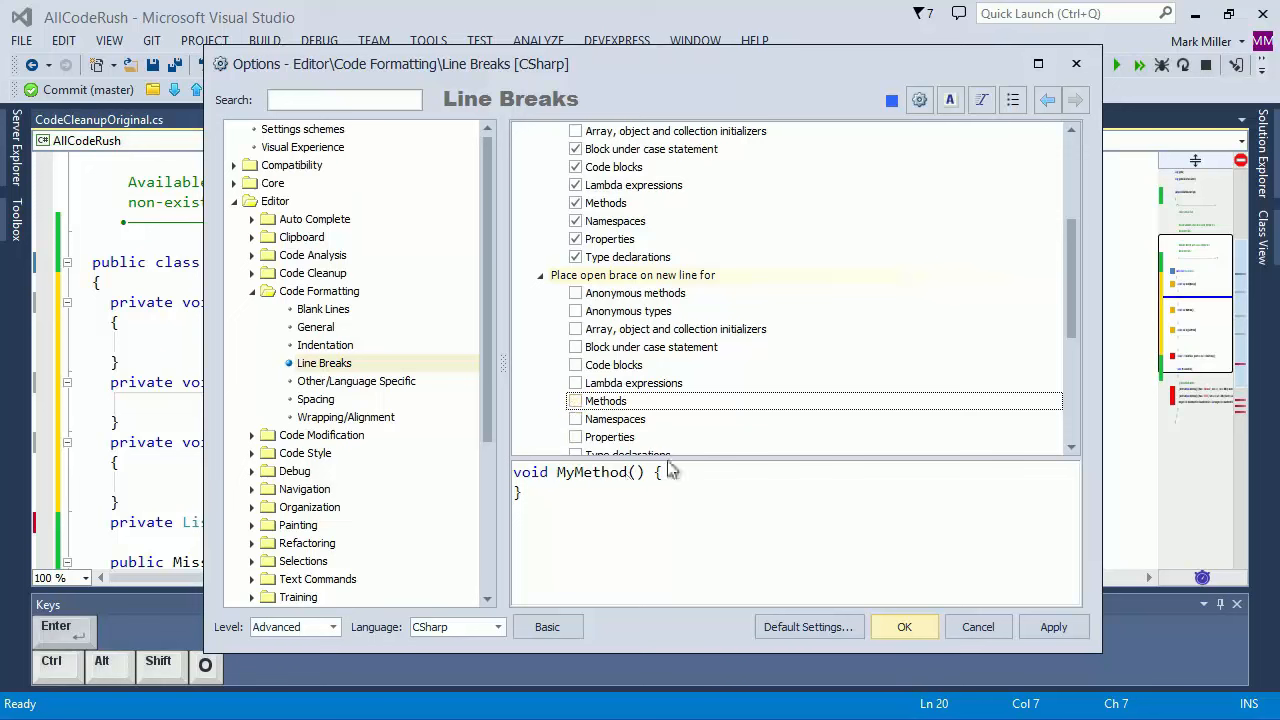
{"action": "mouse_move", "coordinate": [651, 500]}
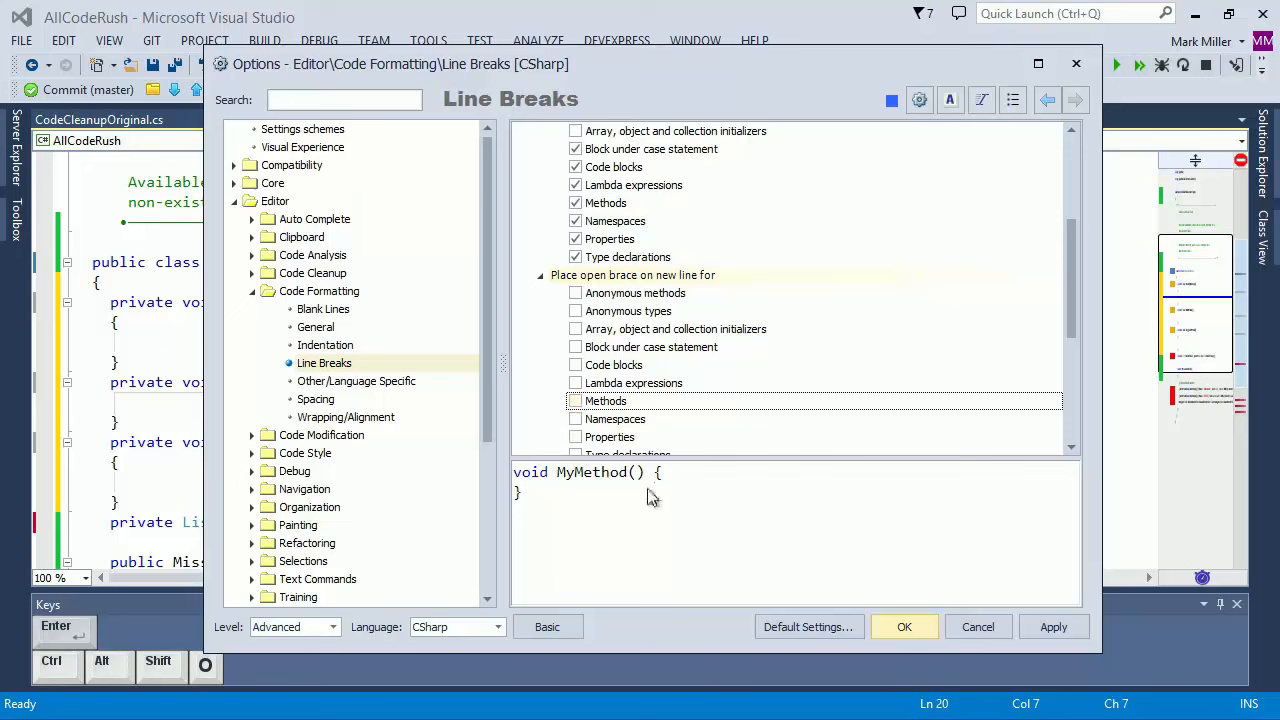
{"action": "left_click", "coordinate": [575, 401]}
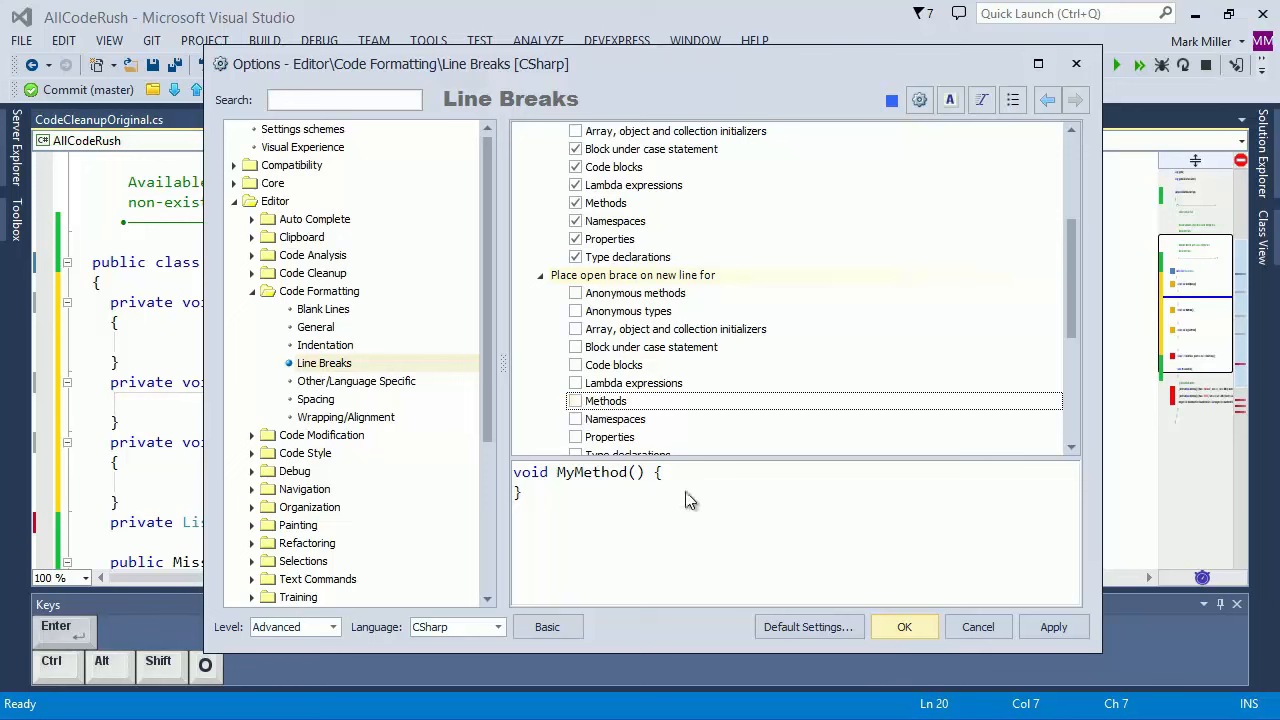
{"action": "mouse_move", "coordinate": [700, 507]}
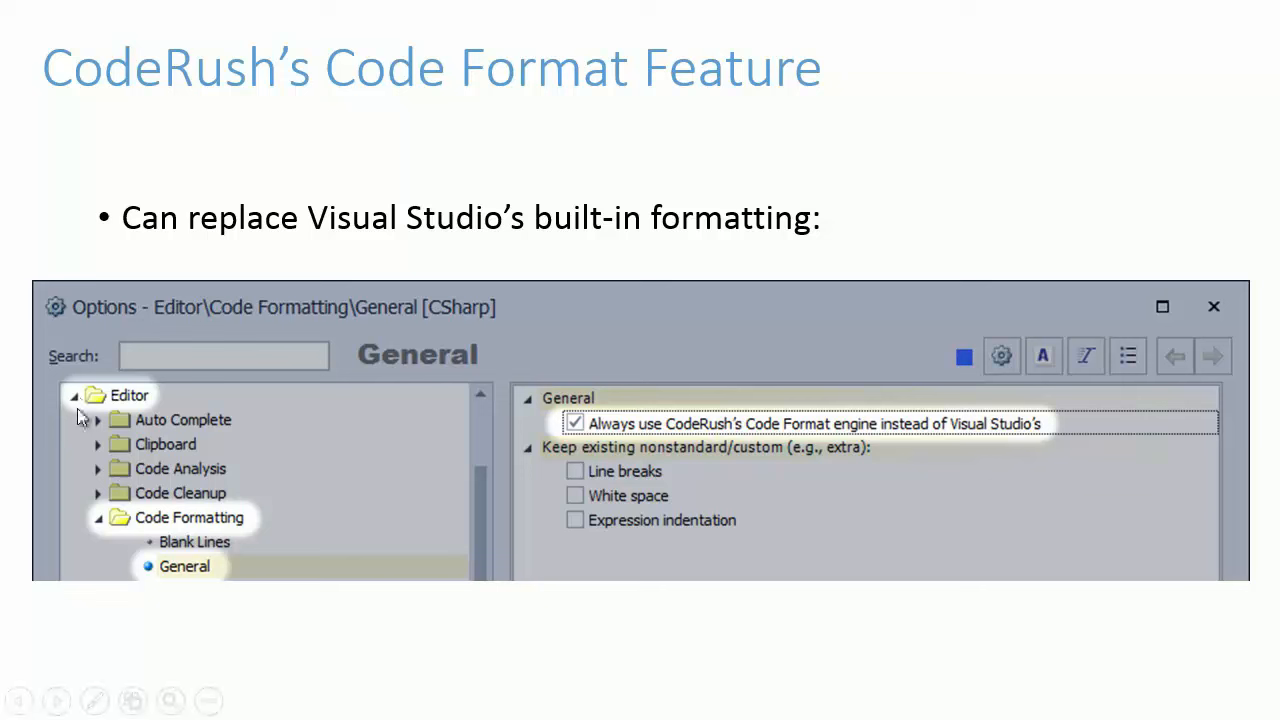
{"action": "mouse_move", "coordinate": [325, 625]}
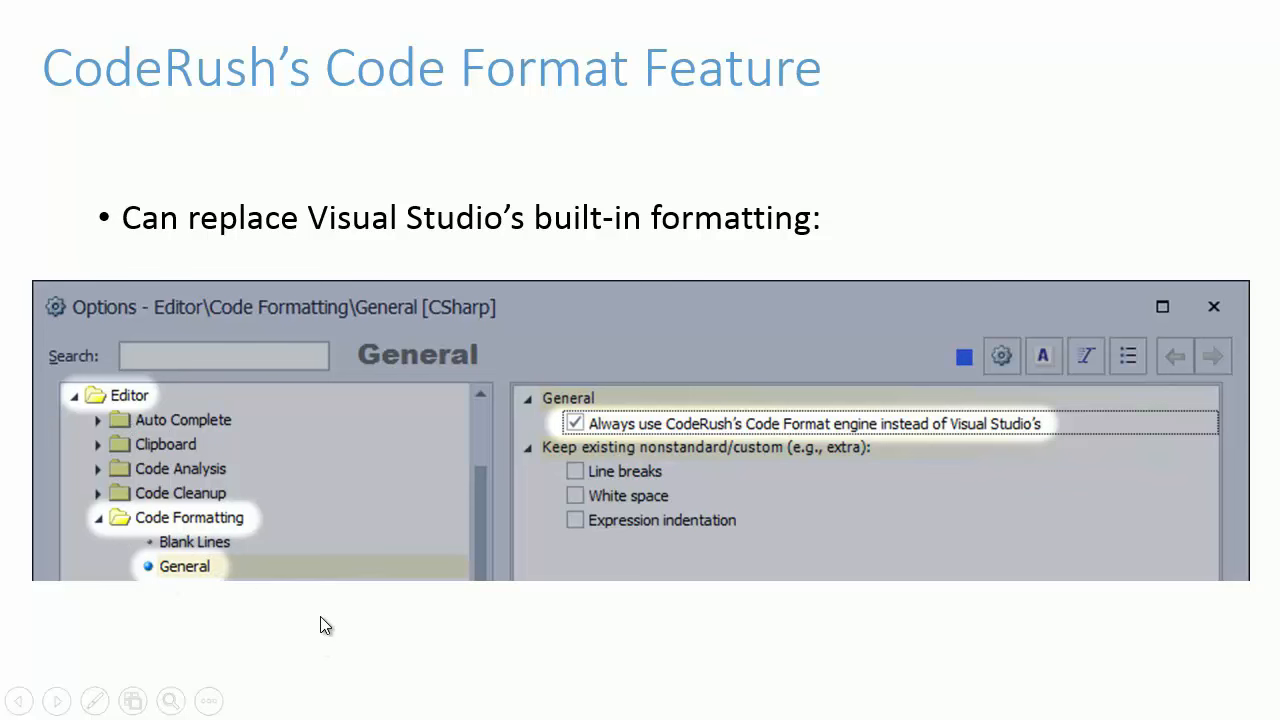
- Advance past the slide on CodeRush's Code Format feature
{"action": "left_click", "coordinate": [428, 40]}
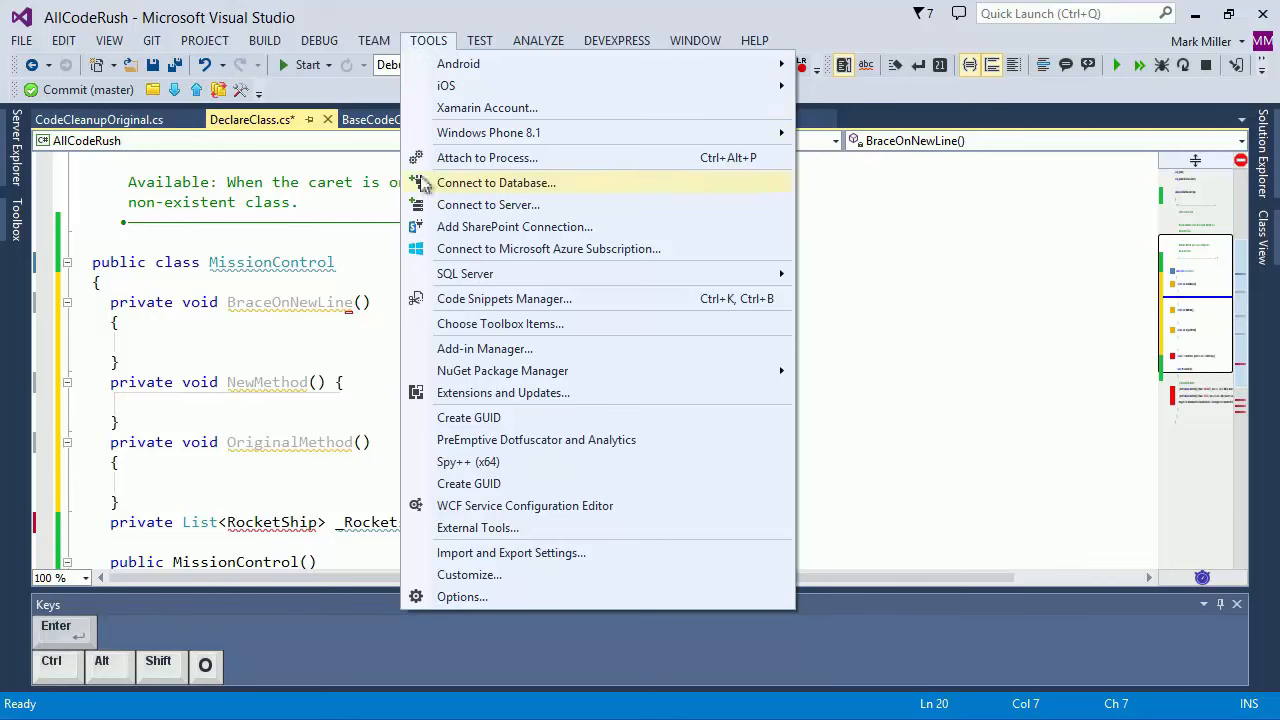
- Uncheck C# method open braces on new lines, then start the m method template
{"action": "left_click", "coordinate": [461, 596]}
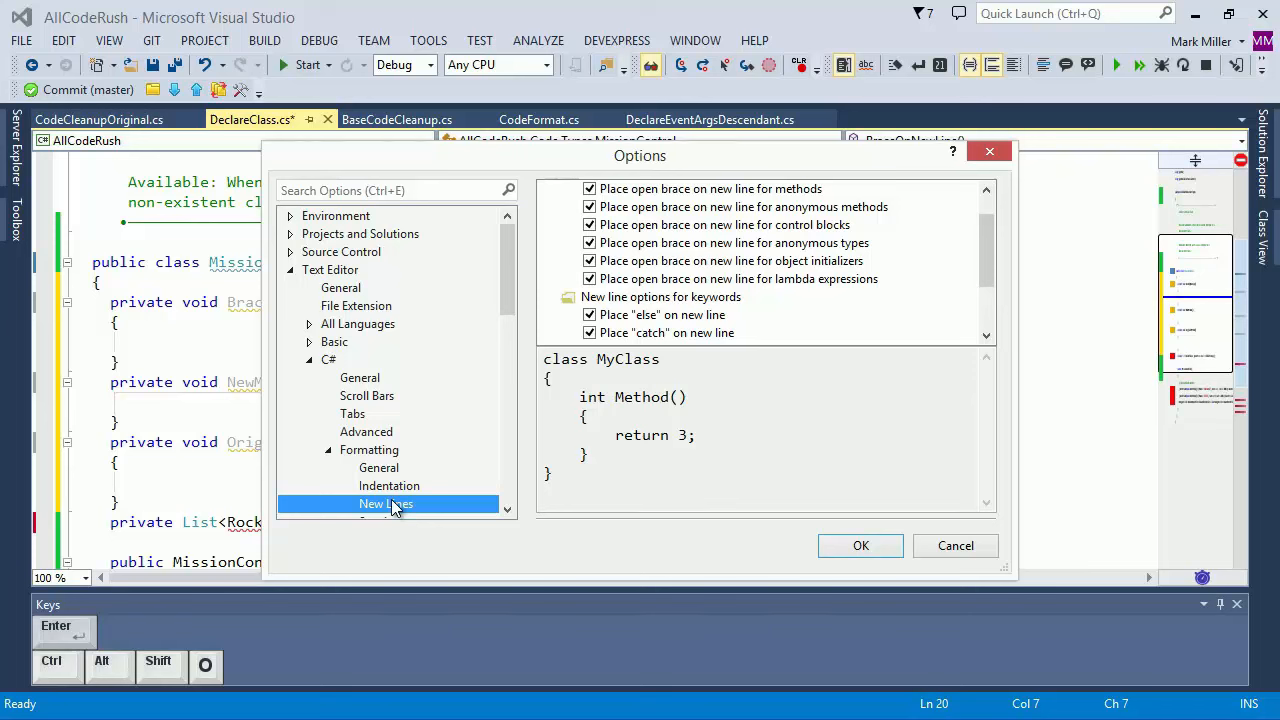
{"action": "mouse_move", "coordinate": [670, 224]}
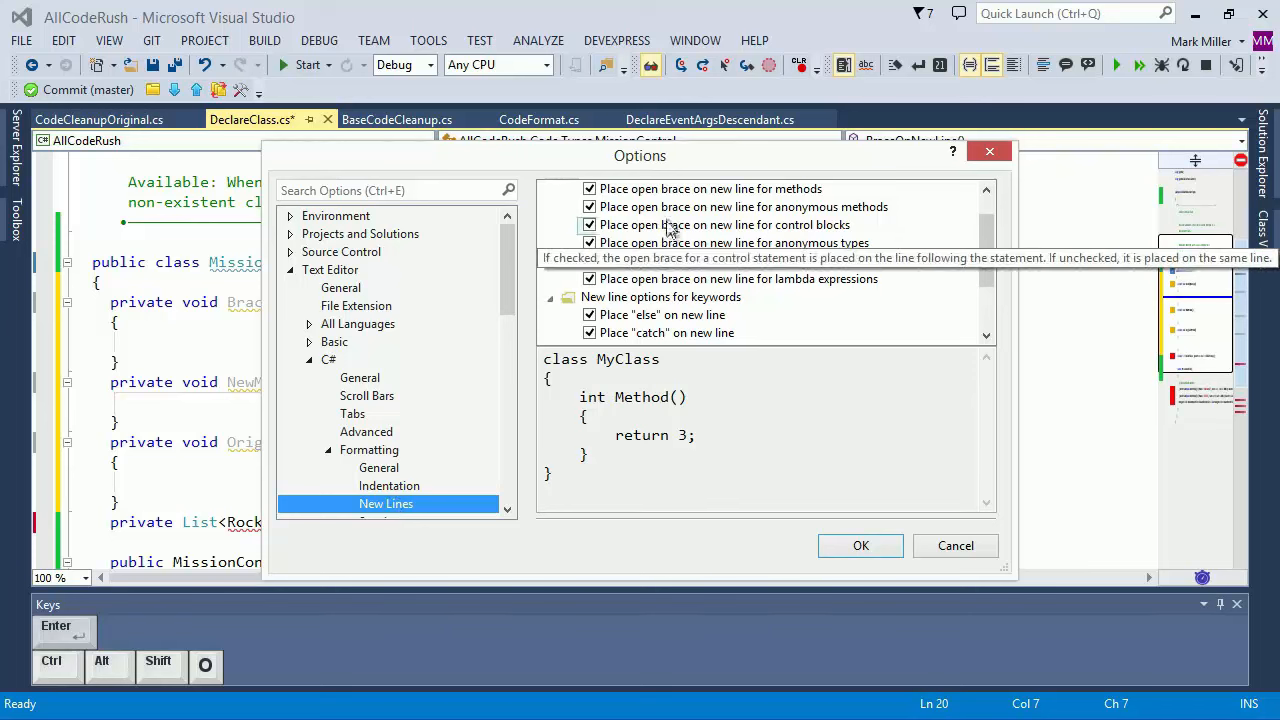
{"action": "left_click", "coordinate": [589, 189]}
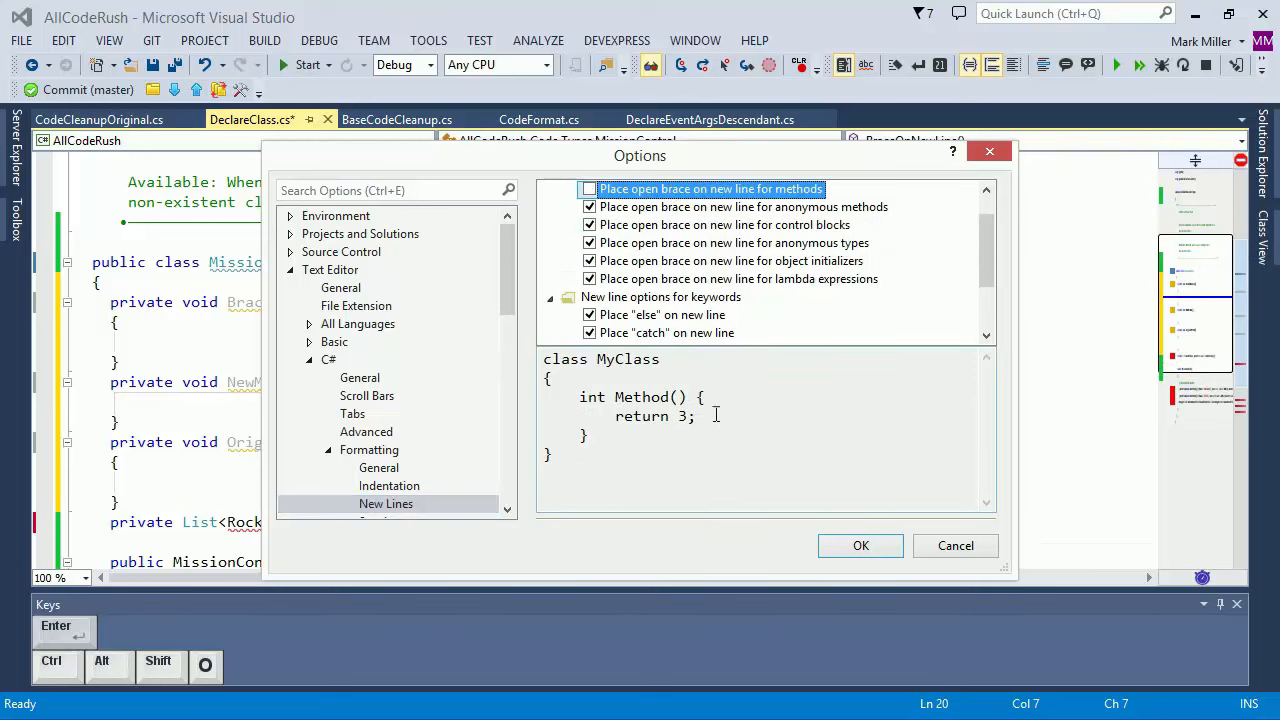
{"action": "left_click", "coordinate": [589, 188]}
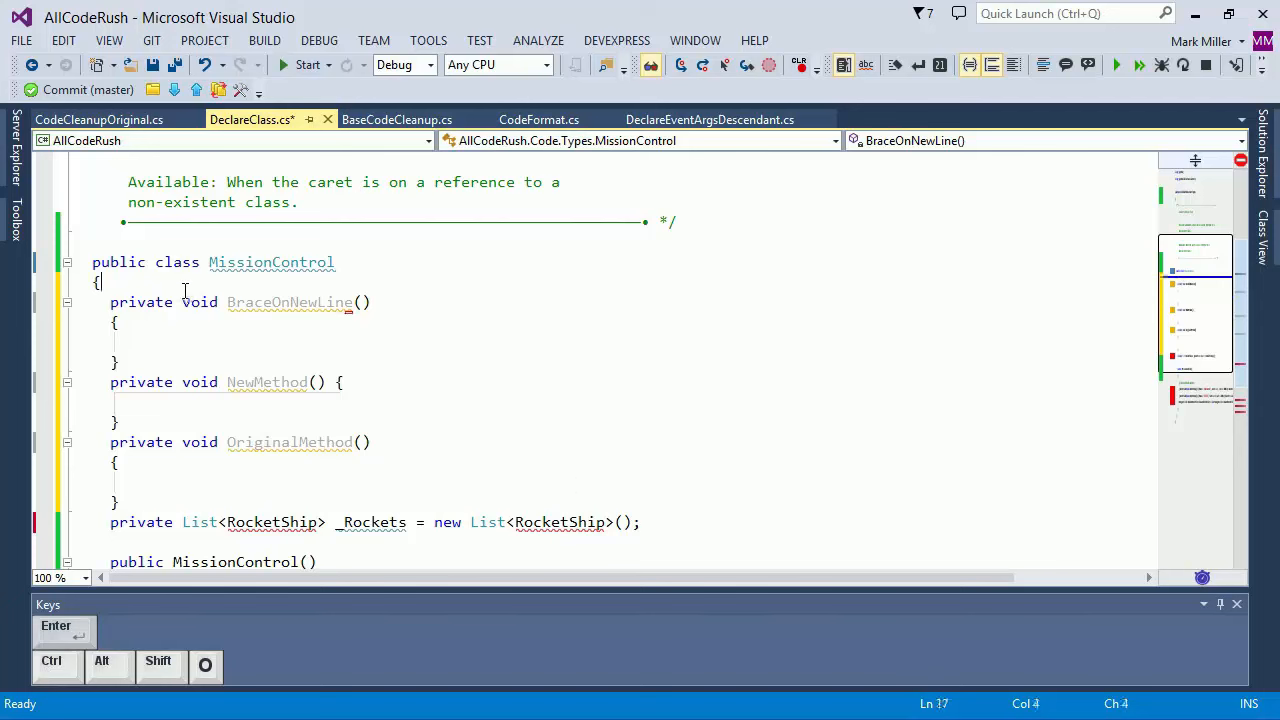
{"action": "type", "text": "m"}
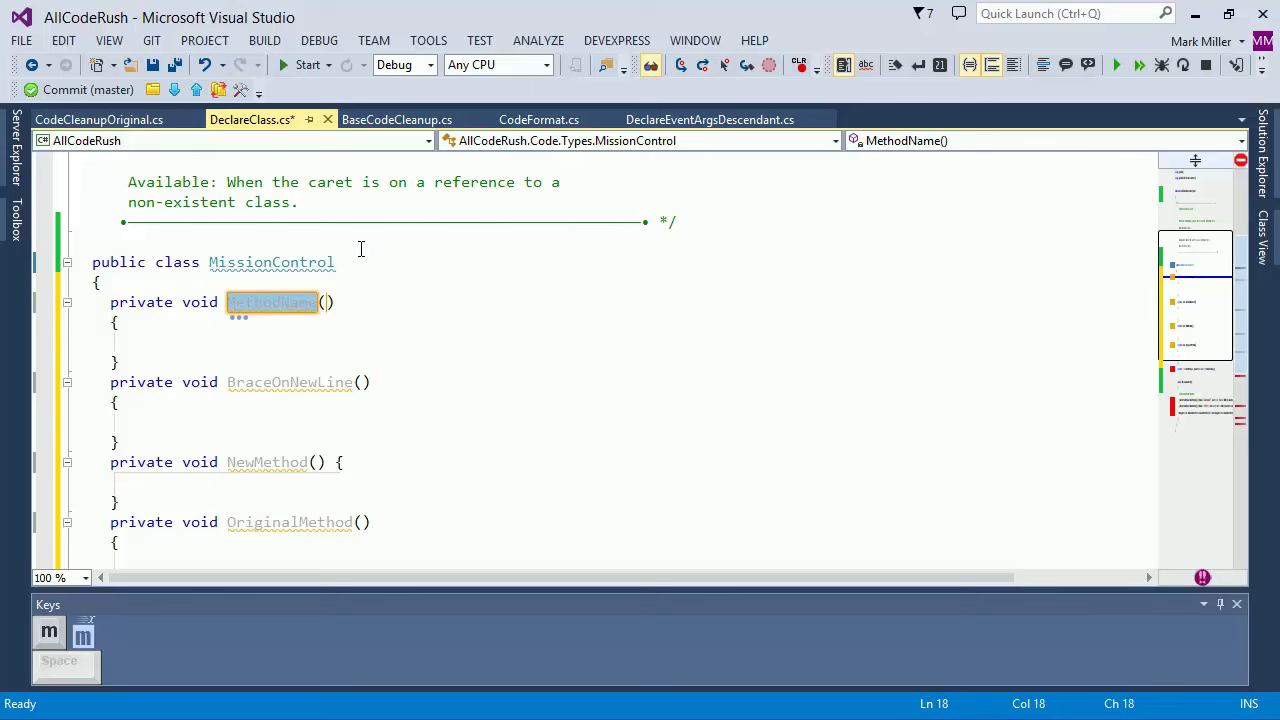
- Enable 'Always use CodeRush's Code Format engine' under Code Formatting > General and apply
{"action": "left_click", "coordinate": [617, 40]}
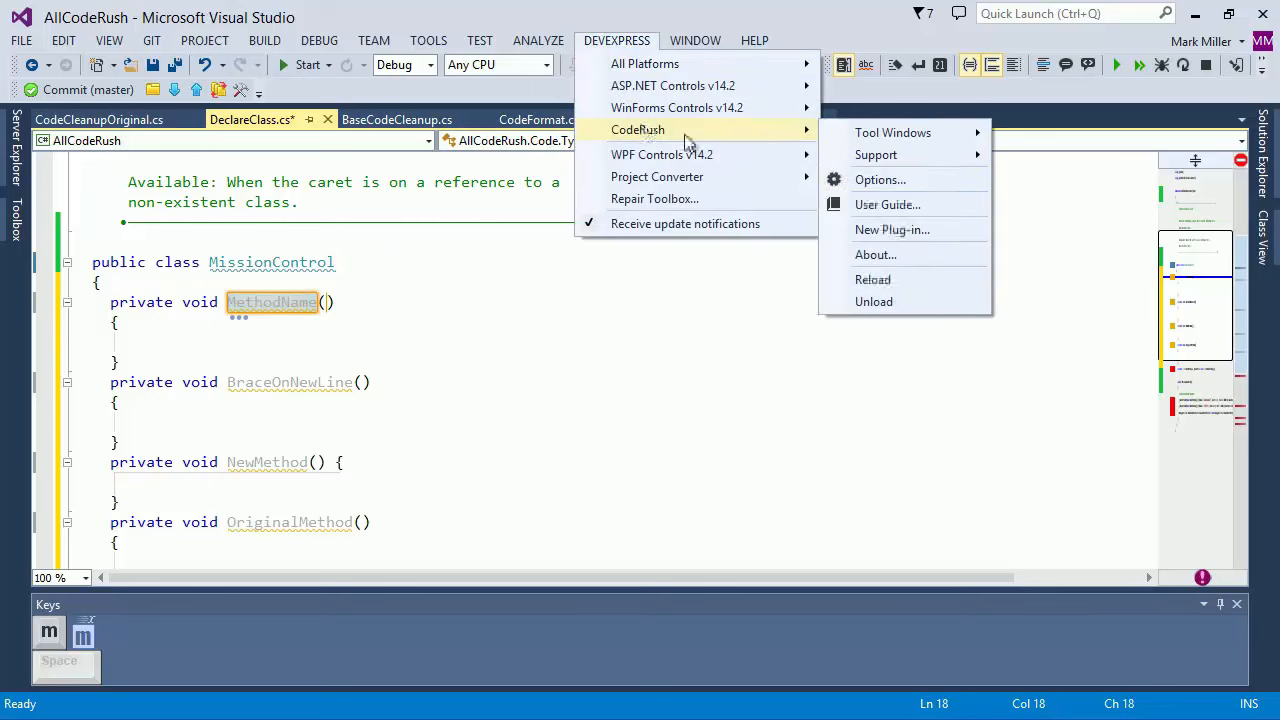
{"action": "left_click", "coordinate": [879, 179]}
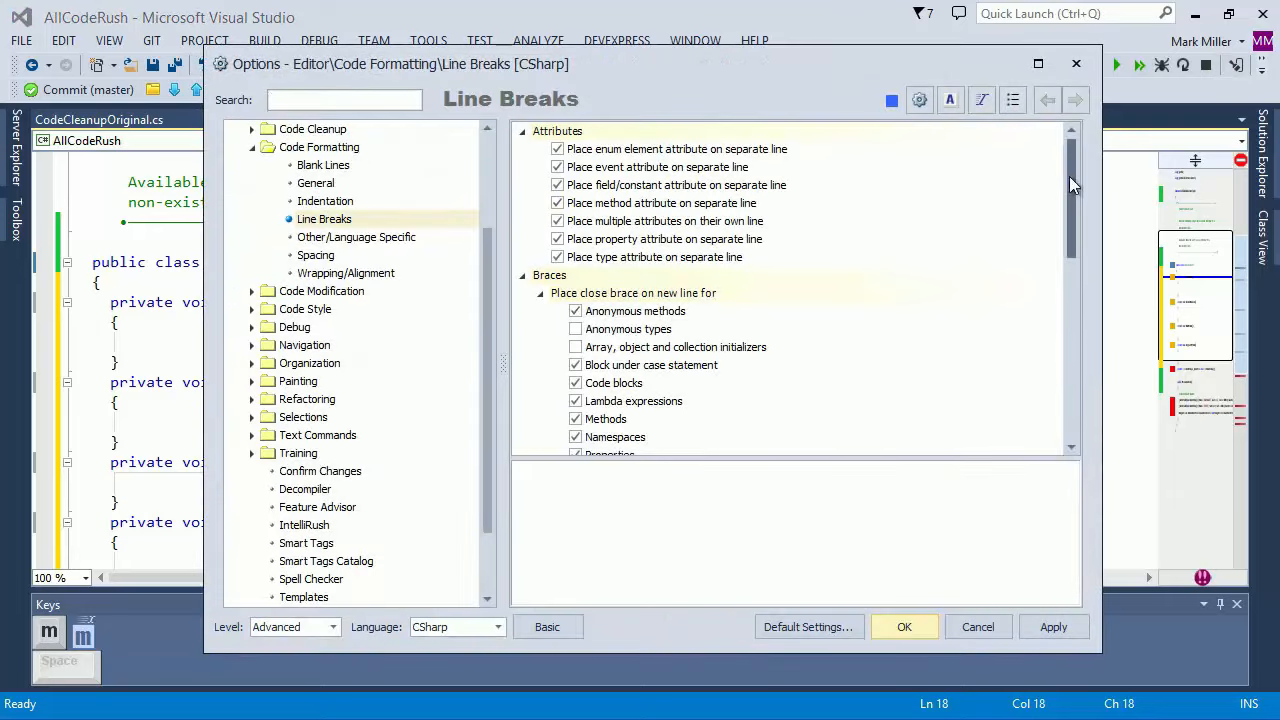
{"action": "scroll", "scroll_direction": "down", "scroll_amount": 3}
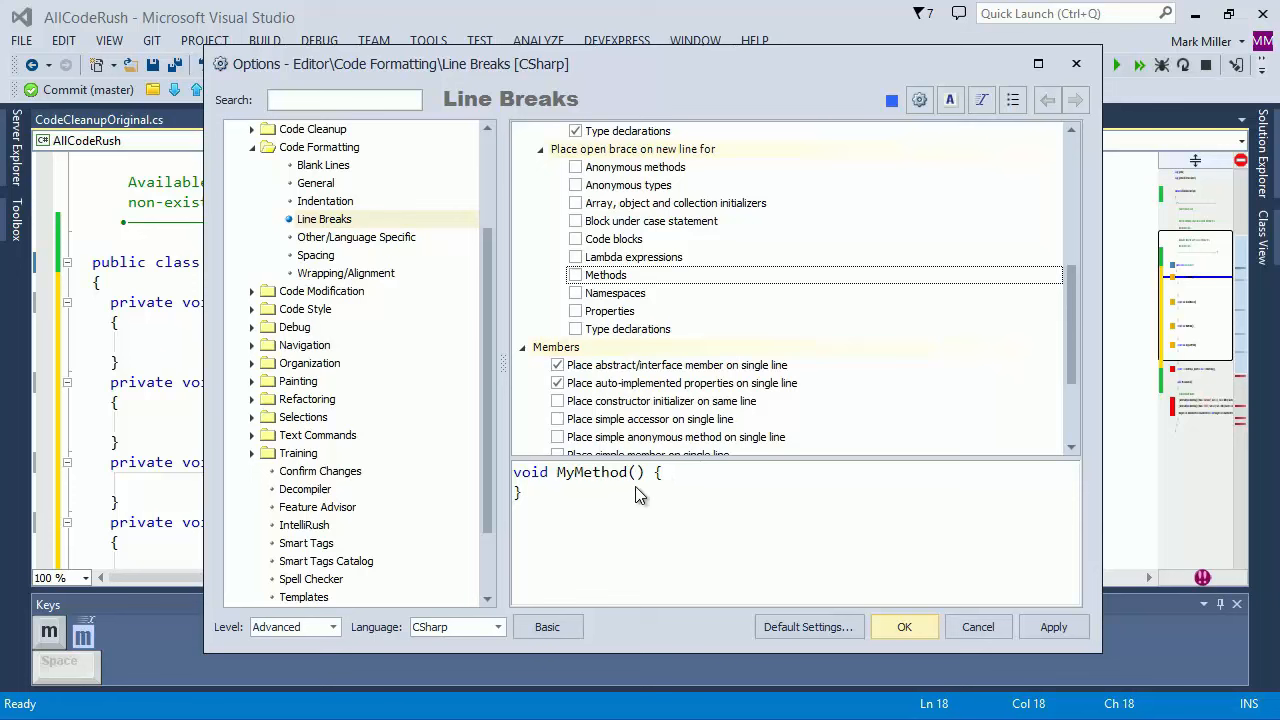
{"action": "mouse_move", "coordinate": [680, 492]}
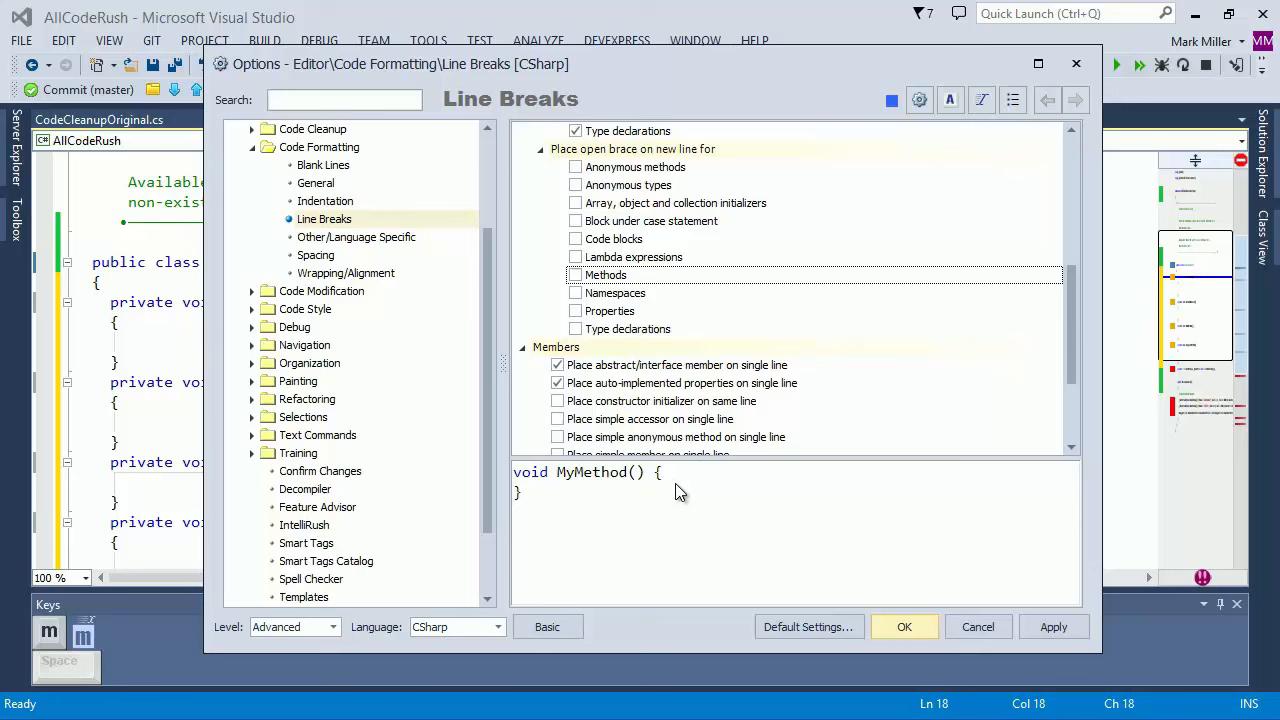
{"action": "left_click", "coordinate": [315, 183]}
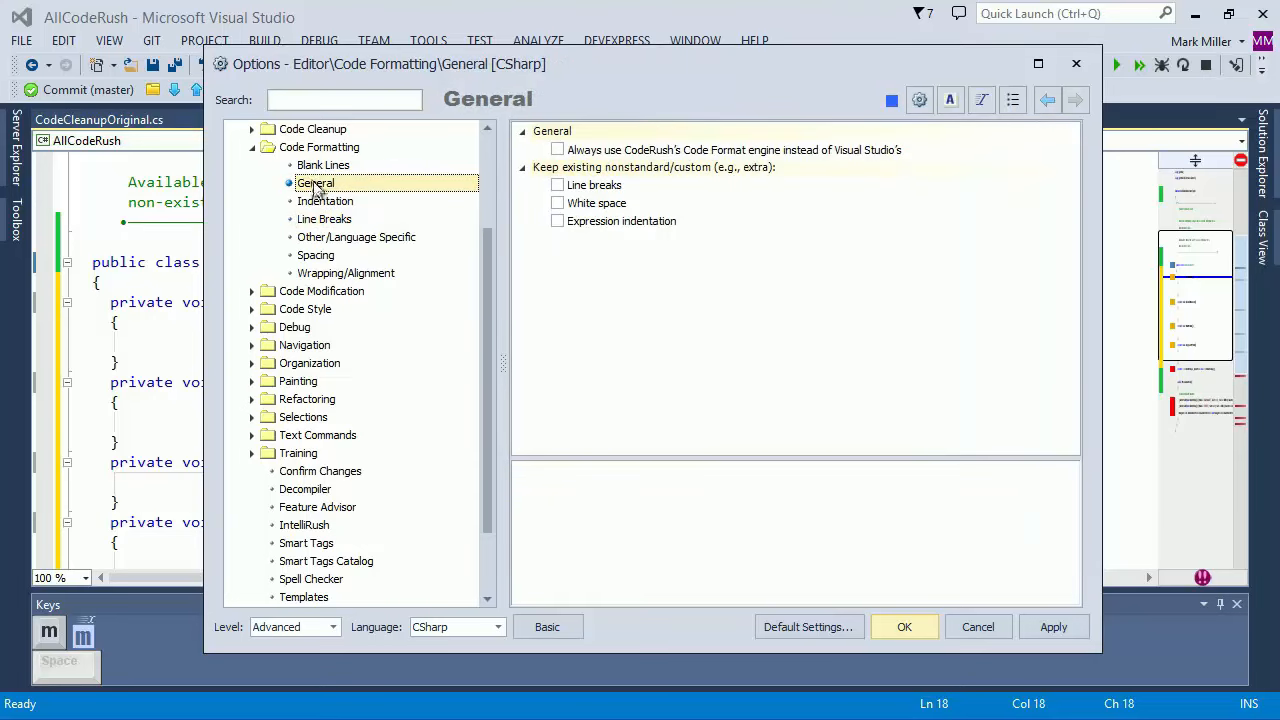
{"action": "left_click", "coordinate": [557, 150]}
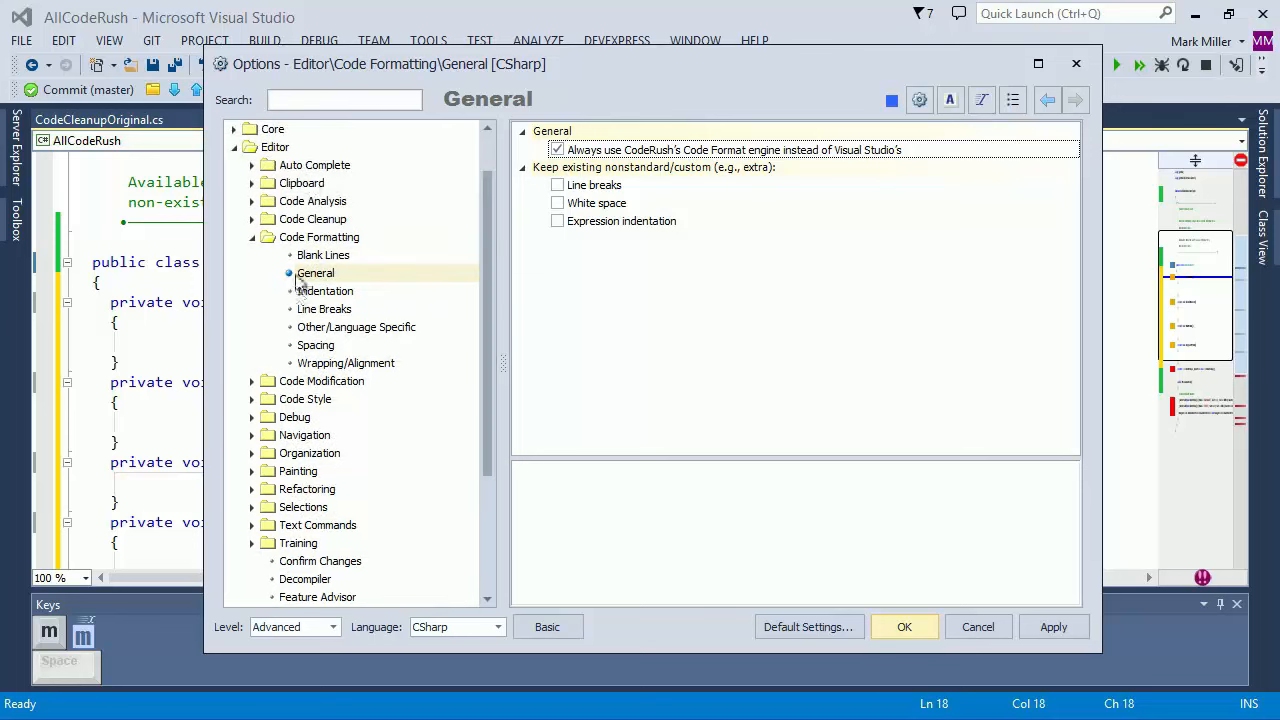
{"action": "mouse_move", "coordinate": [313, 288]}
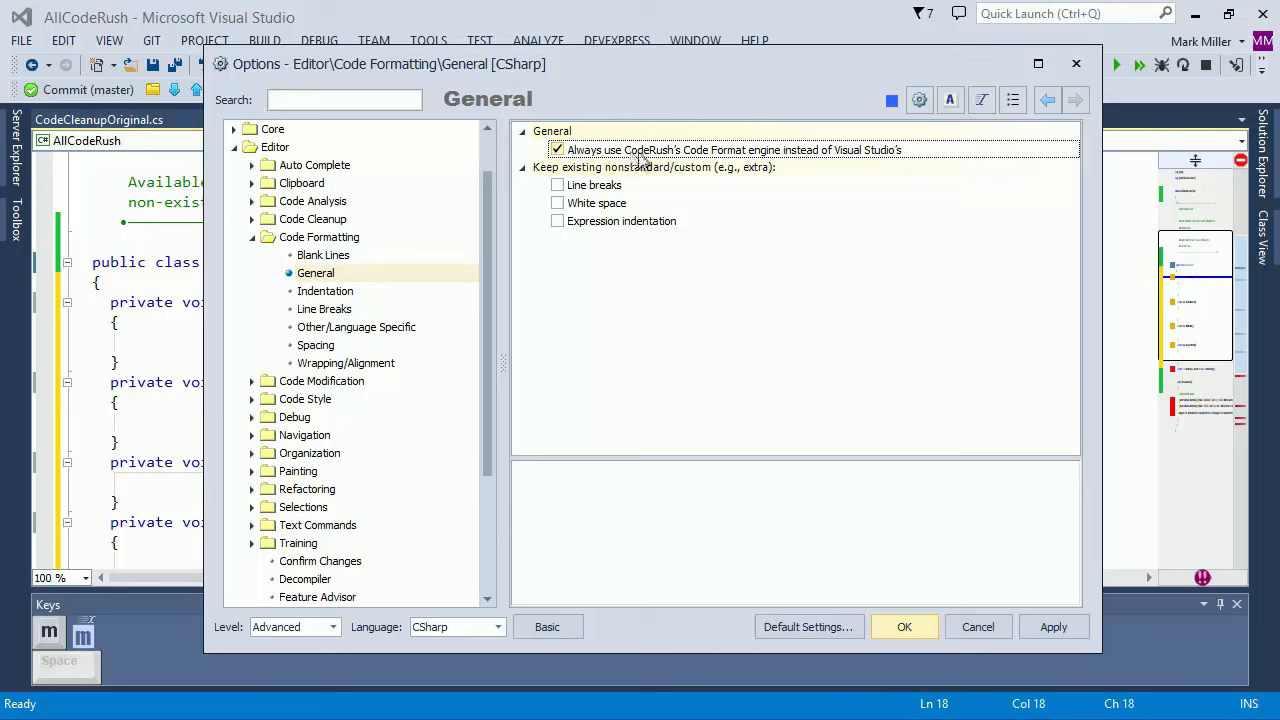
{"action": "mouse_move", "coordinate": [815, 155]}
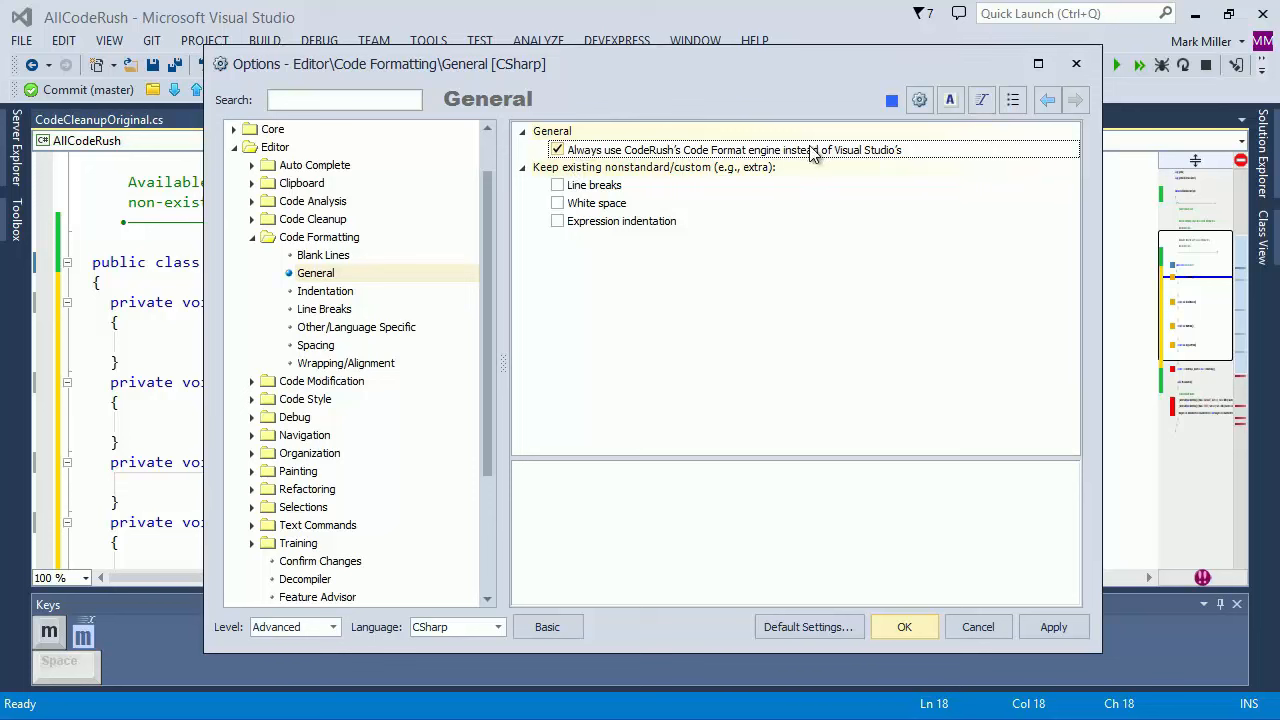
{"action": "mouse_move", "coordinate": [862, 161]}
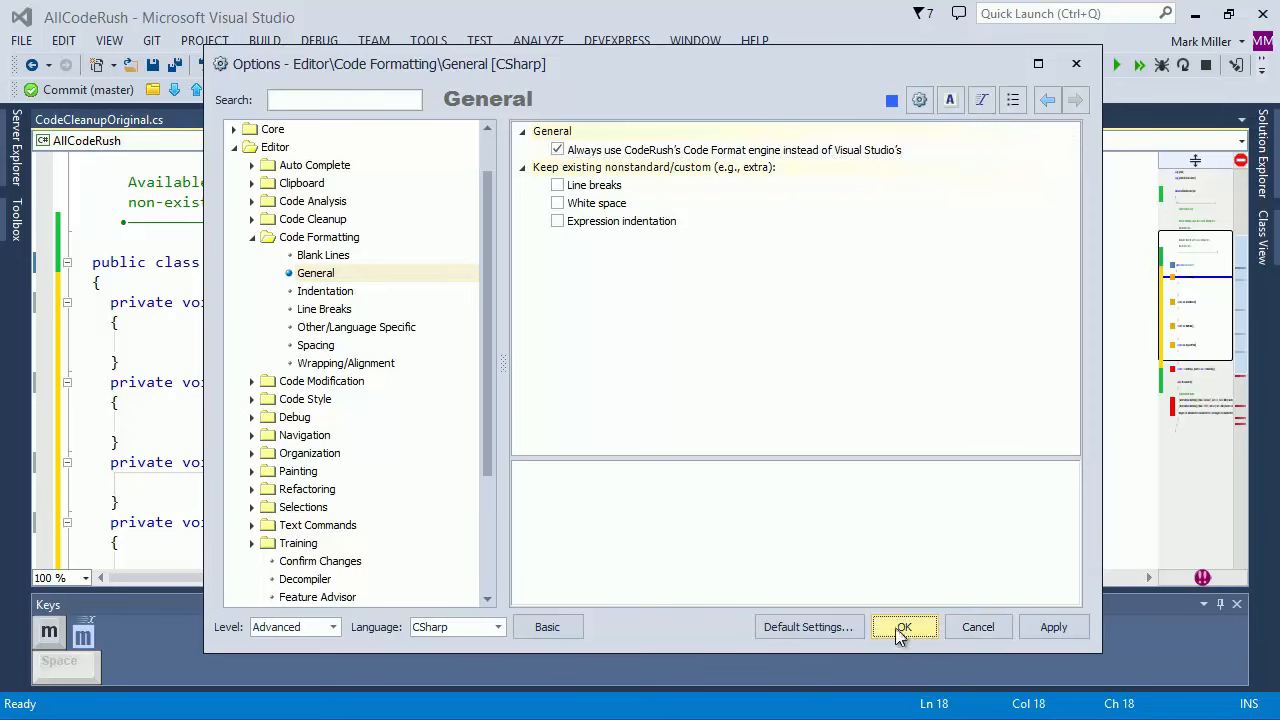
{"action": "left_click", "coordinate": [903, 627]}
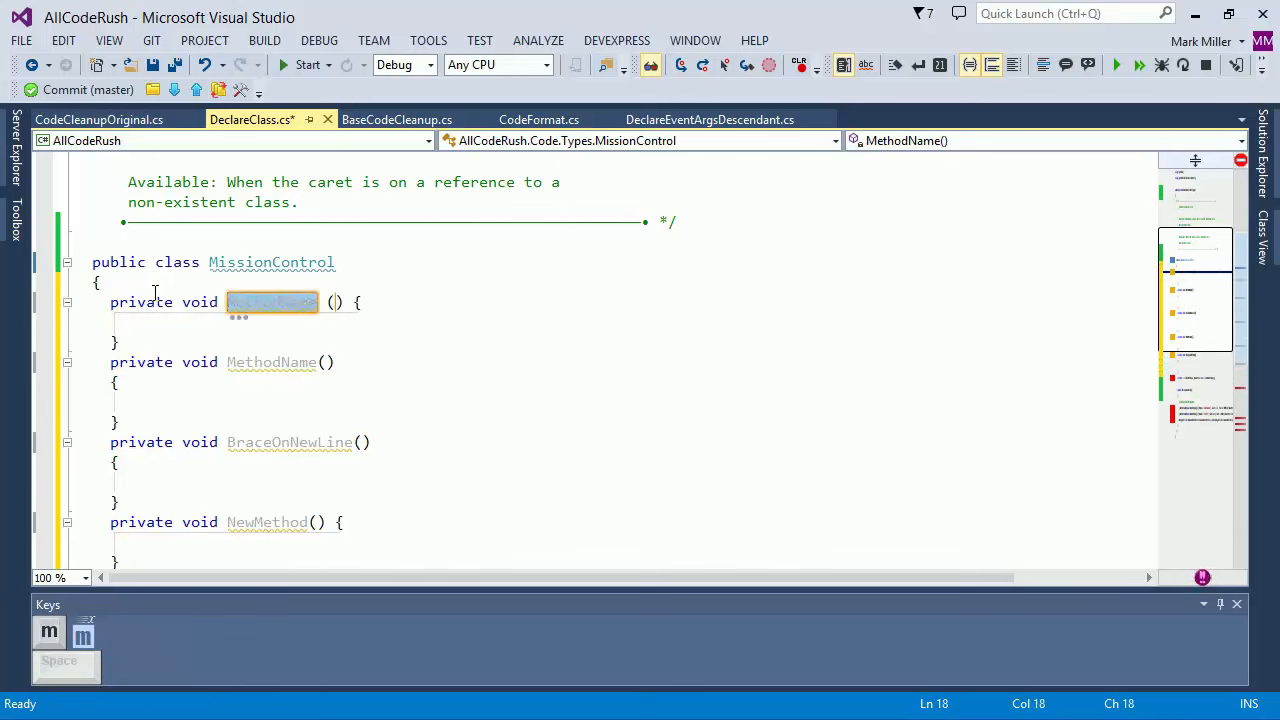
- Name the new method UsingCodeFormatFeature and begin renaming MethodName to UsingVisualStudioFormatting
{"action": "type", "text": "UsingCodeFormat"}
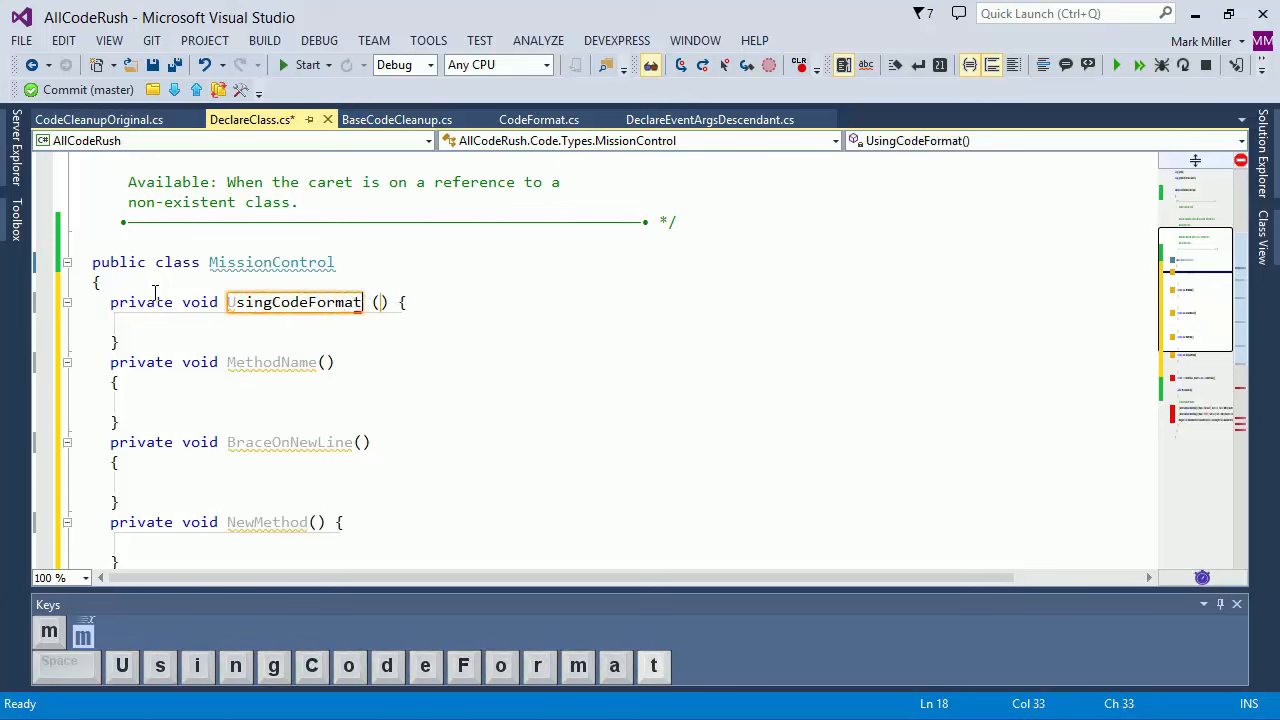
{"action": "type", "text": "Feature"}
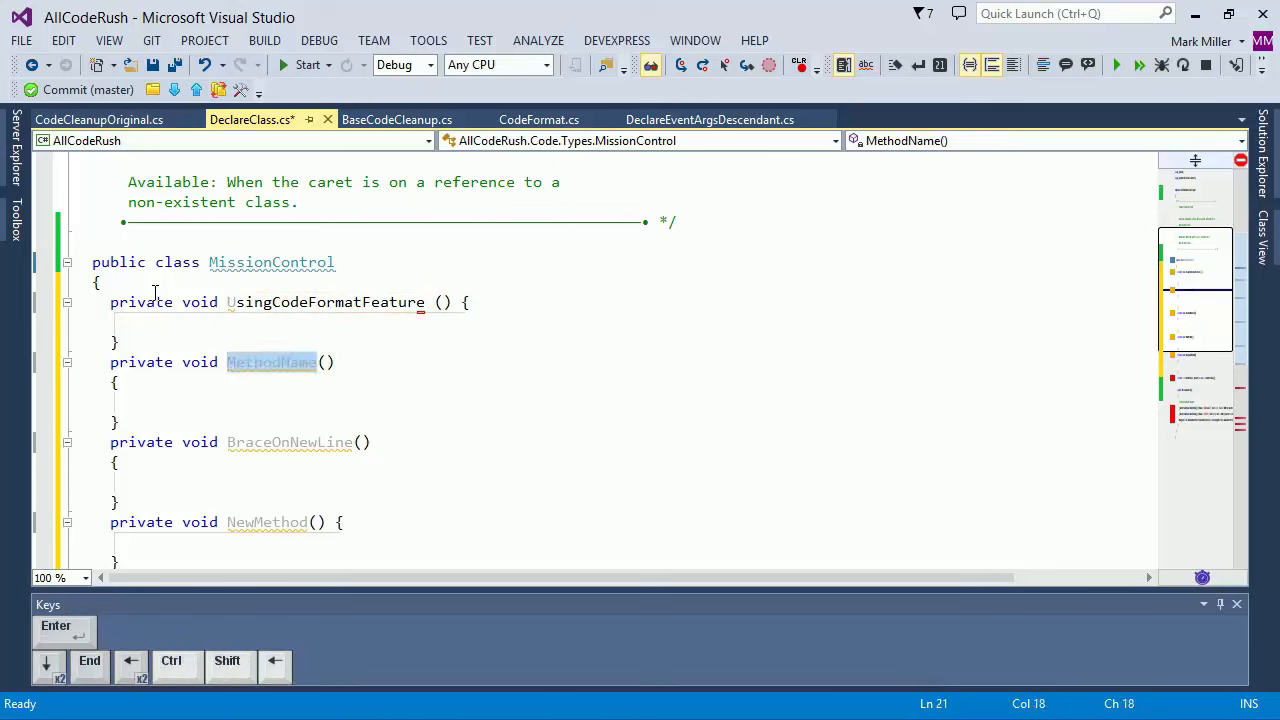
{"action": "type", "text": "USingVisual"}
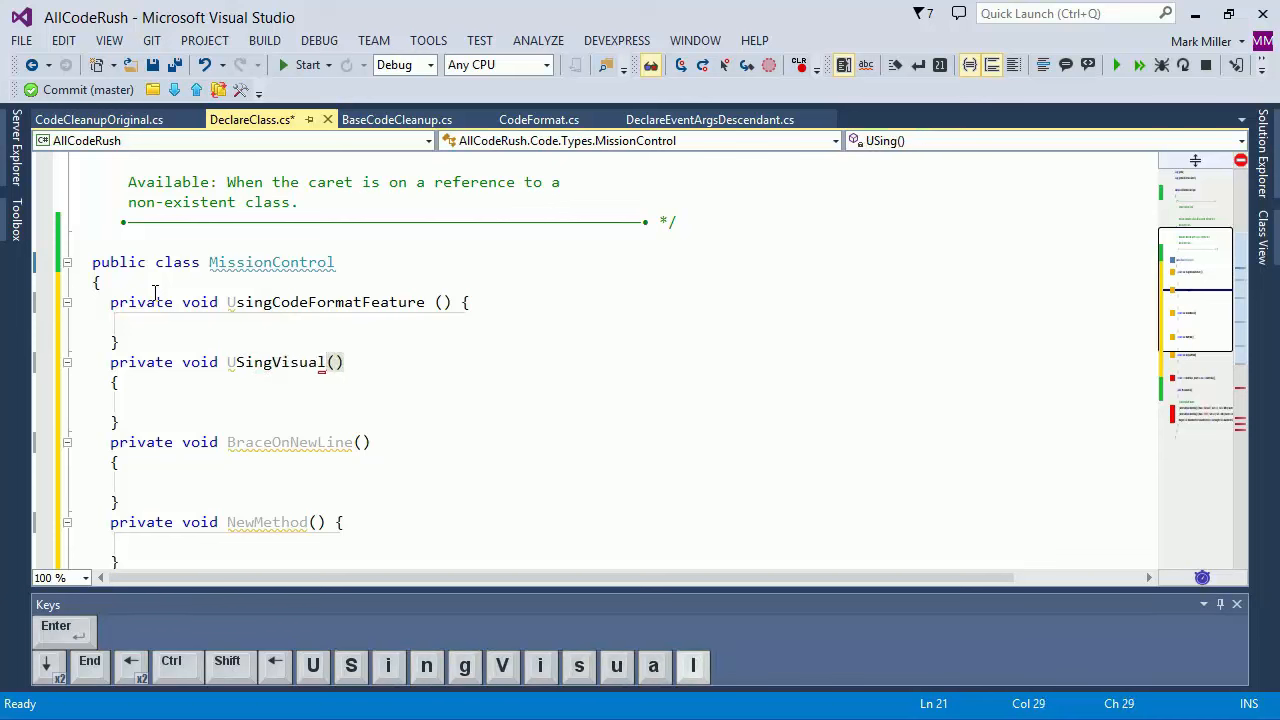
{"action": "type", "text": "StudioFormattin"}
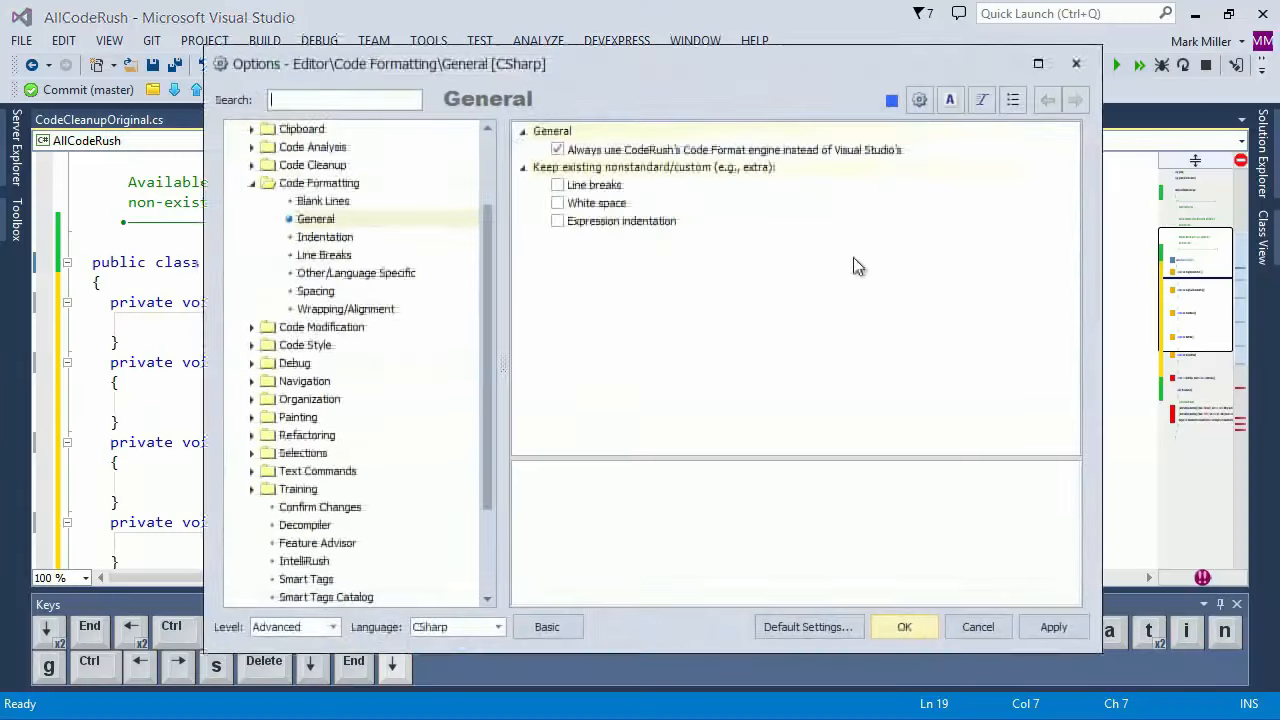
- Expand Code Style and view the Scope page's default access levels for new declarations
{"action": "left_click", "coordinate": [253, 344]}
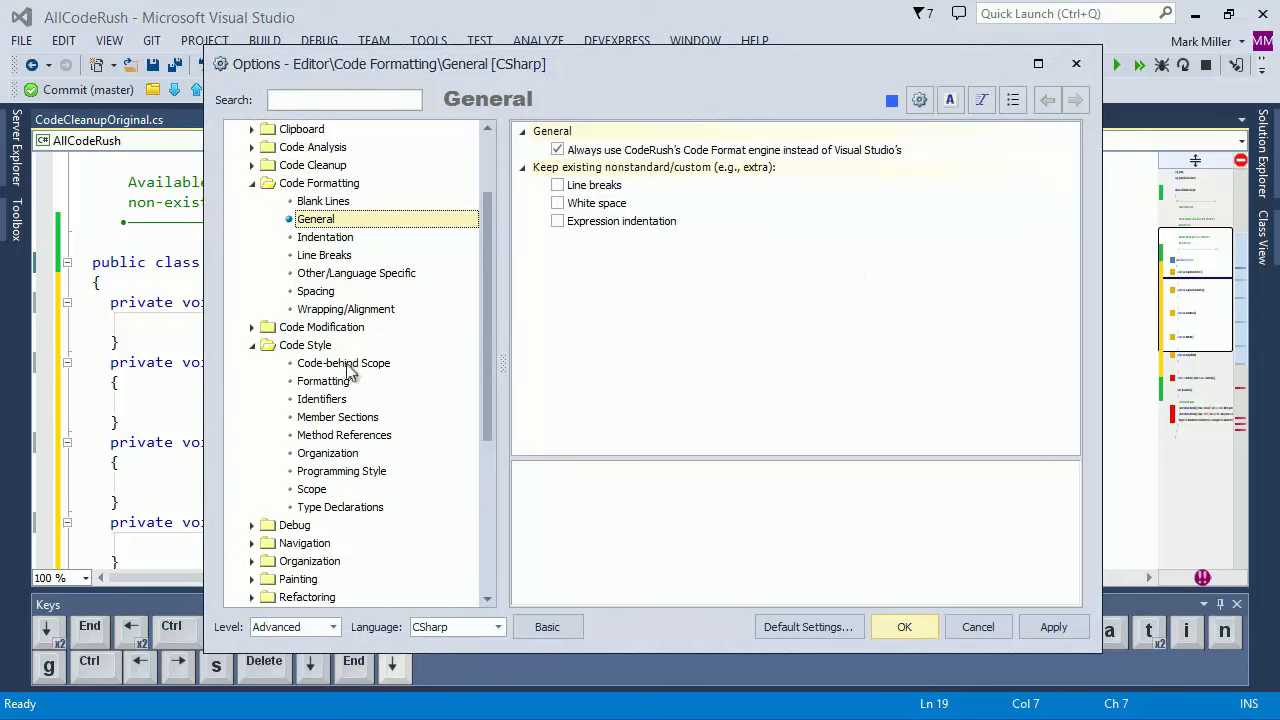
{"action": "left_click", "coordinate": [312, 489]}
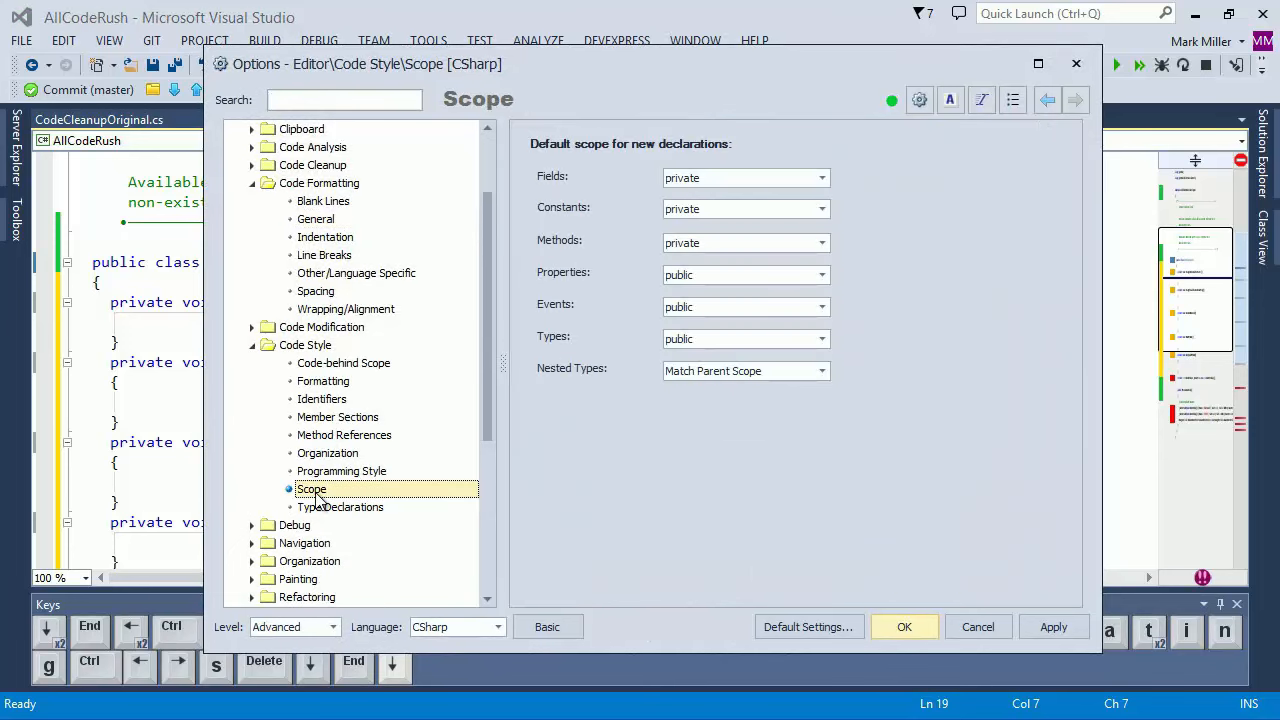
{"action": "mouse_move", "coordinate": [595, 165]}
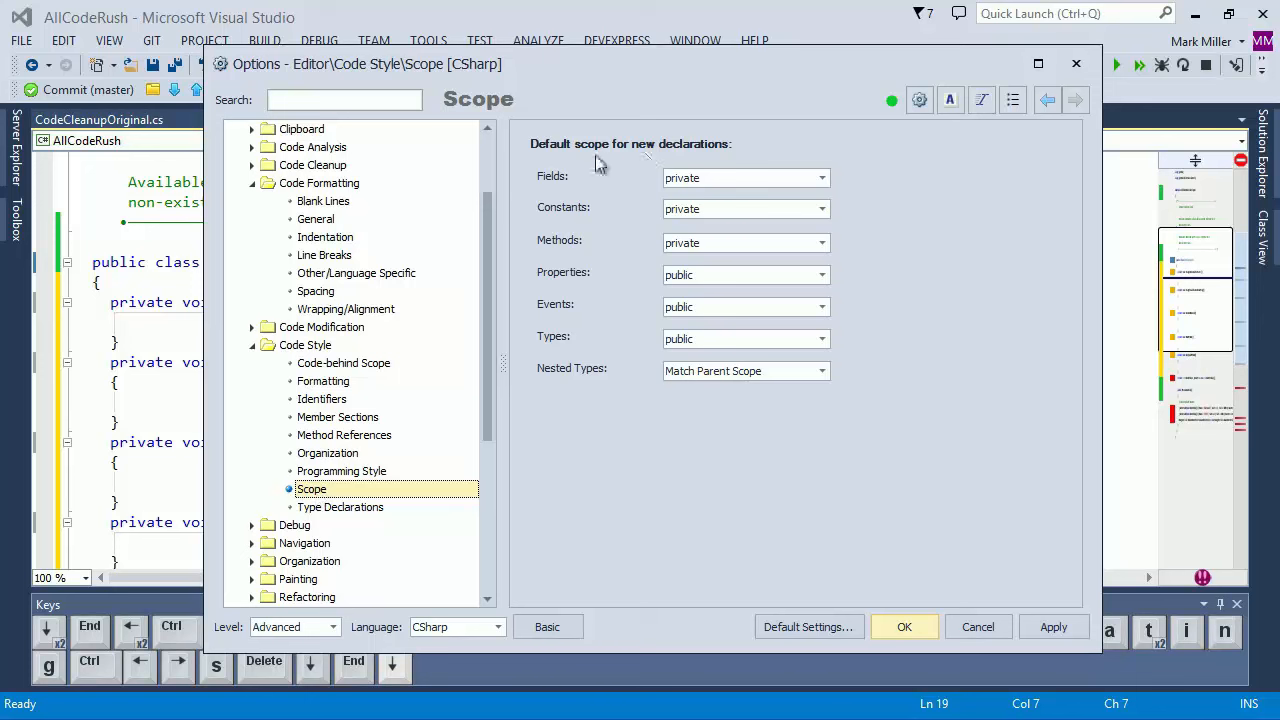
{"action": "mouse_move", "coordinate": [672, 358]}
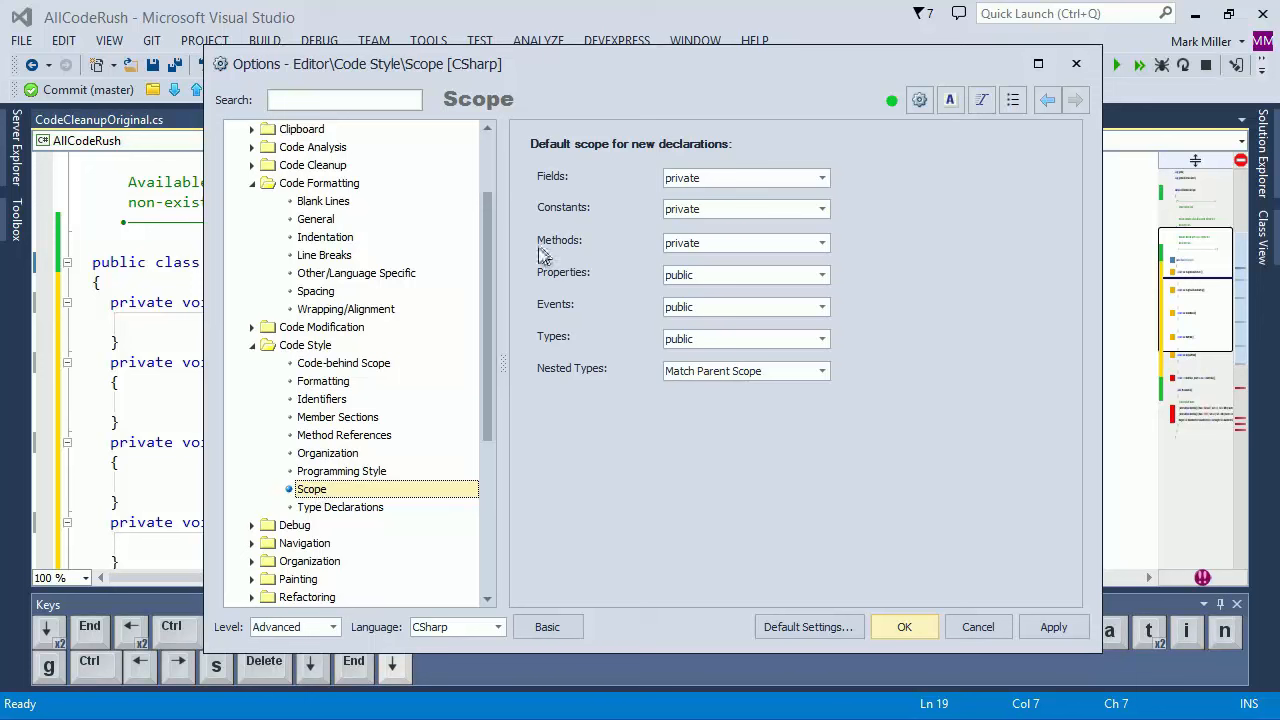
{"action": "mouse_move", "coordinate": [715, 255]}
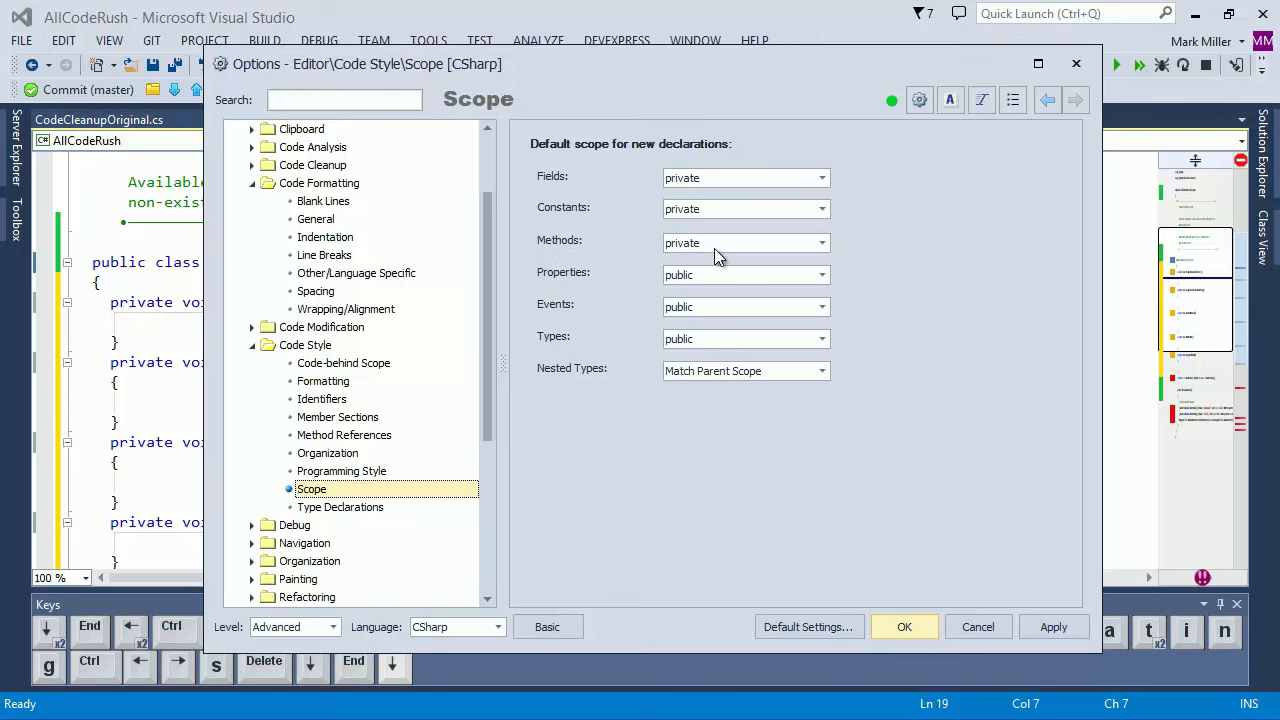
{"action": "mouse_move", "coordinate": [505, 65]}
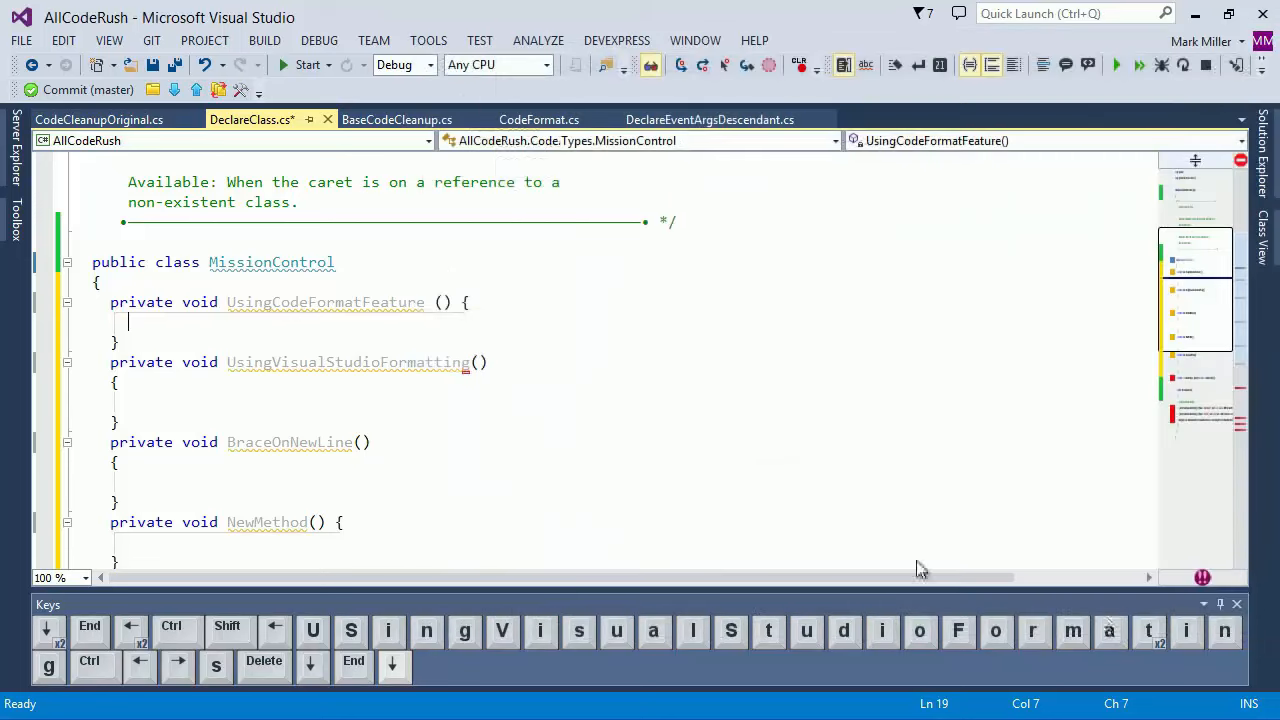
- Accept NewProtectedMethod as the name of the new public method
{"action": "key", "text": "Enter"}
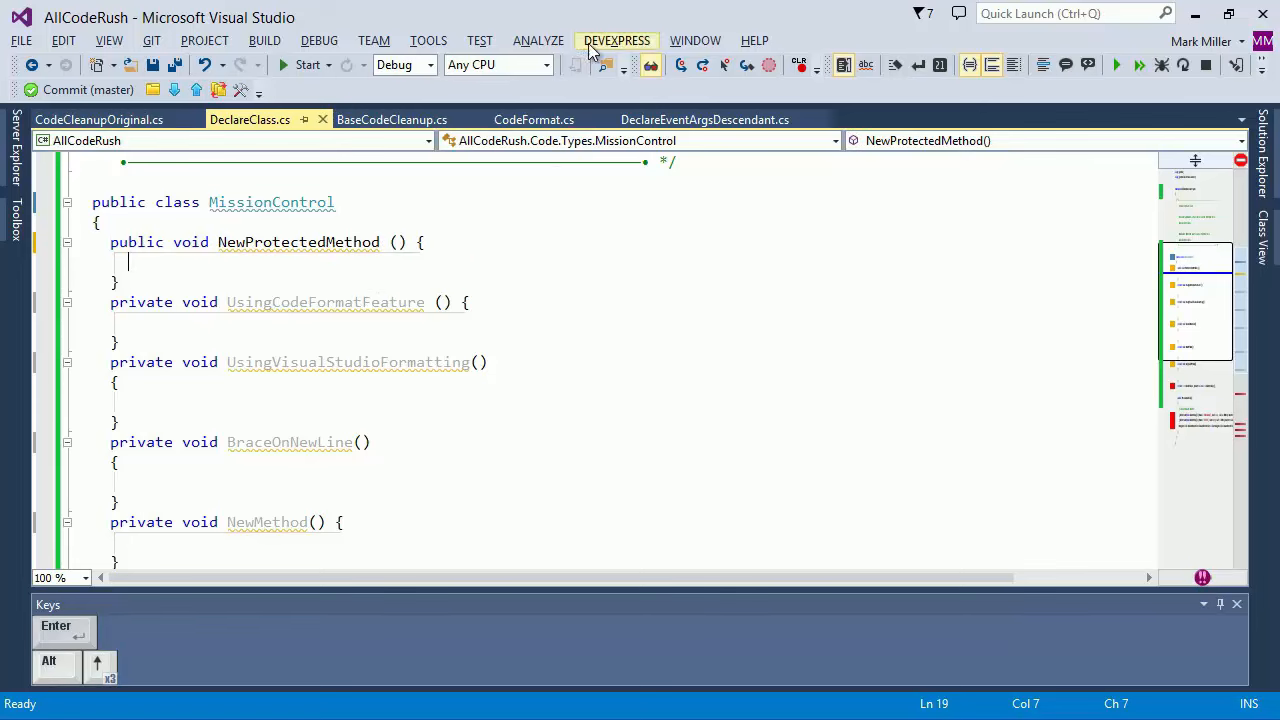
{"action": "left_click", "coordinate": [617, 40]}
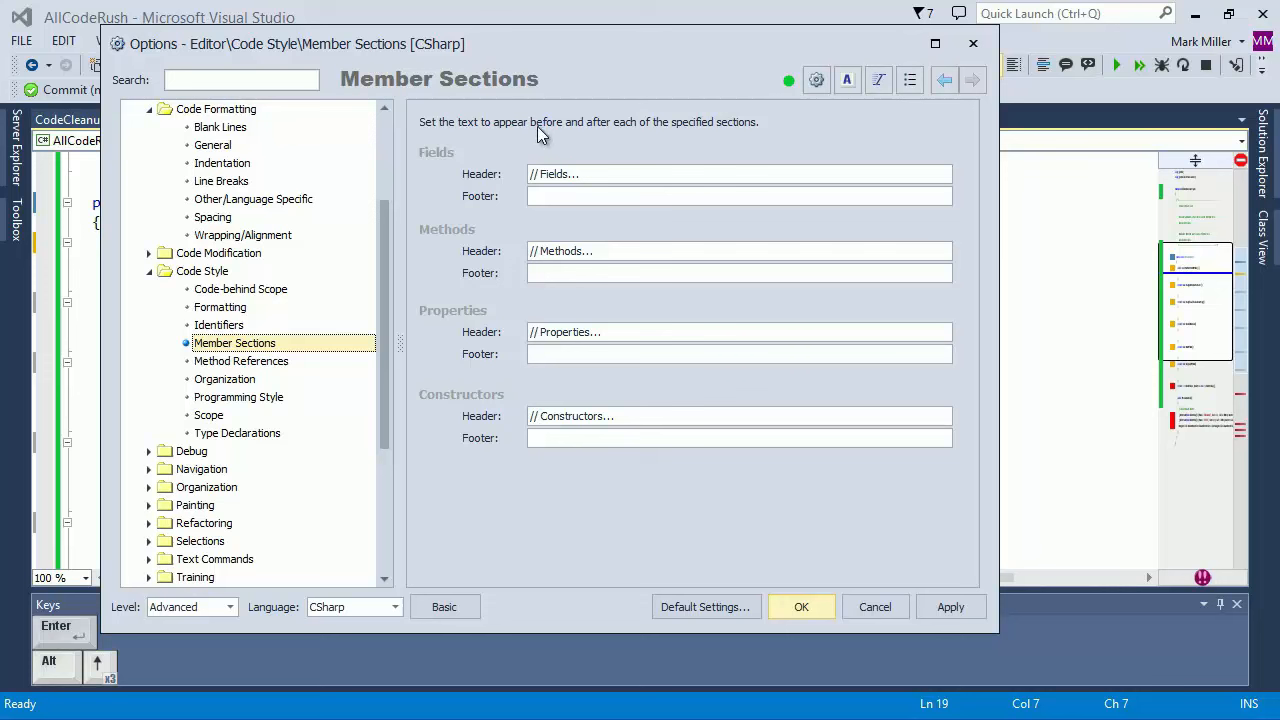
{"action": "mouse_move", "coordinate": [698, 143]}
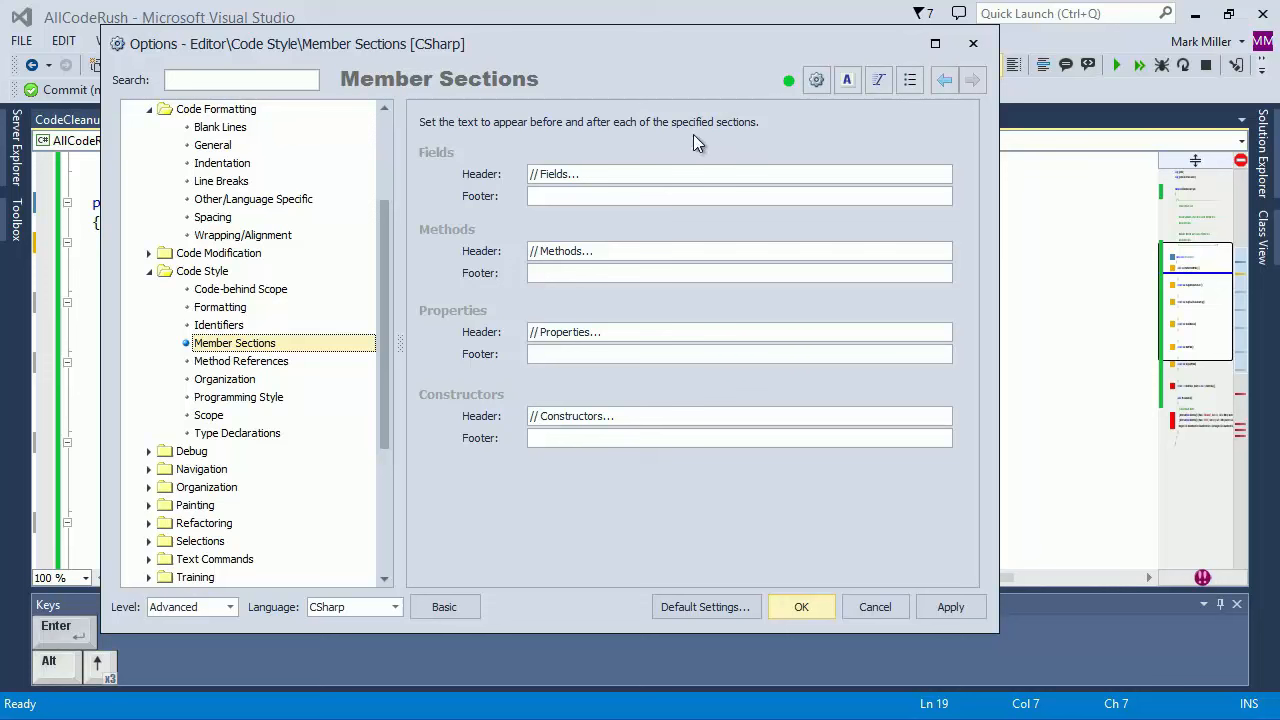
{"action": "mouse_move", "coordinate": [583, 193]}
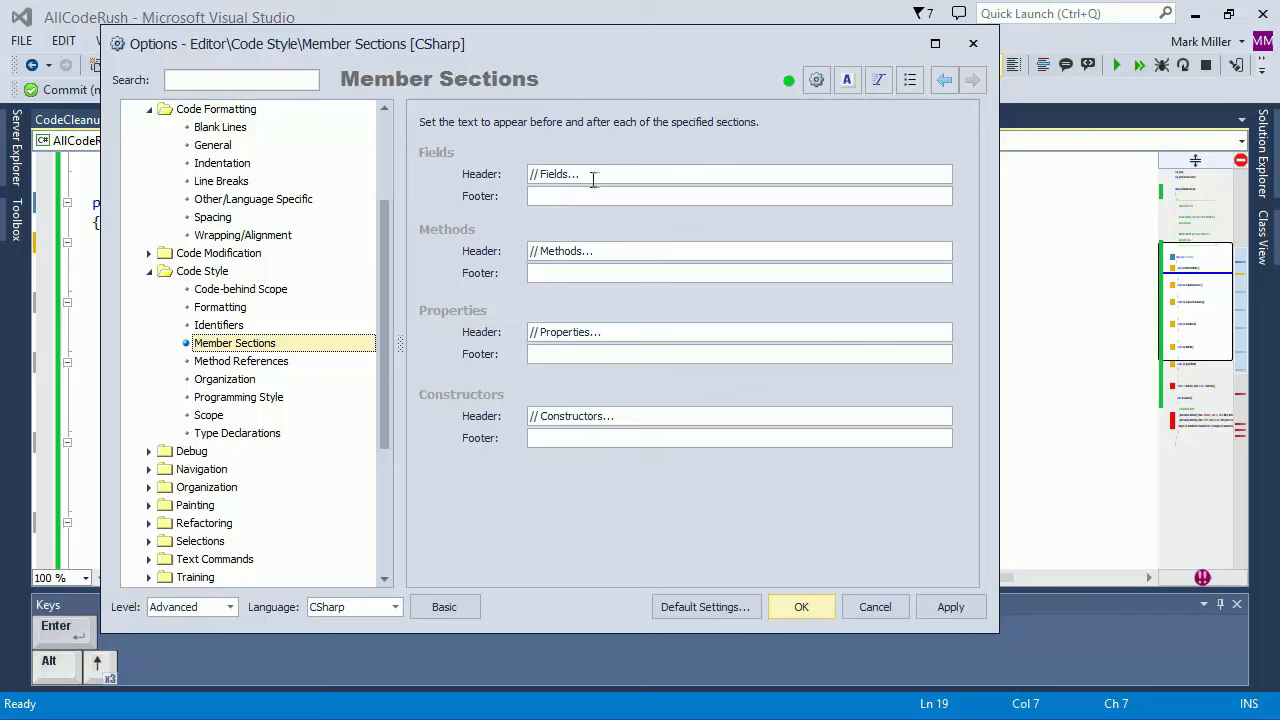
{"action": "mouse_move", "coordinate": [598, 250]}
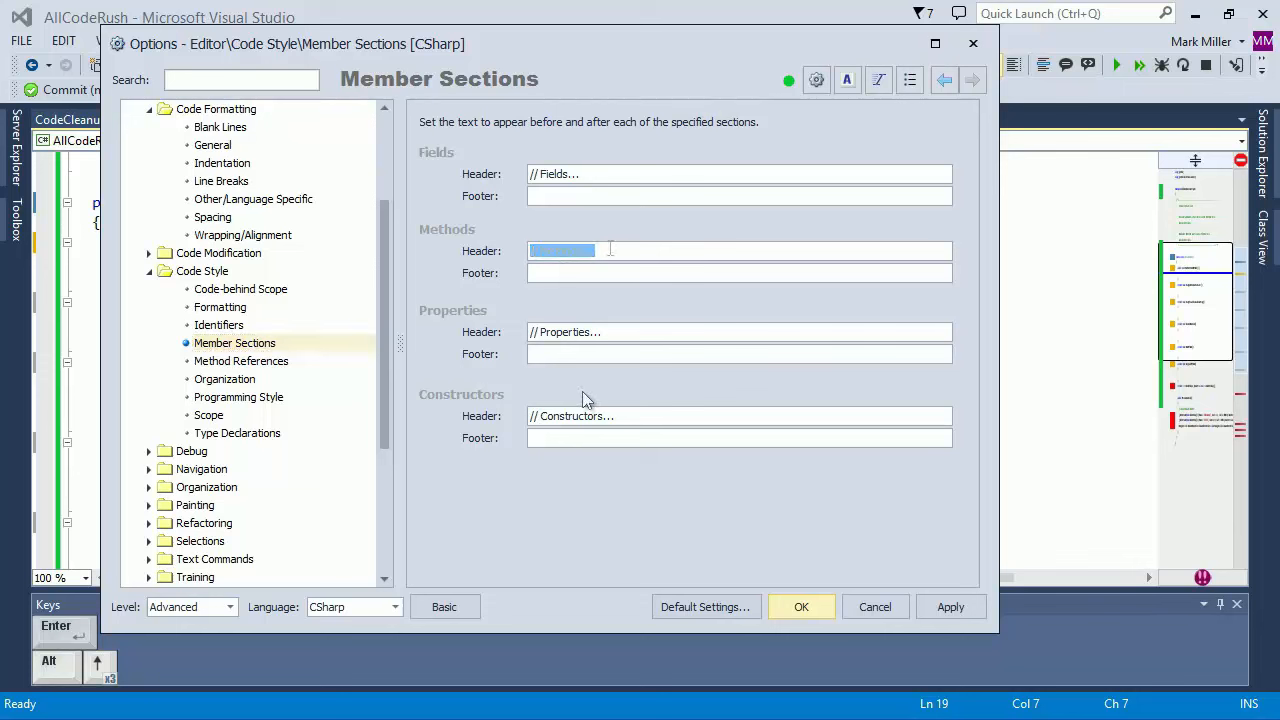
{"action": "type", "text": "// Methods..."}
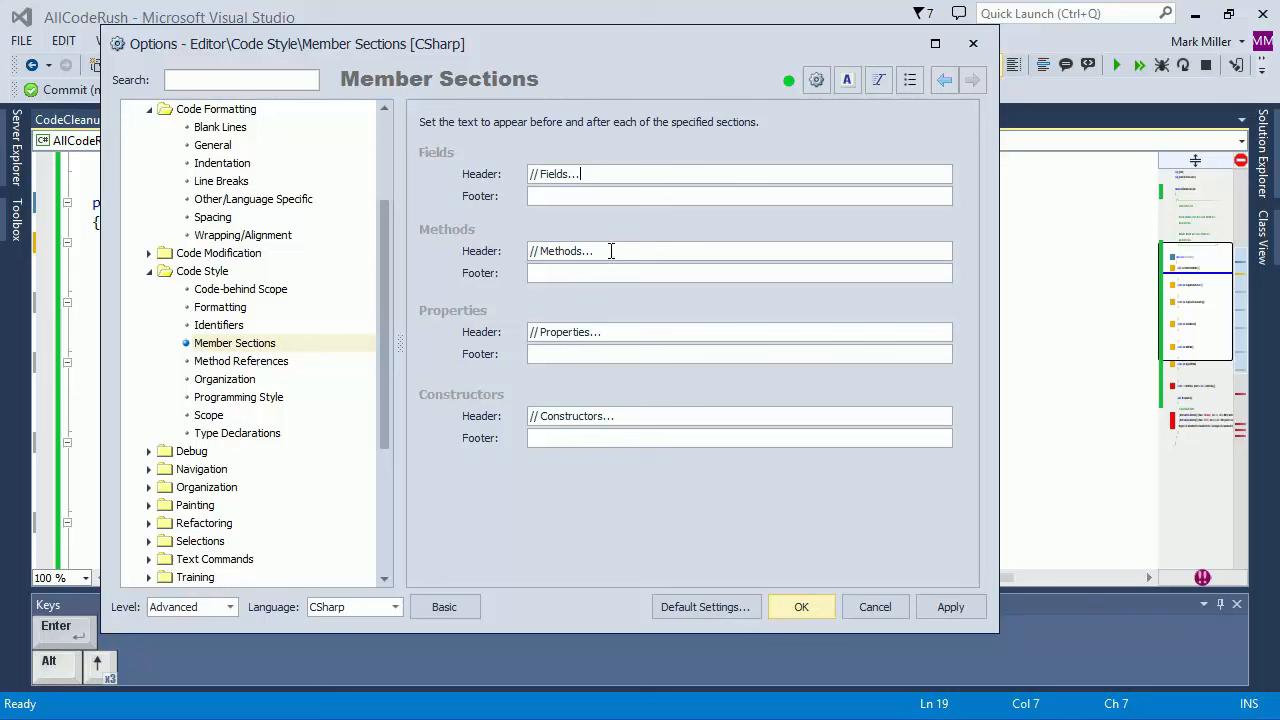
{"action": "double_click", "coordinate": [562, 251]}
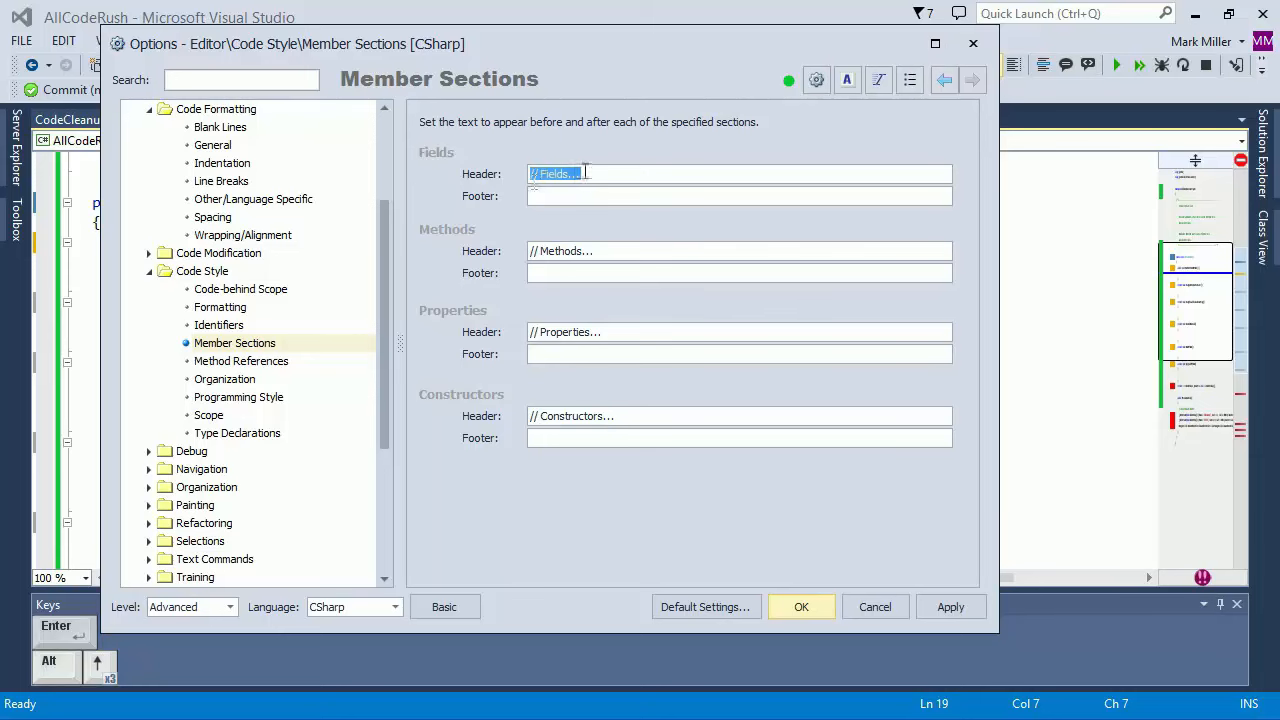
{"action": "left_click", "coordinate": [801, 607]}
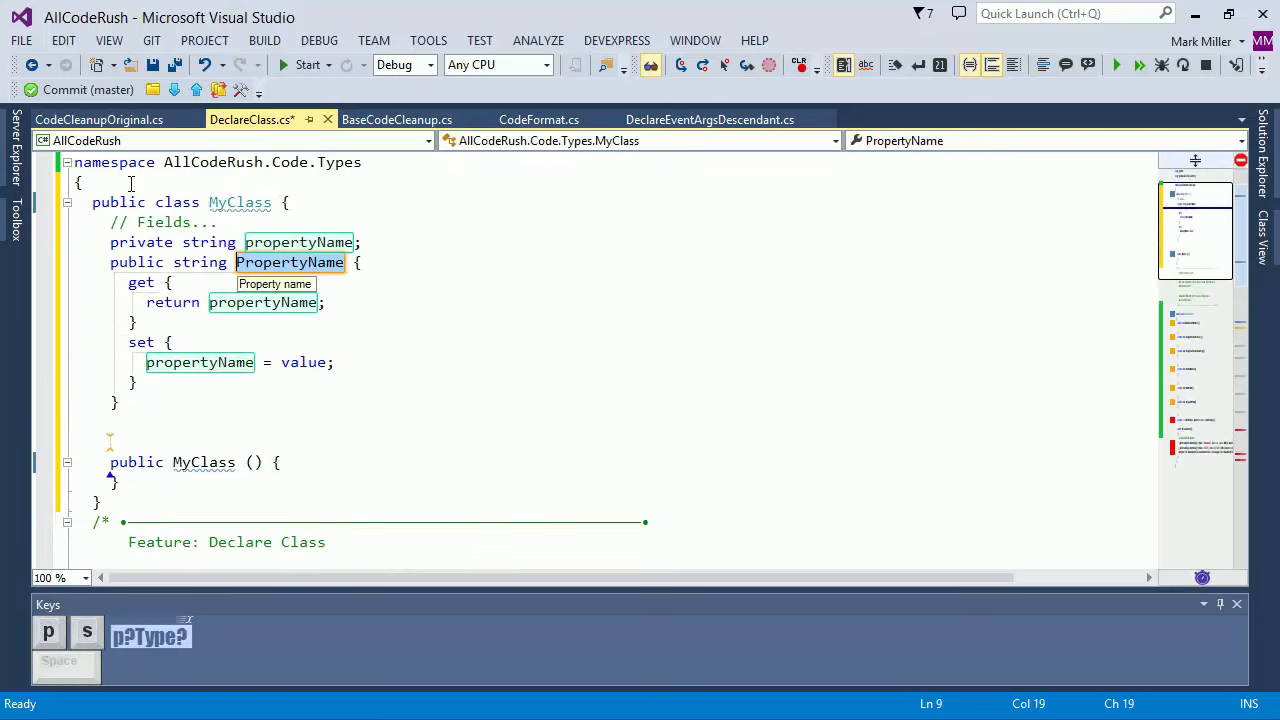
- Rename the expanded string property from Age to Name and accept it
{"action": "type", "text": "Age"}
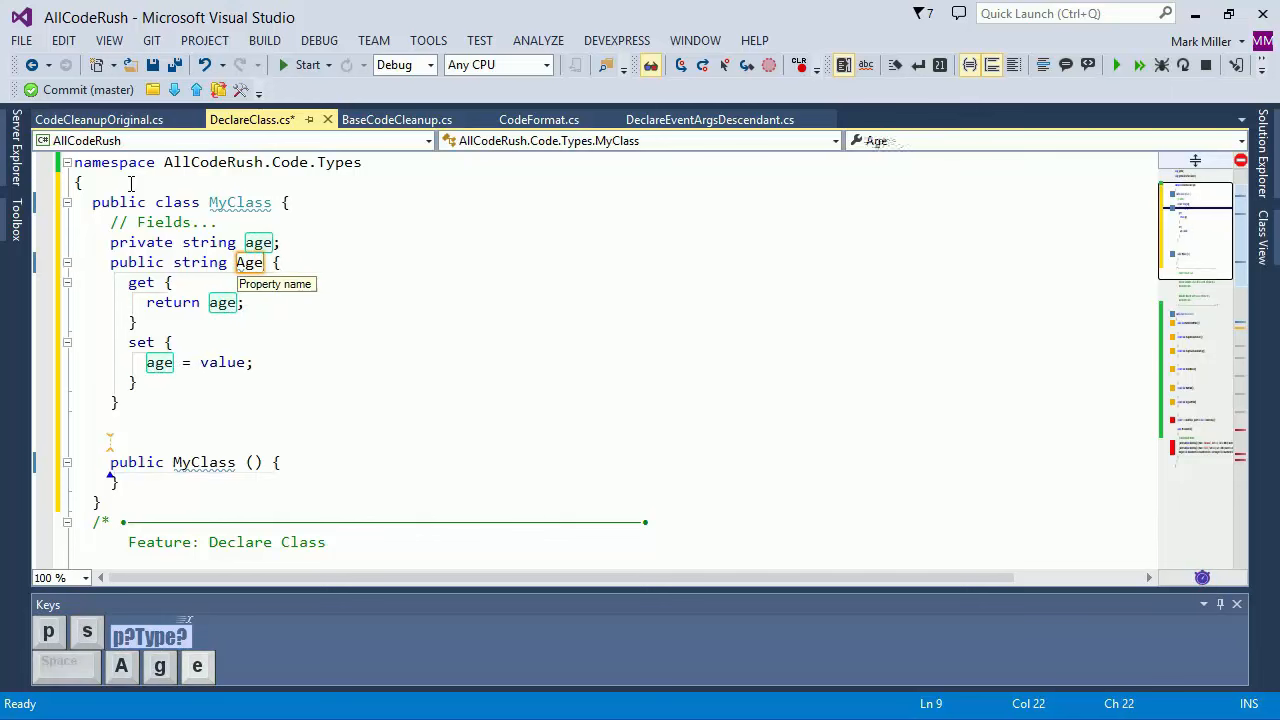
{"action": "type", "text": "Name"}
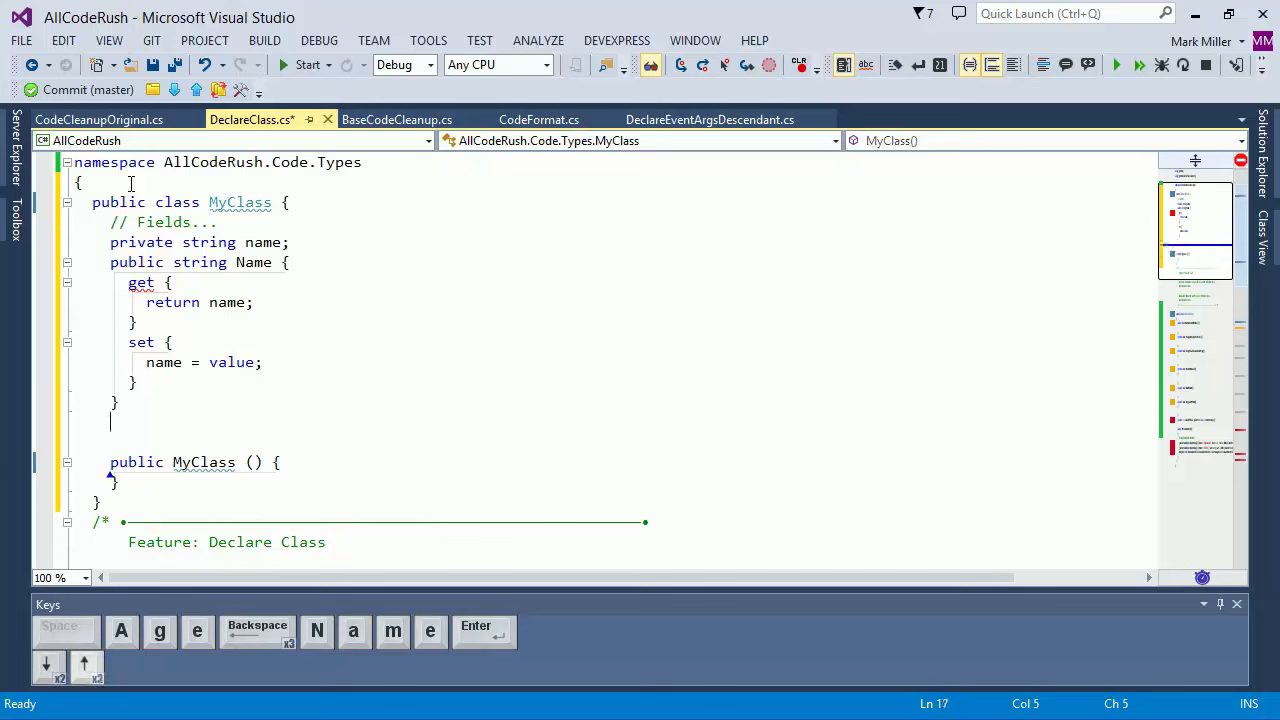
{"action": "key", "text": "shift+end"}
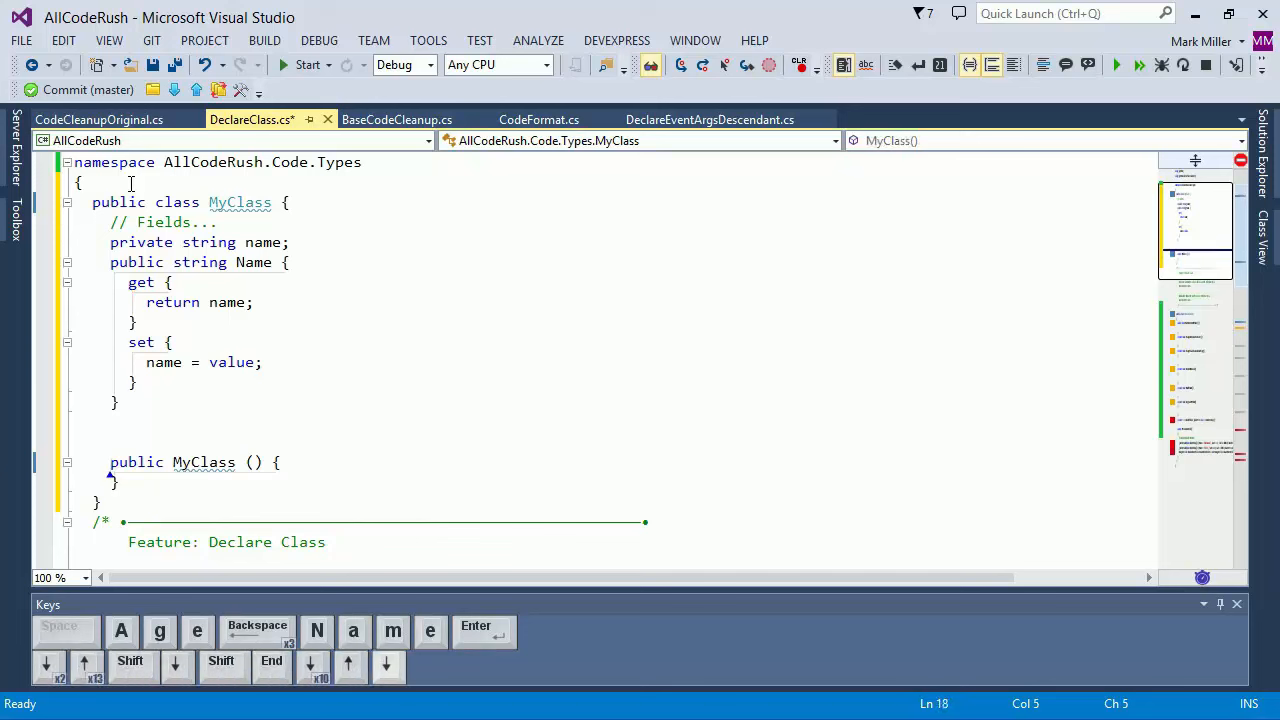
- Expand the pi template into an int property named Years
{"action": "type", "text": "pi"}
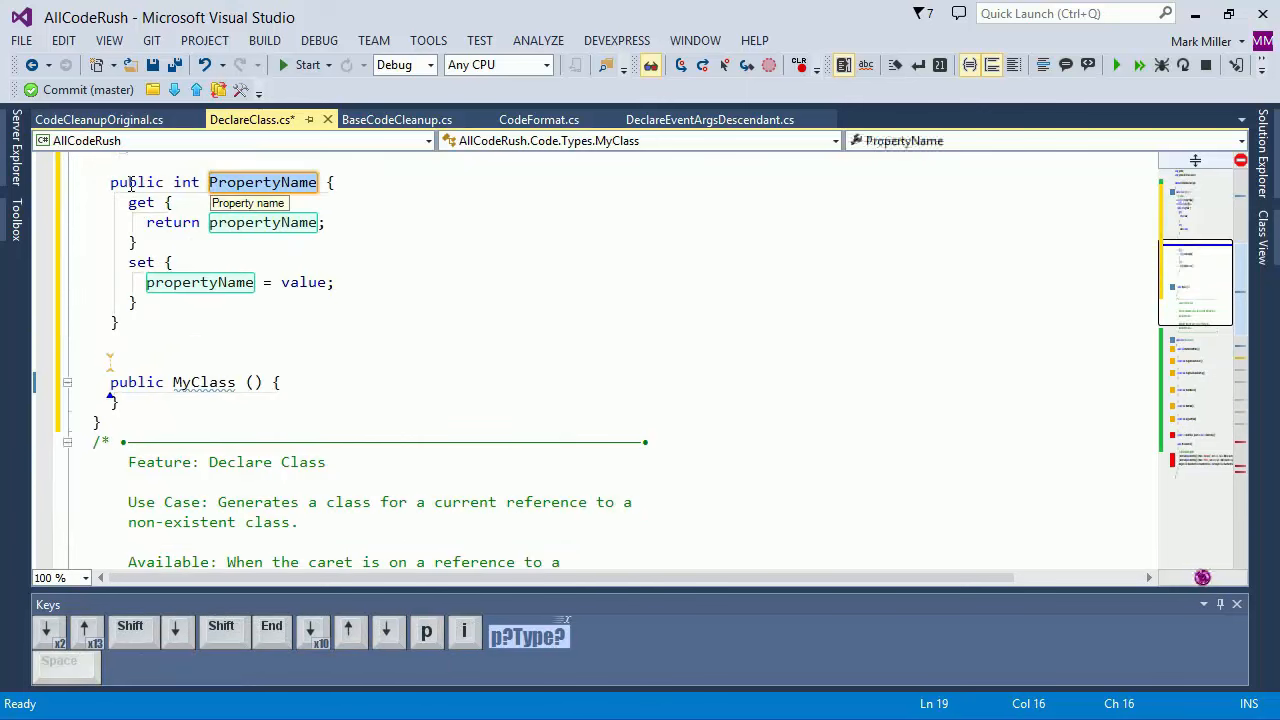
{"action": "type", "text": "Years"}
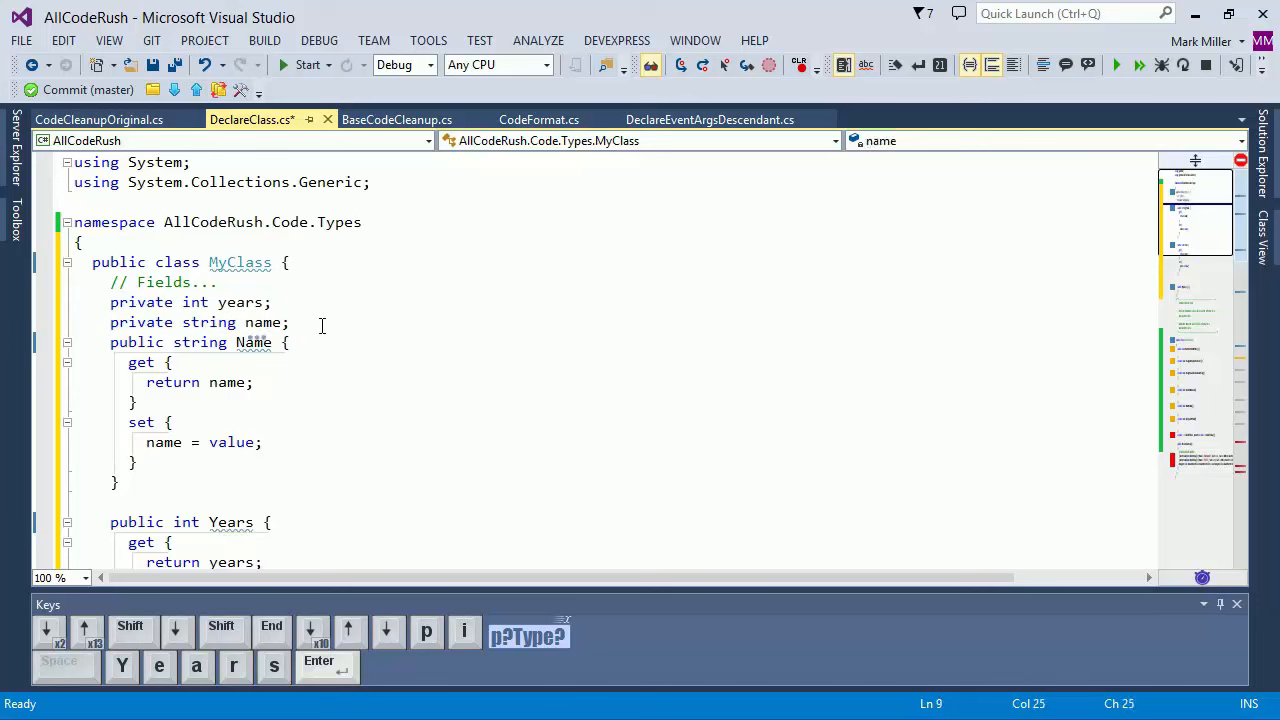
{"action": "scroll", "scroll_direction": "down", "scroll_amount": 3}
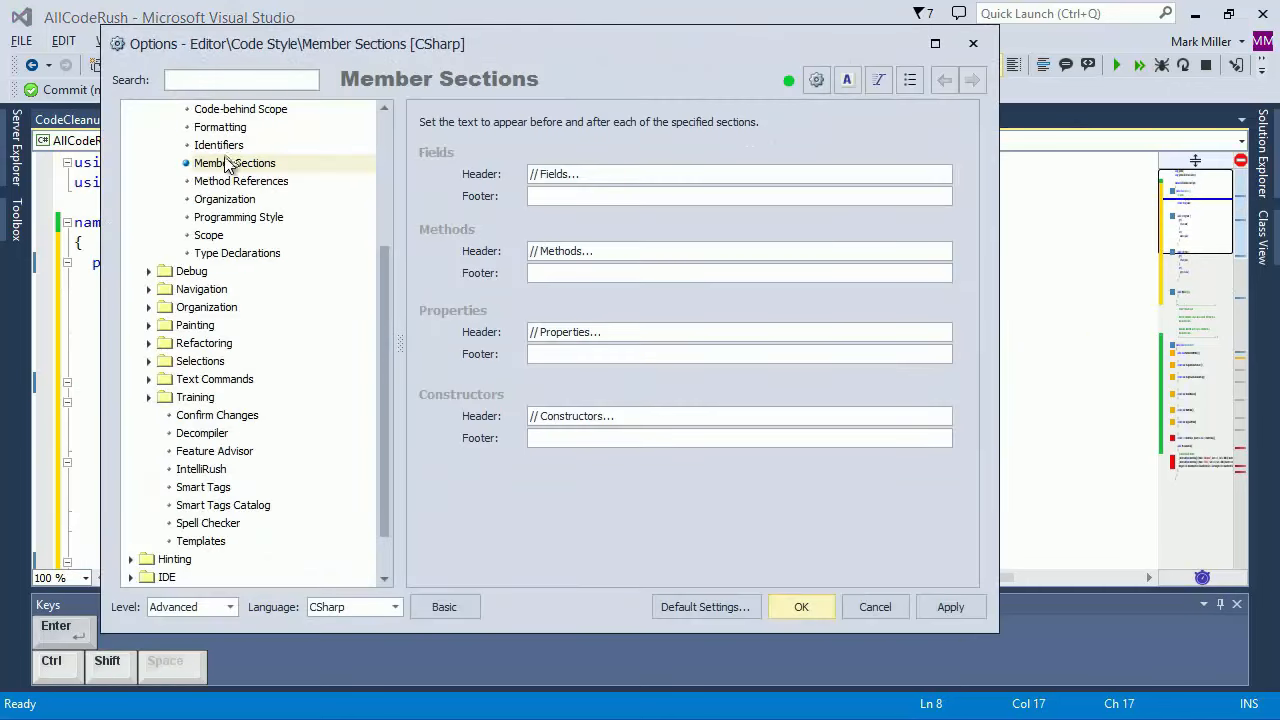
{"action": "mouse_move", "coordinate": [225, 165]}
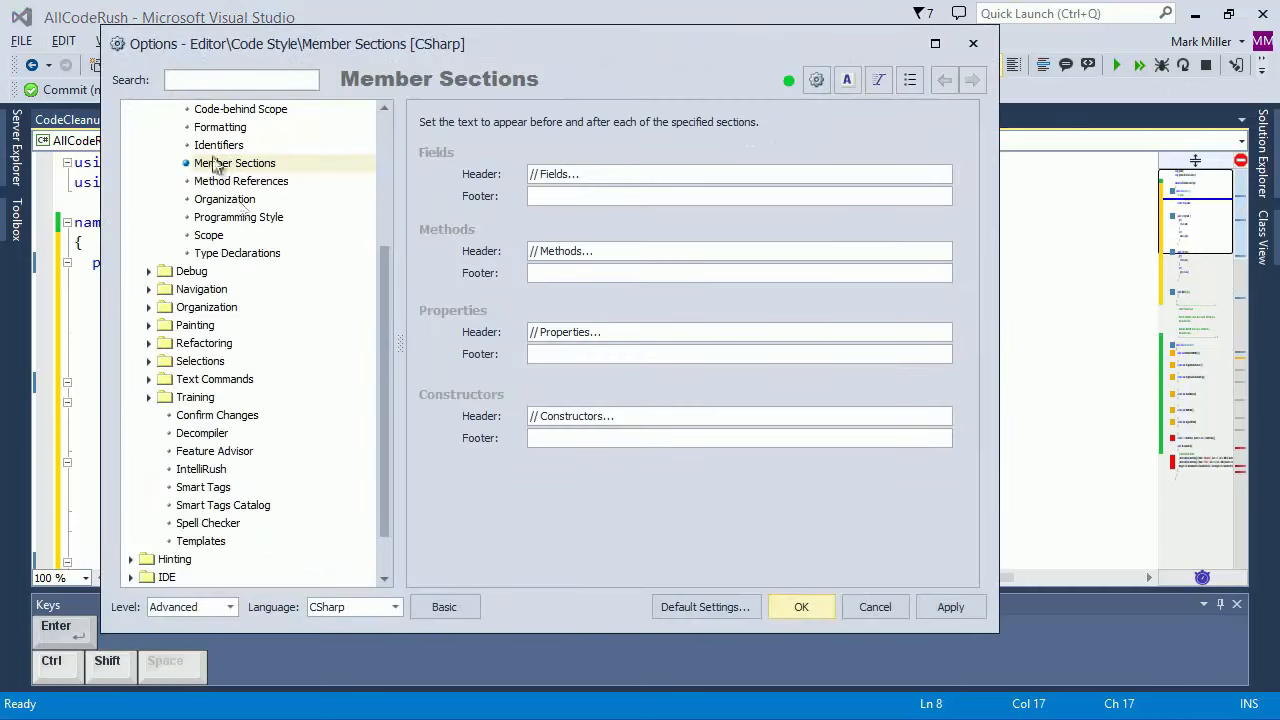
- On the Identifiers page, give fields an '_' prefix with Pascal Case and apply
{"action": "left_click", "coordinate": [218, 145]}
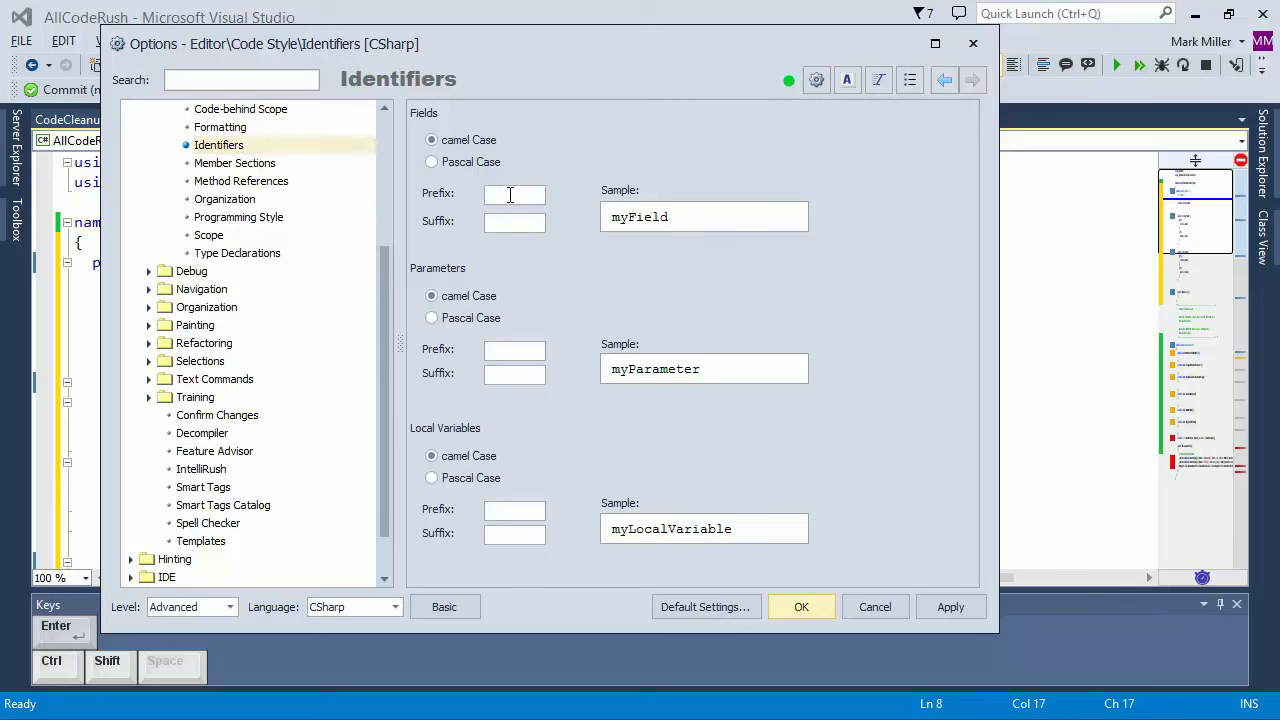
{"action": "type", "text": "_"}
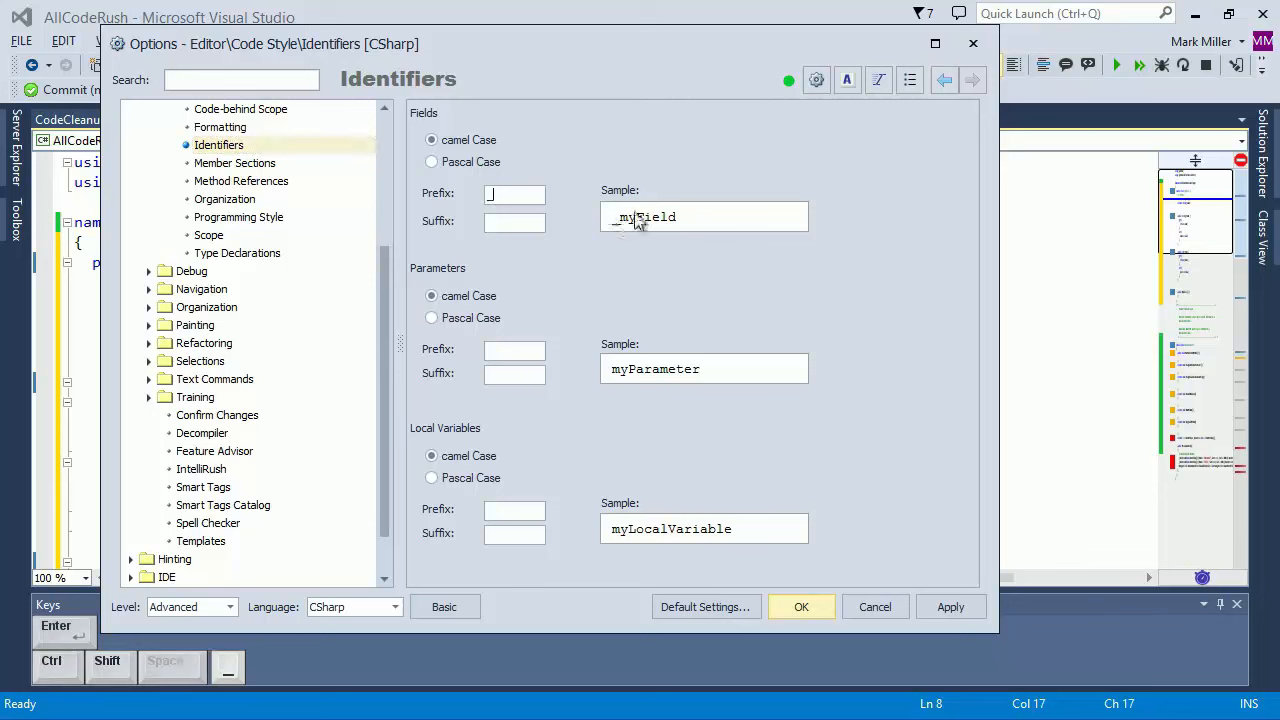
{"action": "mouse_move", "coordinate": [632, 228]}
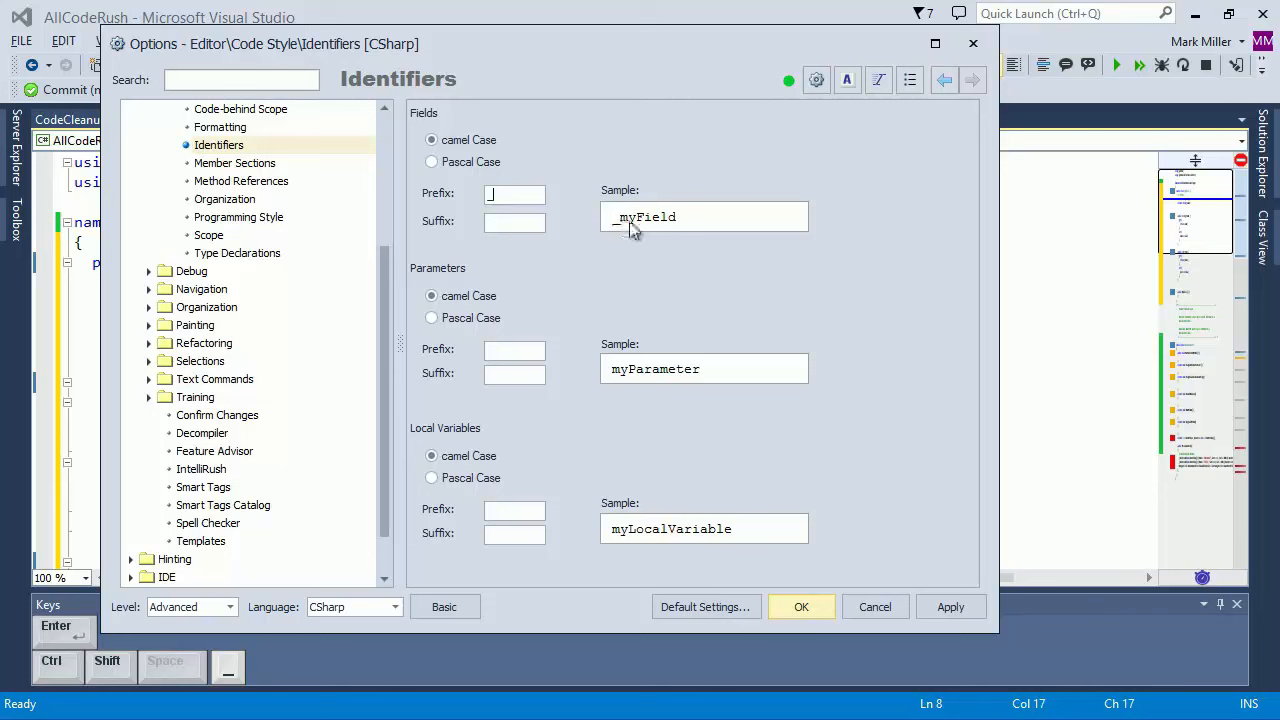
{"action": "left_click", "coordinate": [431, 161]}
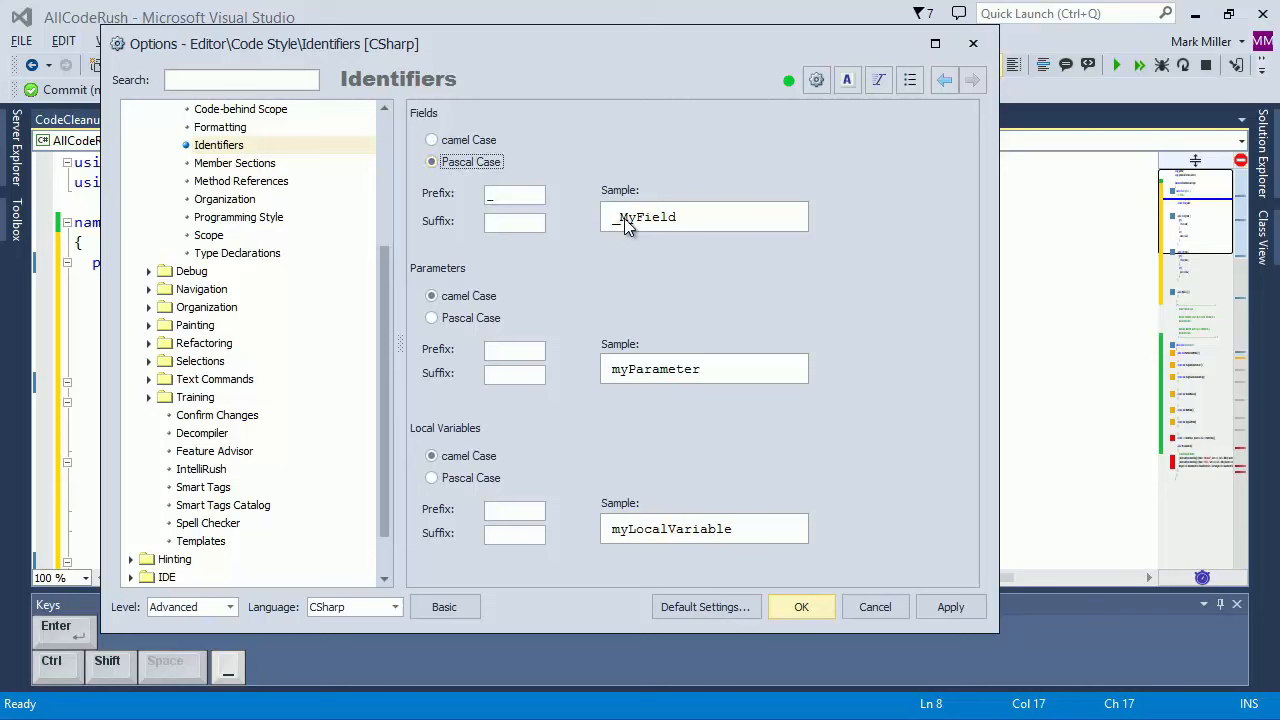
{"action": "mouse_move", "coordinate": [396, 607]}
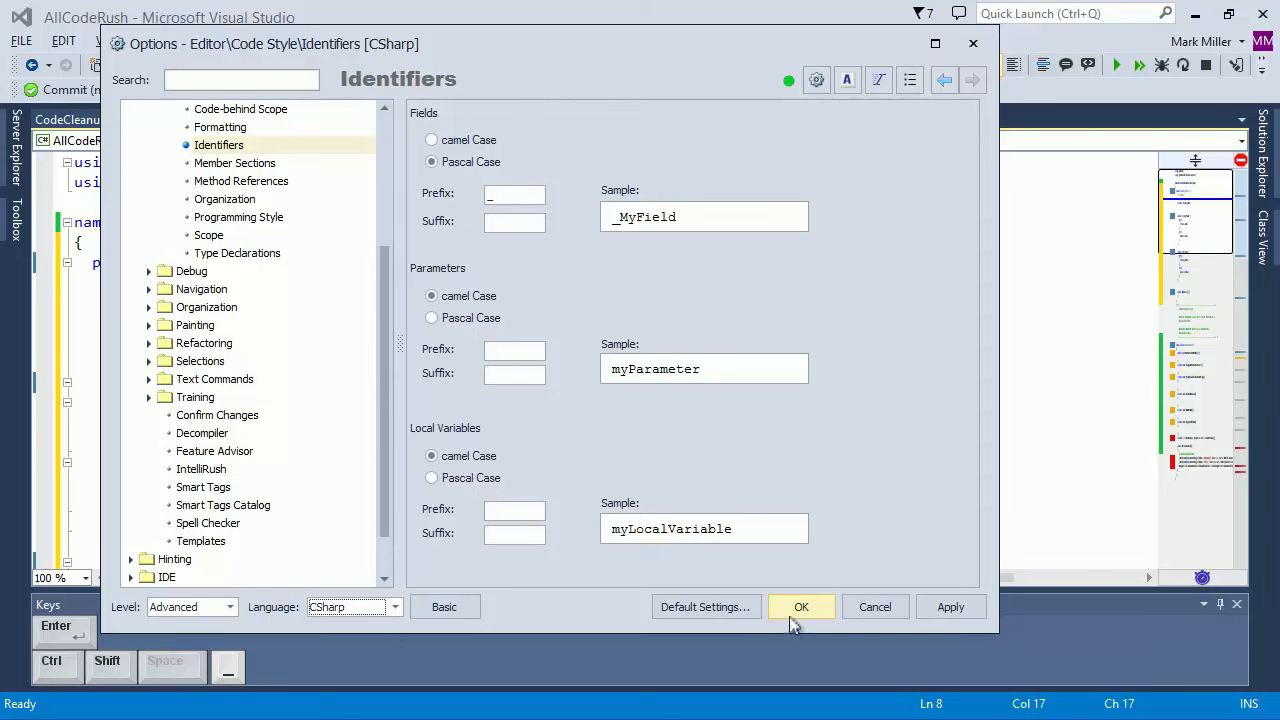
{"action": "left_click", "coordinate": [801, 607]}
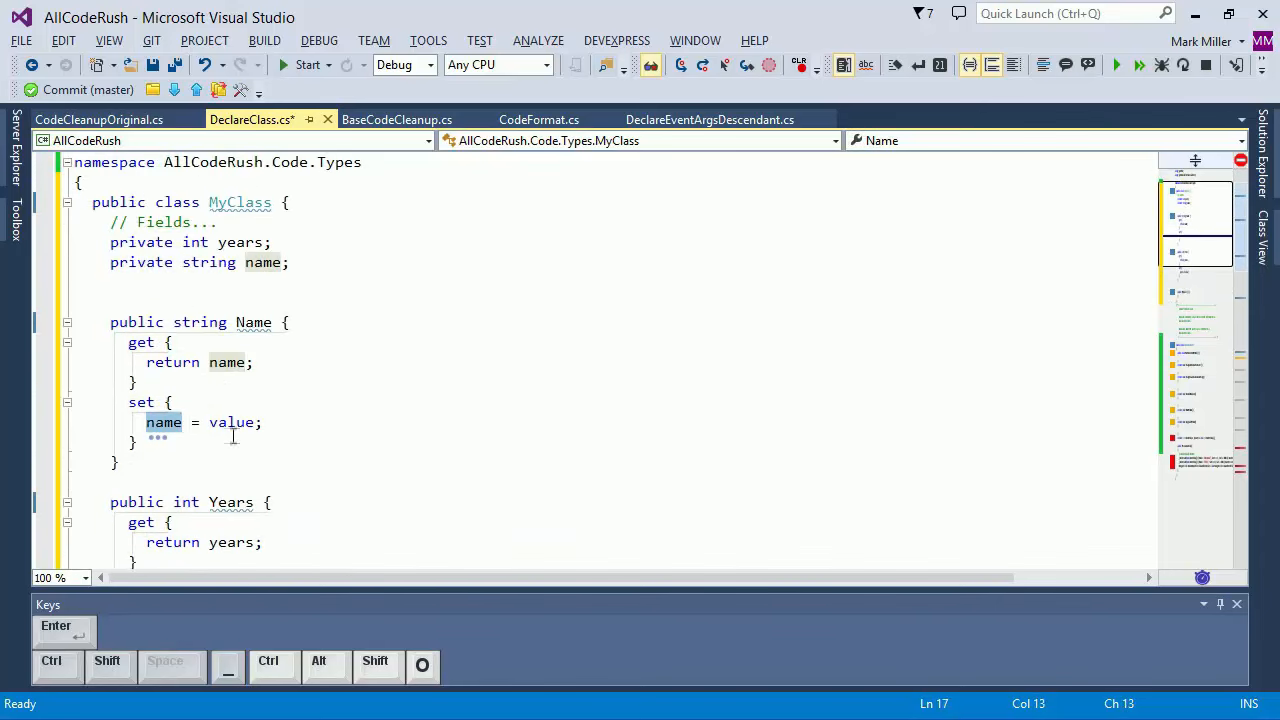
- Add a bool Started property via pb, then remove the '_' field prefix
{"action": "scroll", "scroll_direction": "down", "scroll_amount": 3}
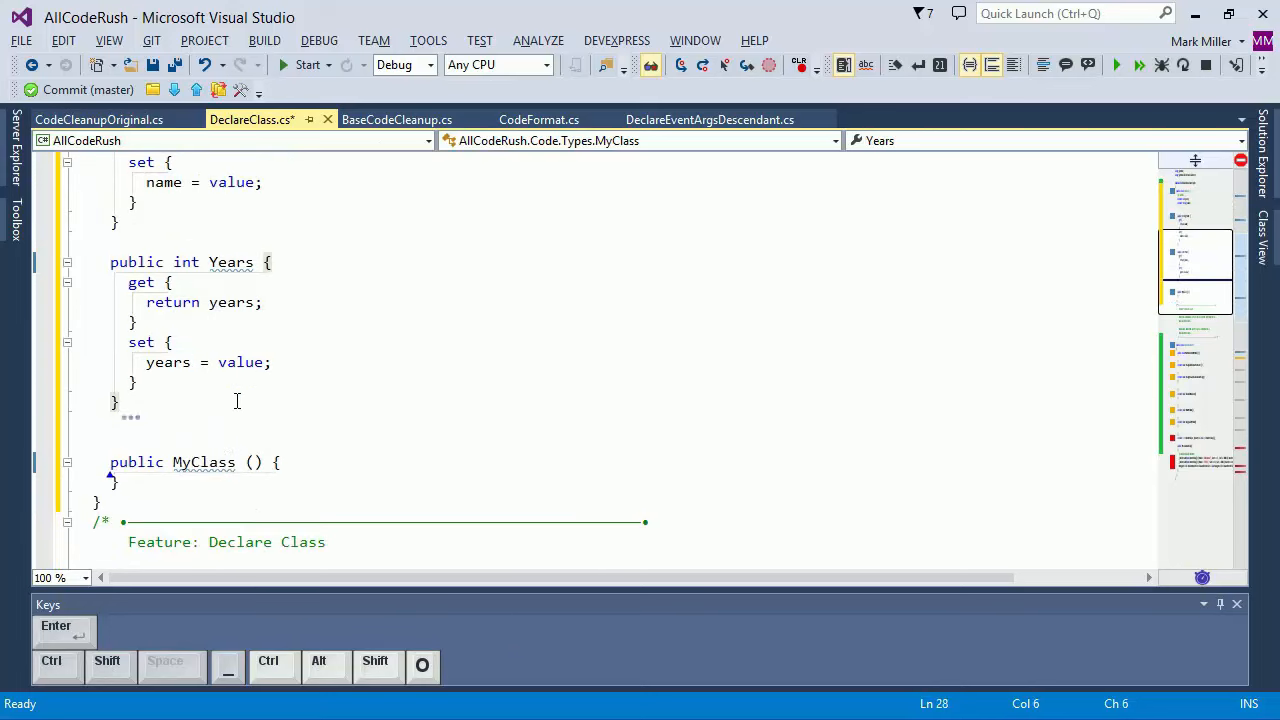
{"action": "type", "text": "pb"}
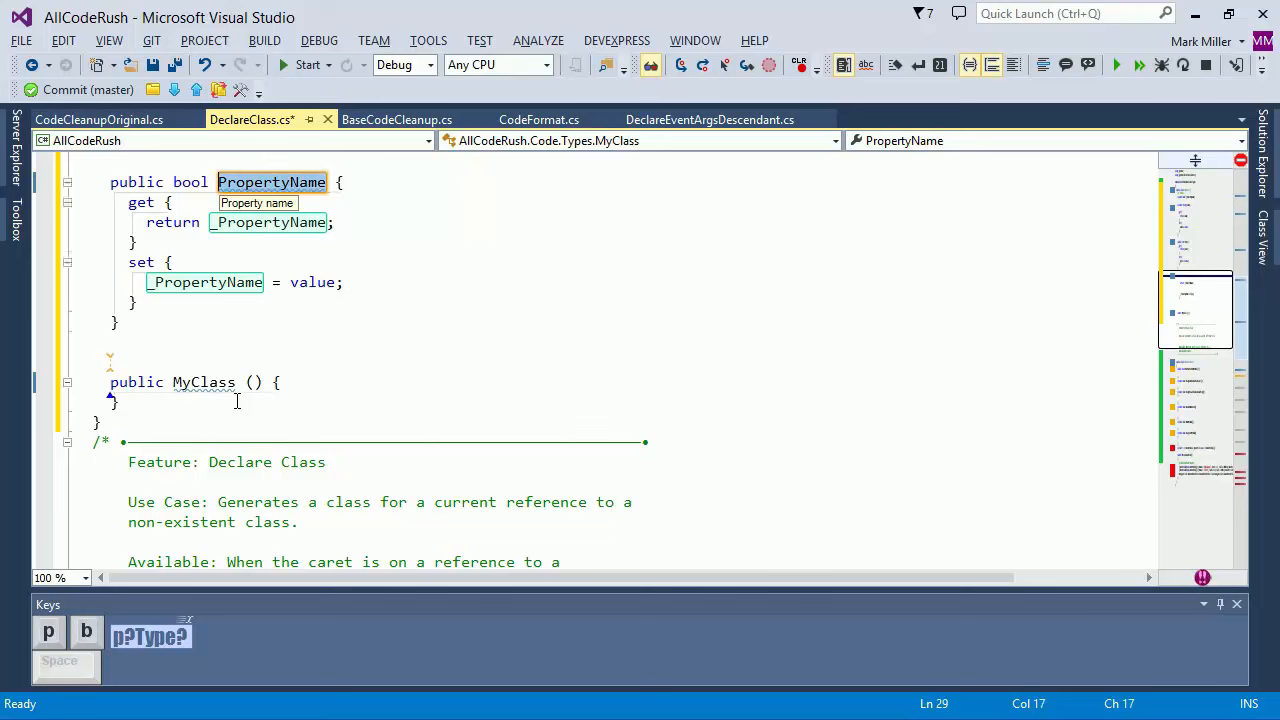
{"action": "type", "text": "Started"}
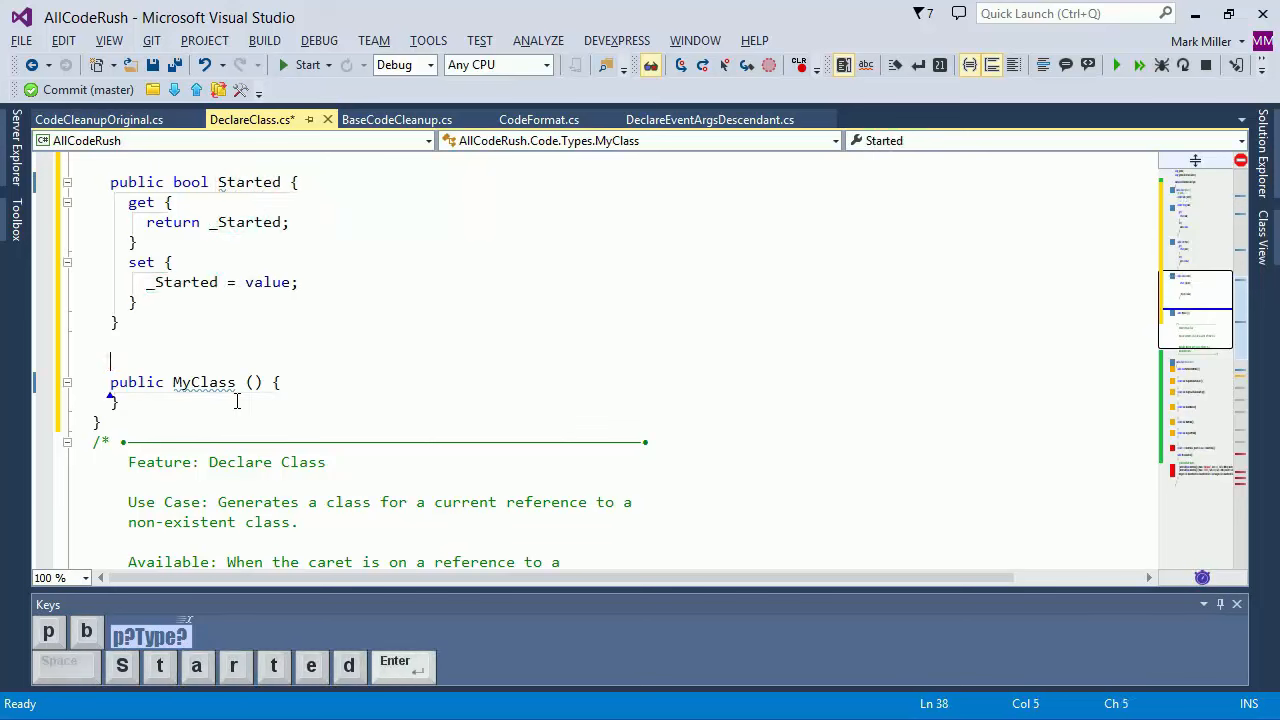
{"action": "left_click", "coordinate": [247, 222]}
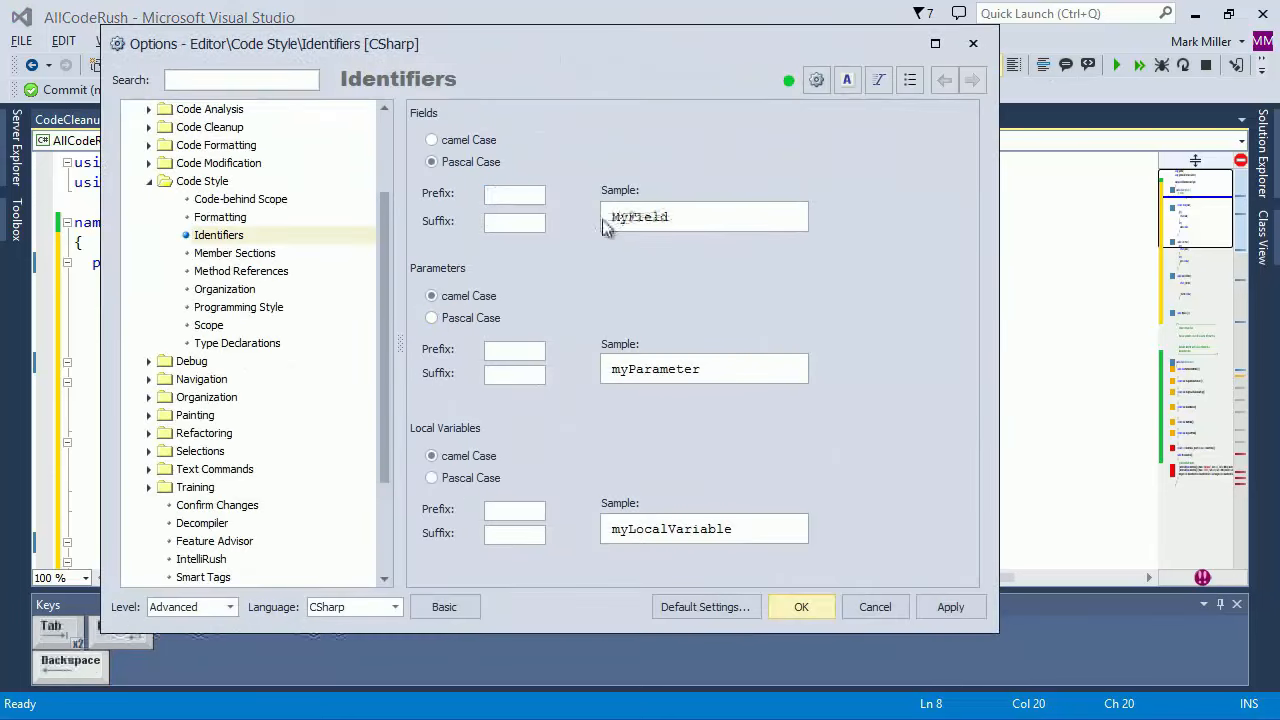
- Choose 'Place newly-declared classes below in the same file' under Type Declarations and apply
{"action": "left_click", "coordinate": [237, 342]}
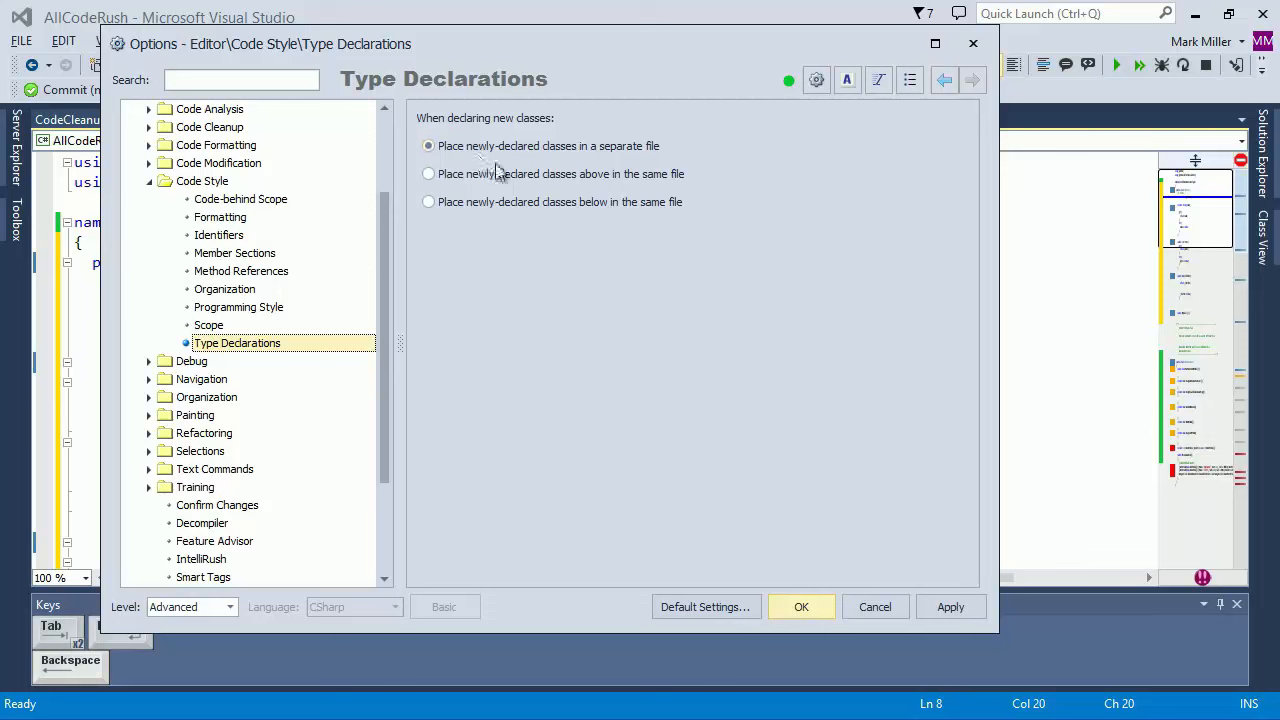
{"action": "left_click", "coordinate": [428, 145]}
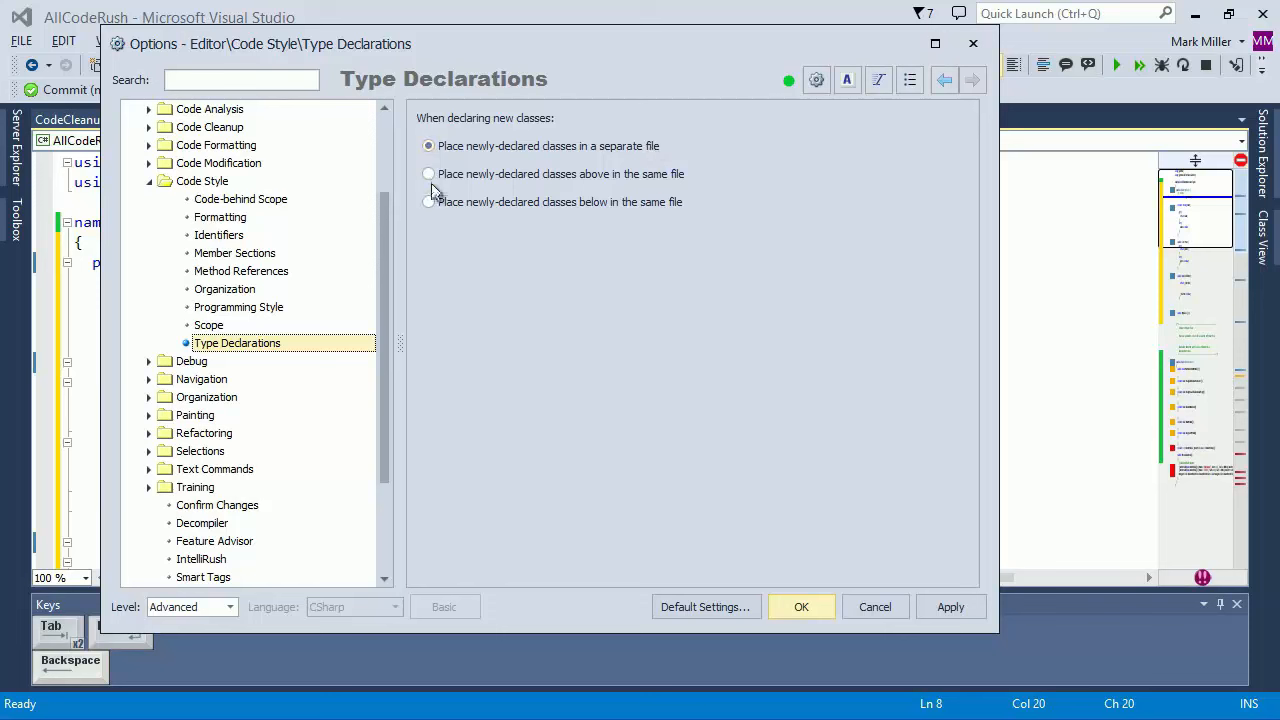
{"action": "left_click", "coordinate": [428, 201]}
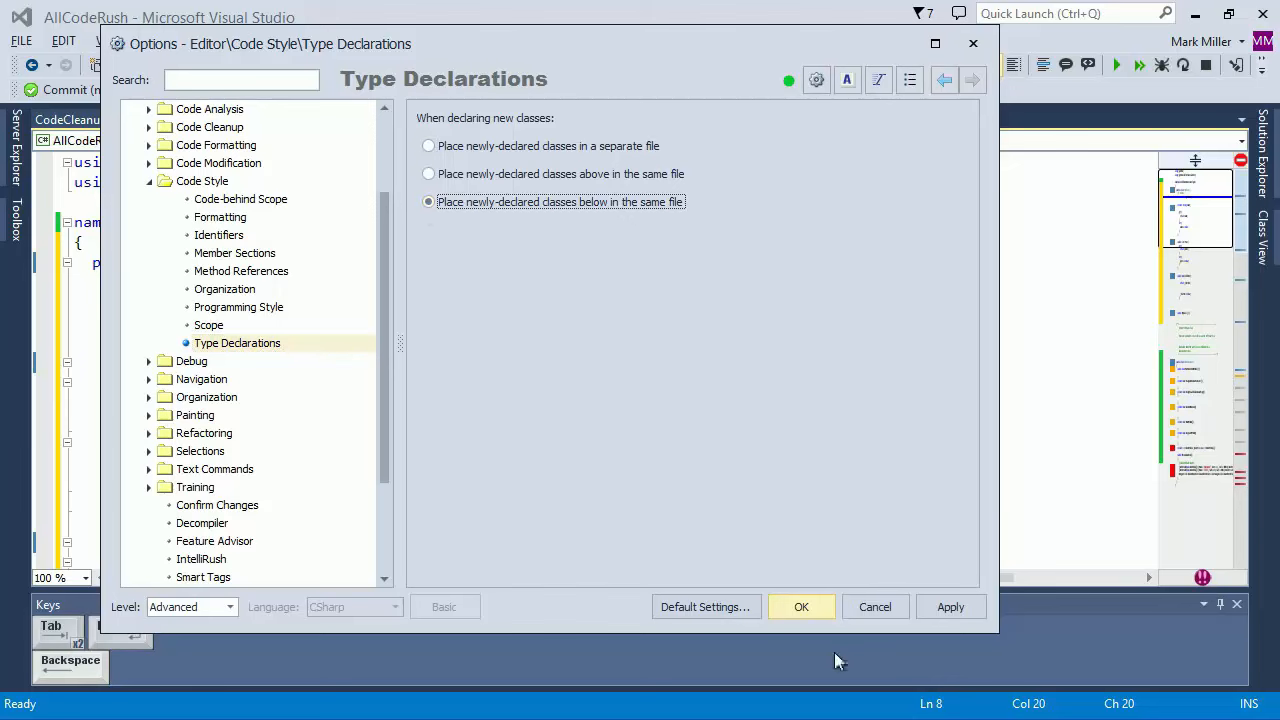
{"action": "left_click", "coordinate": [801, 607]}
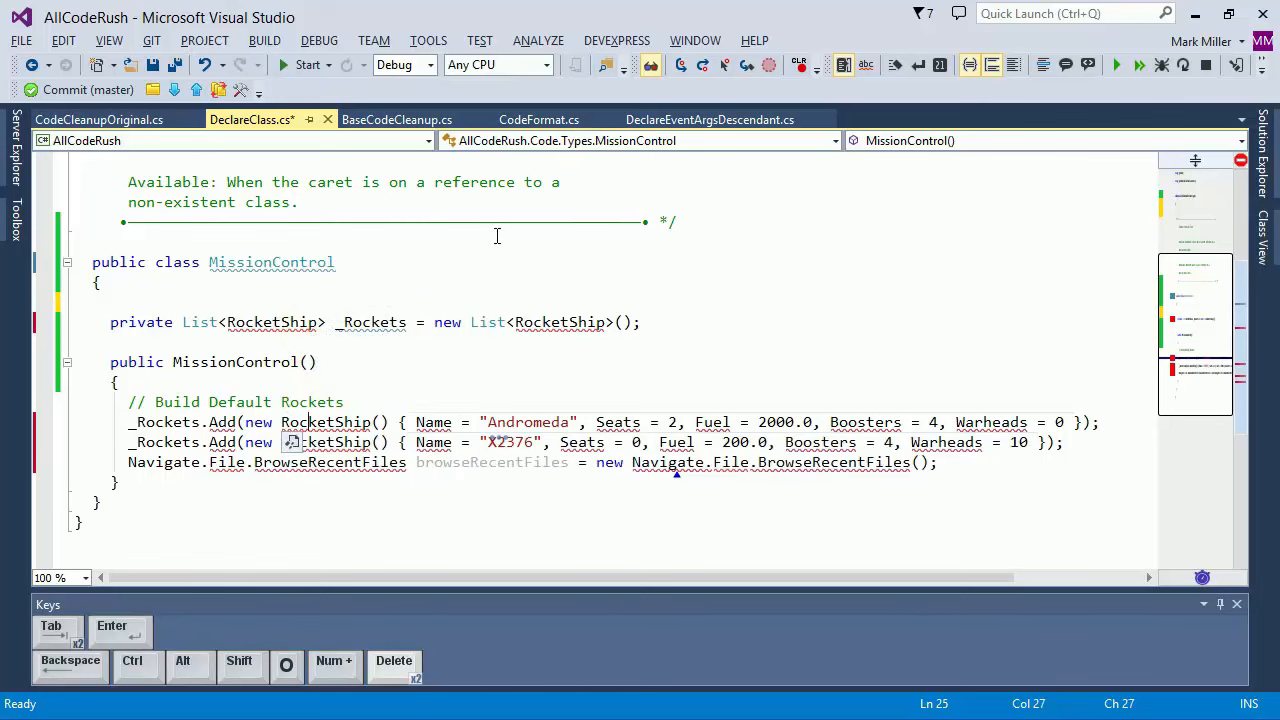
- Declare the missing RocketShip class from the CodeRush refactor menu
{"action": "left_click", "coordinate": [293, 442]}
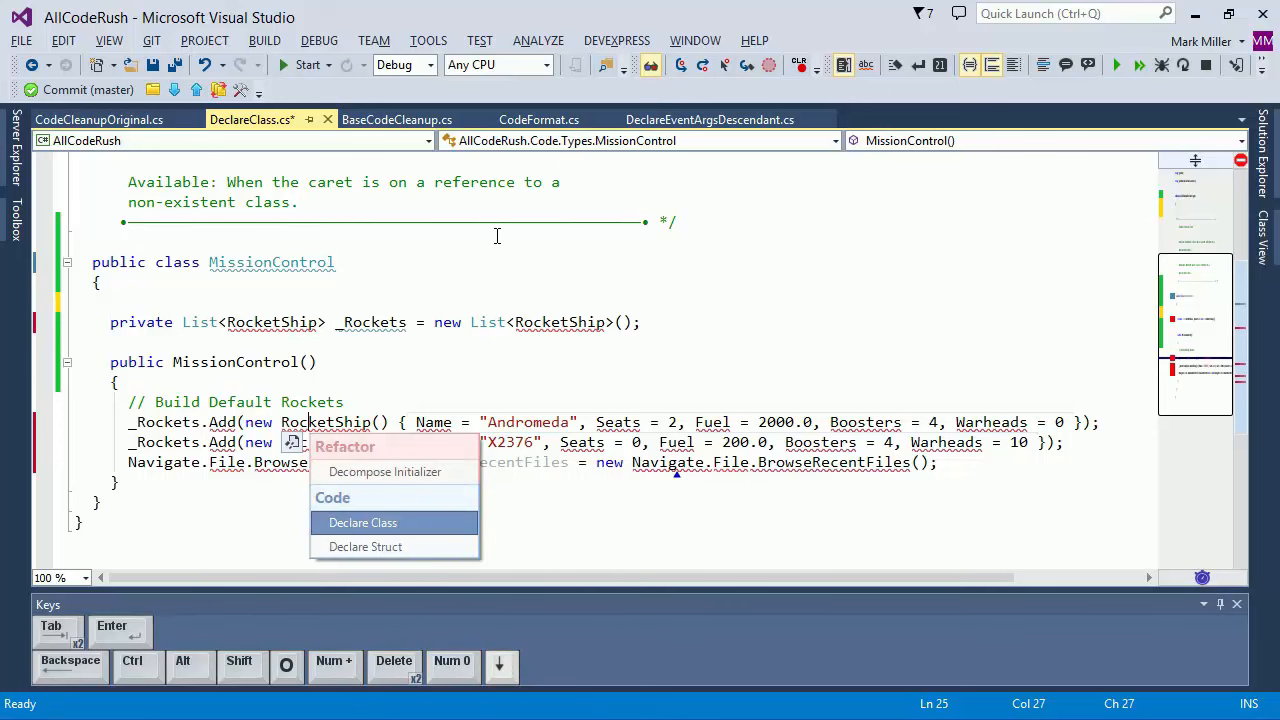
{"action": "left_click", "coordinate": [362, 522]}
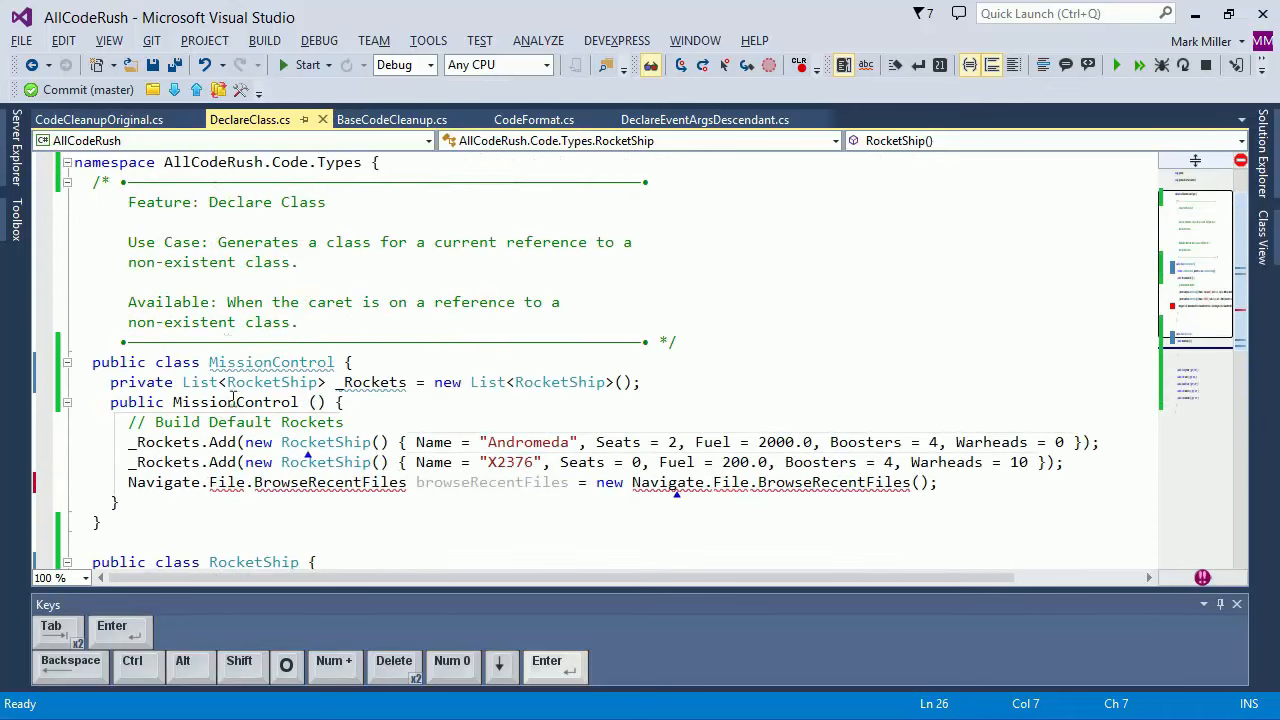
{"action": "scroll", "scroll_direction": "down", "scroll_amount": 3}
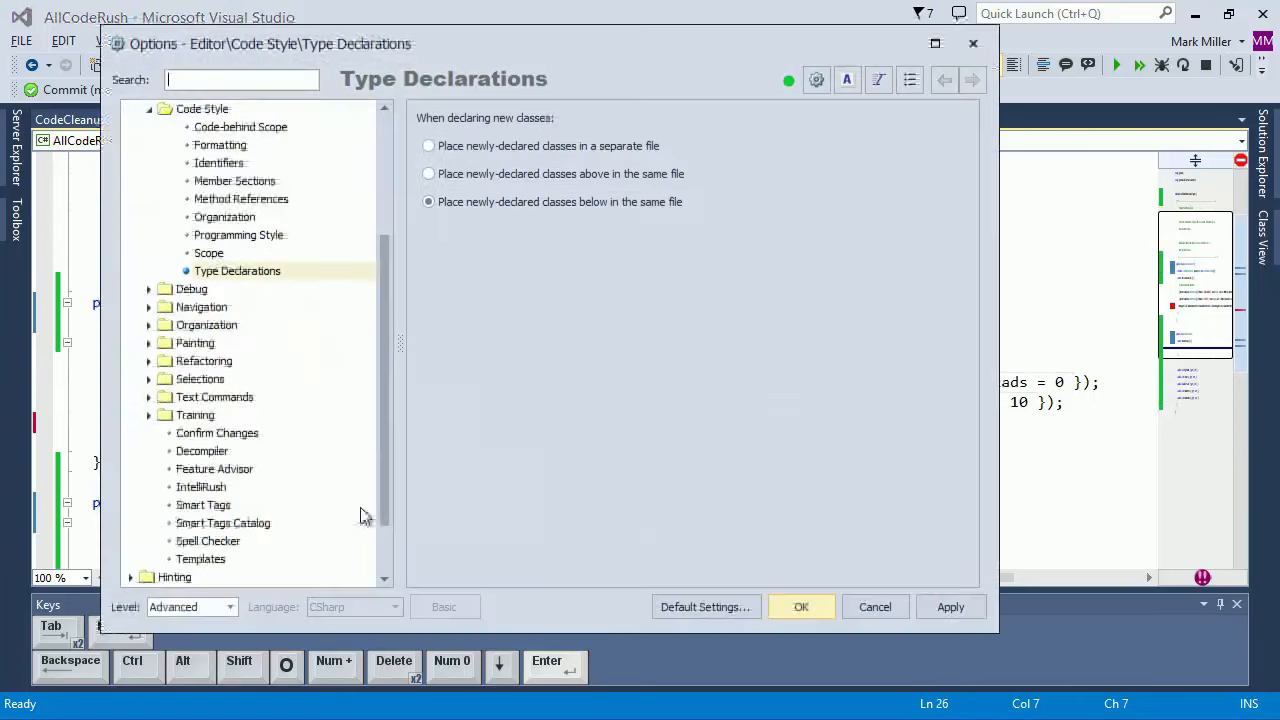
- Set new classes to go in a separate file, then review the Scope and Formatting pages
{"action": "left_click", "coordinate": [428, 145]}
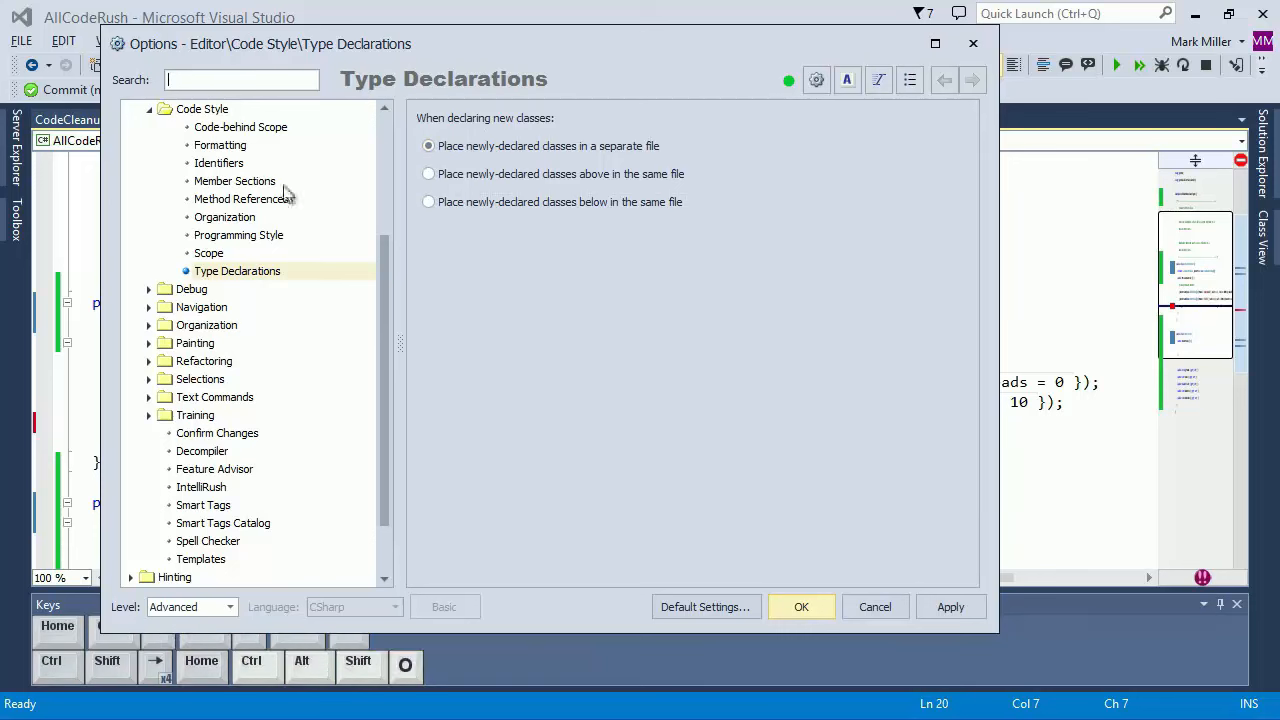
{"action": "left_click", "coordinate": [240, 126]}
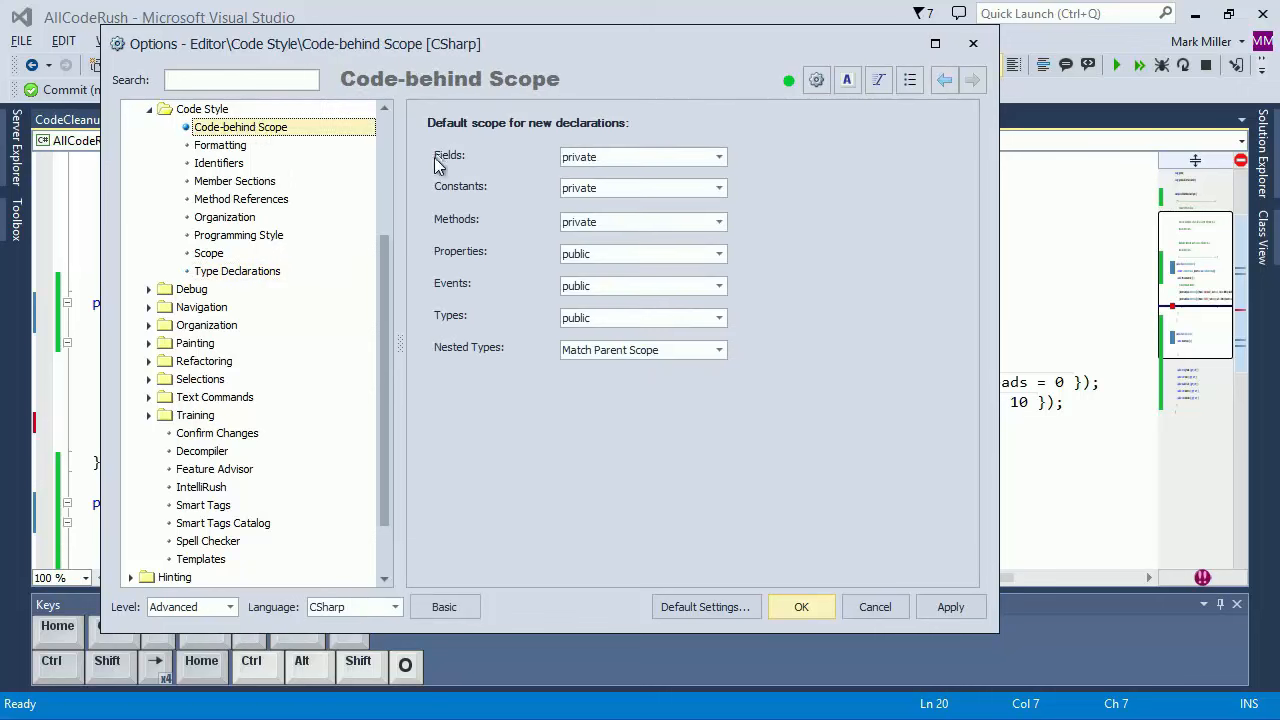
{"action": "mouse_move", "coordinate": [425, 173]}
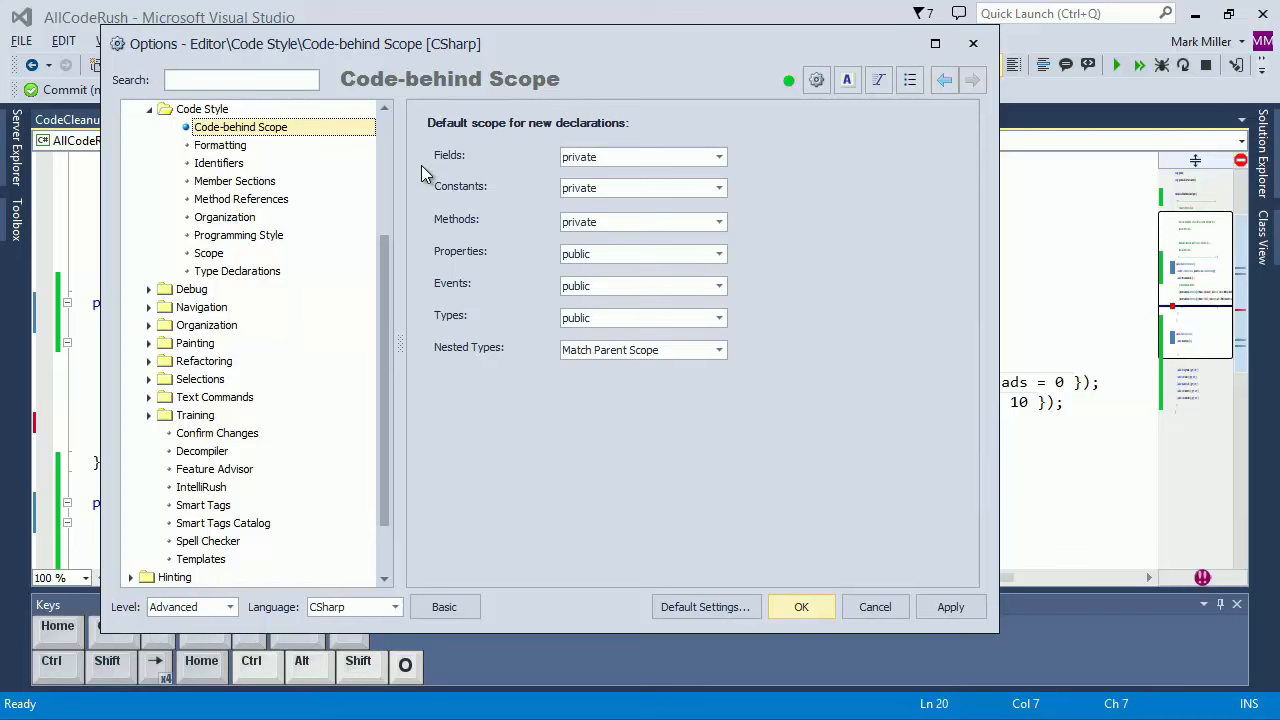
{"action": "mouse_move", "coordinate": [228, 148]}
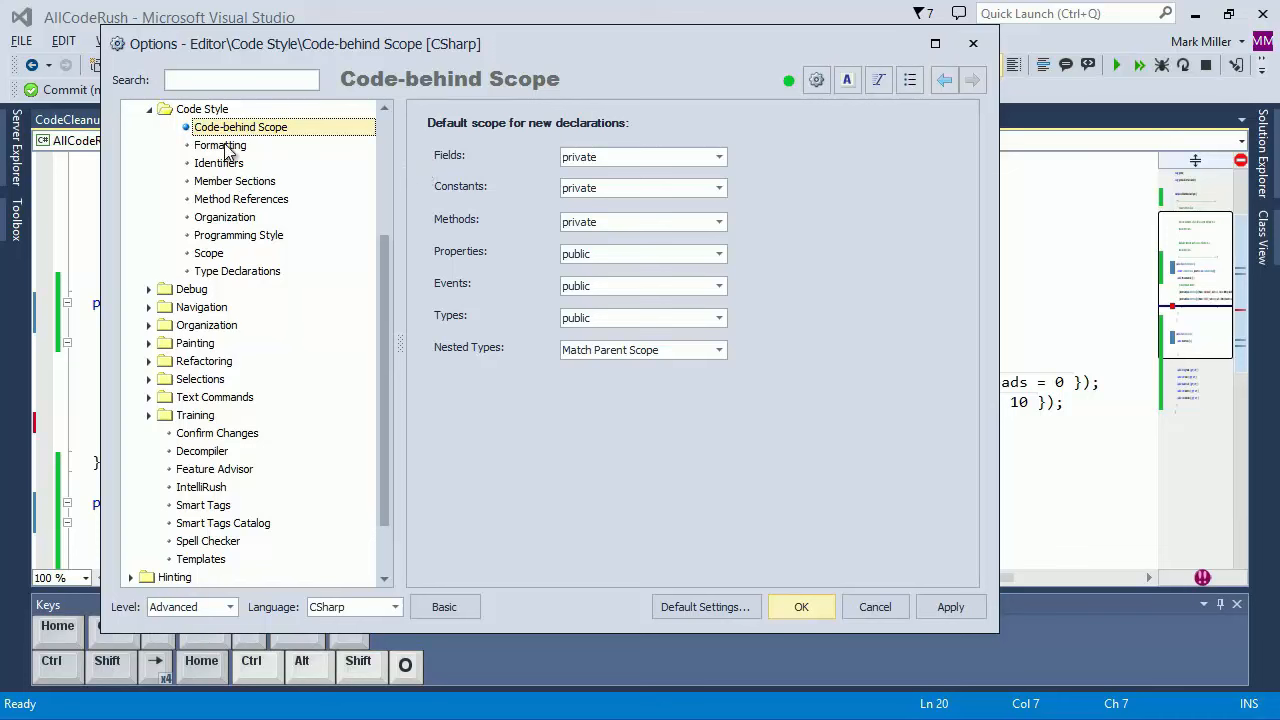
{"action": "left_click", "coordinate": [219, 145]}
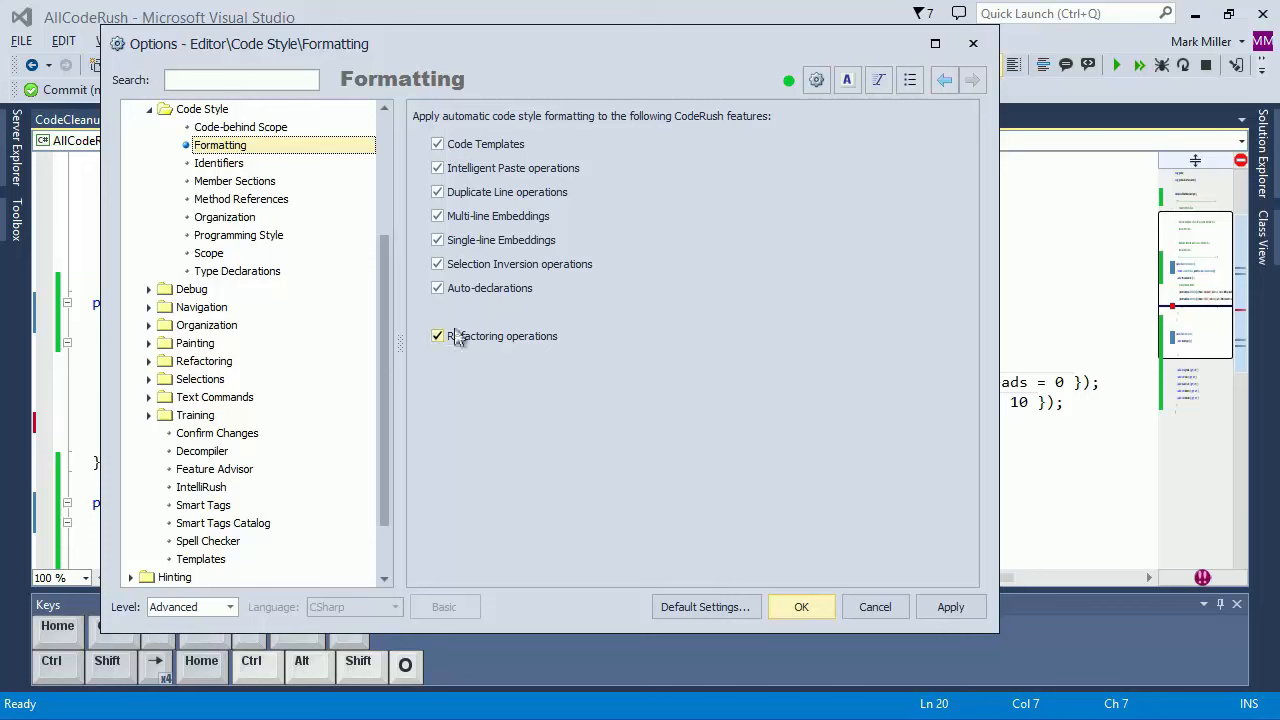
- Review the Method References, Organization and programming style pages
{"action": "left_click", "coordinate": [240, 198]}
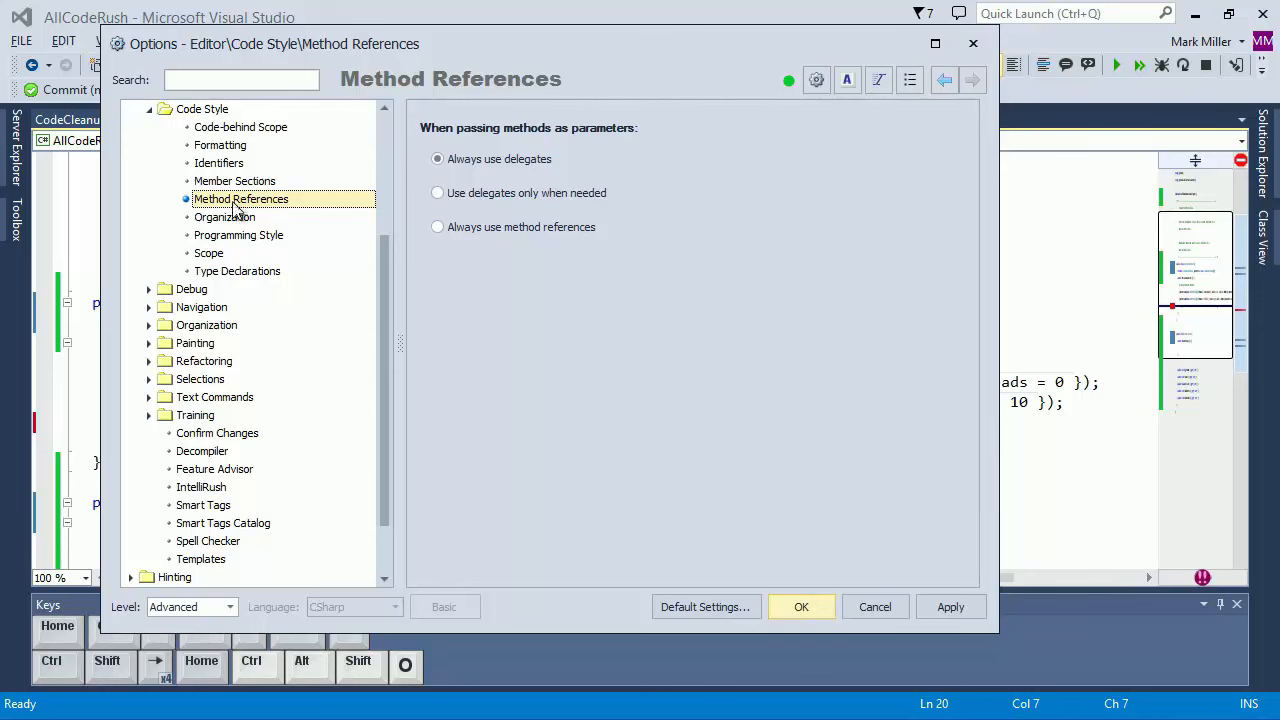
{"action": "left_click", "coordinate": [224, 217]}
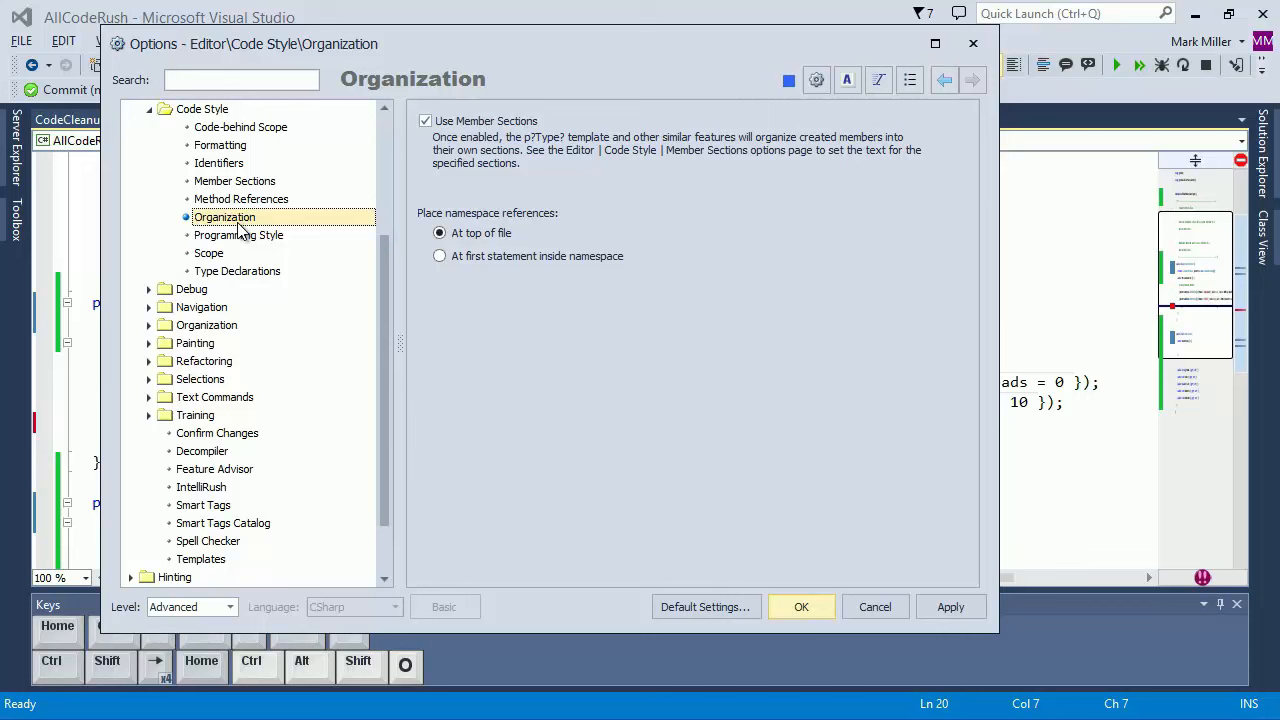
{"action": "left_click", "coordinate": [238, 234]}
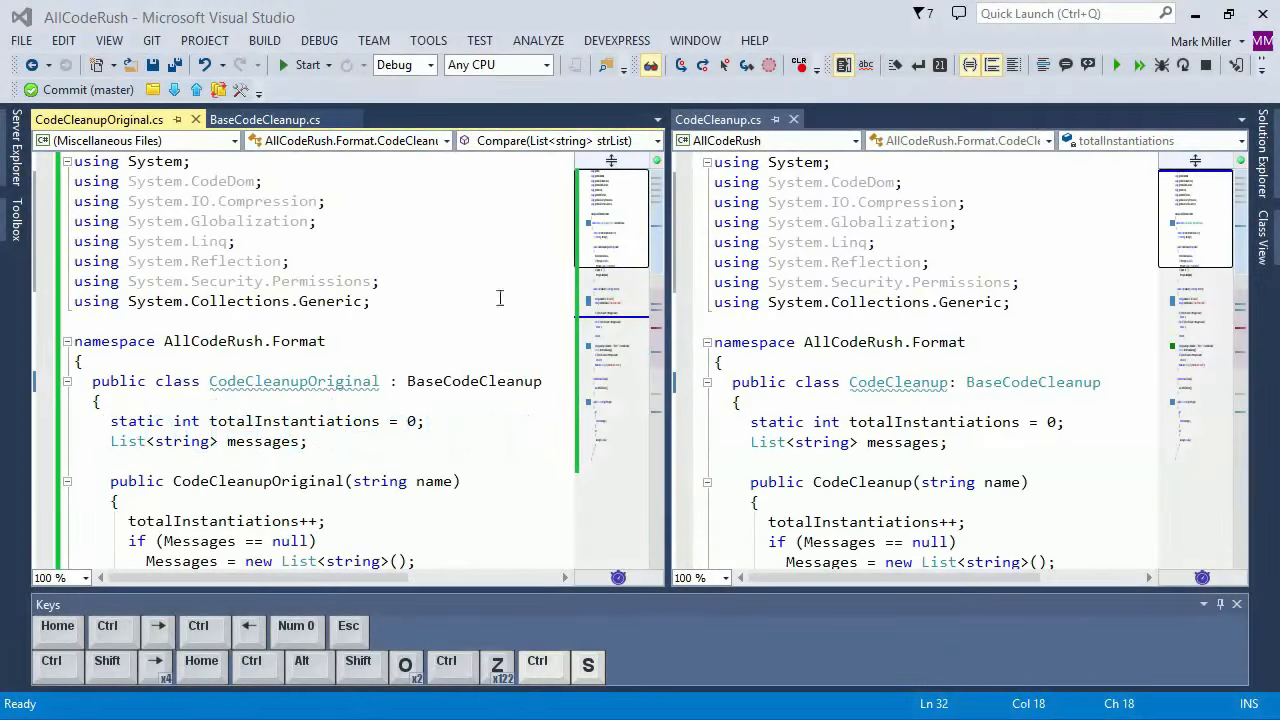
- Review the C# Code Cleanup rules, including "" to string.Empty, and confirm with OK
{"action": "left_click", "coordinate": [617, 40]}
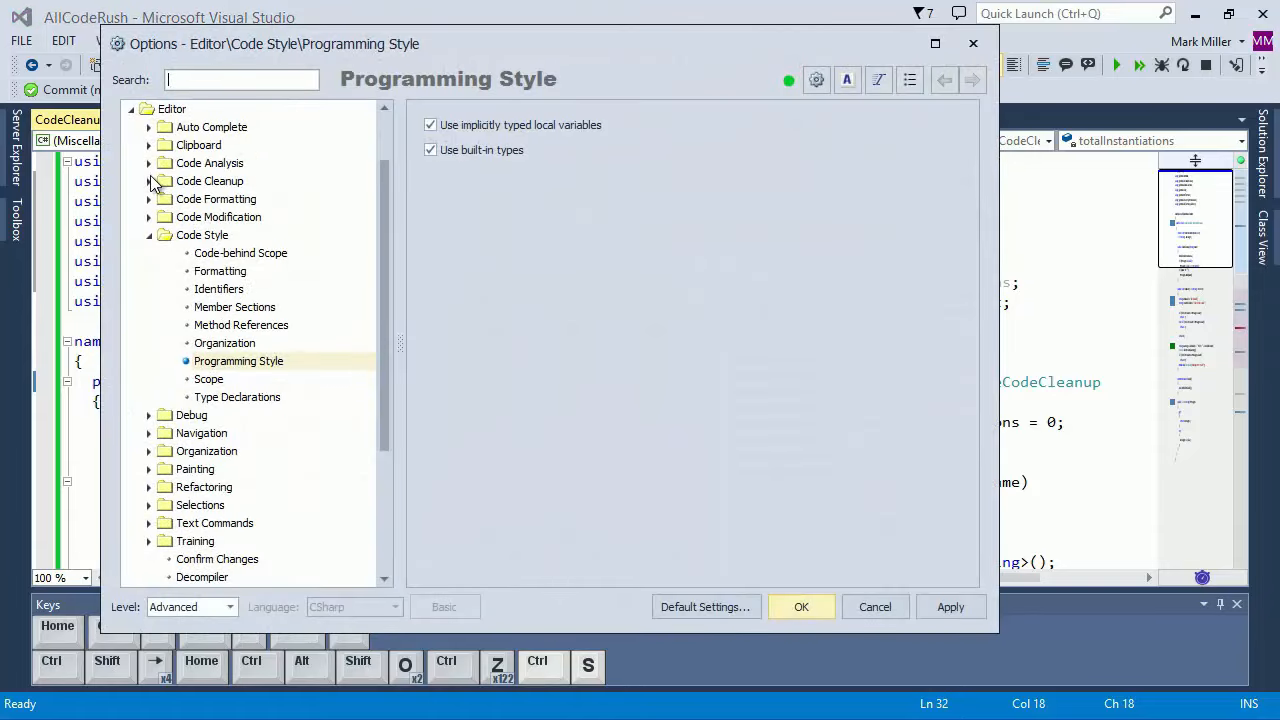
{"action": "left_click", "coordinate": [149, 181]}
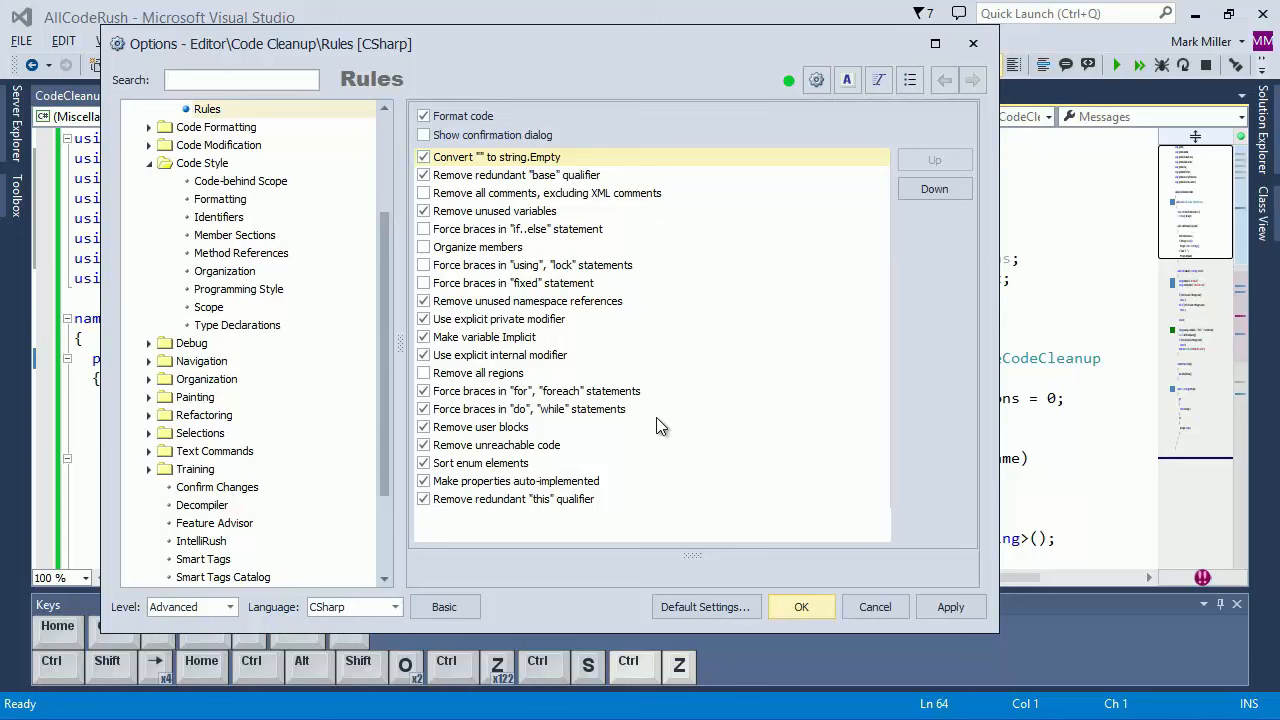
{"action": "left_click", "coordinate": [240, 79]}
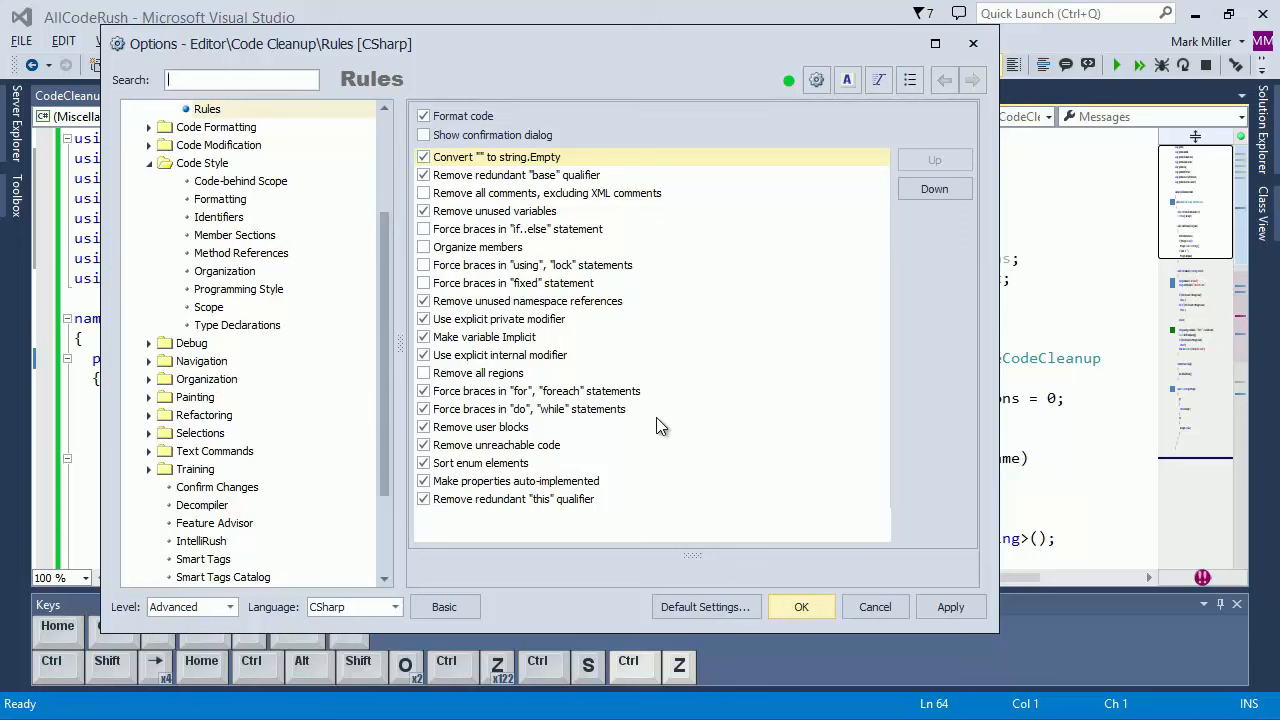
{"action": "left_click", "coordinate": [423, 301]}
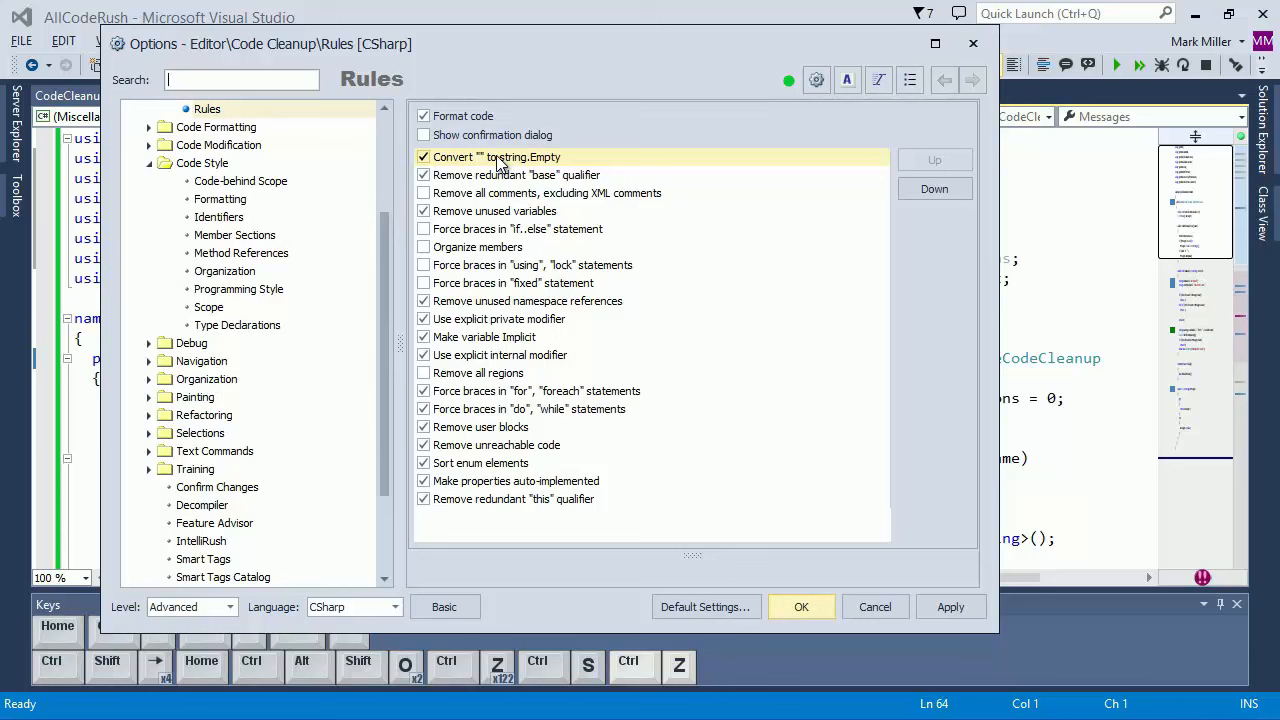
{"action": "left_click", "coordinate": [515, 175]}
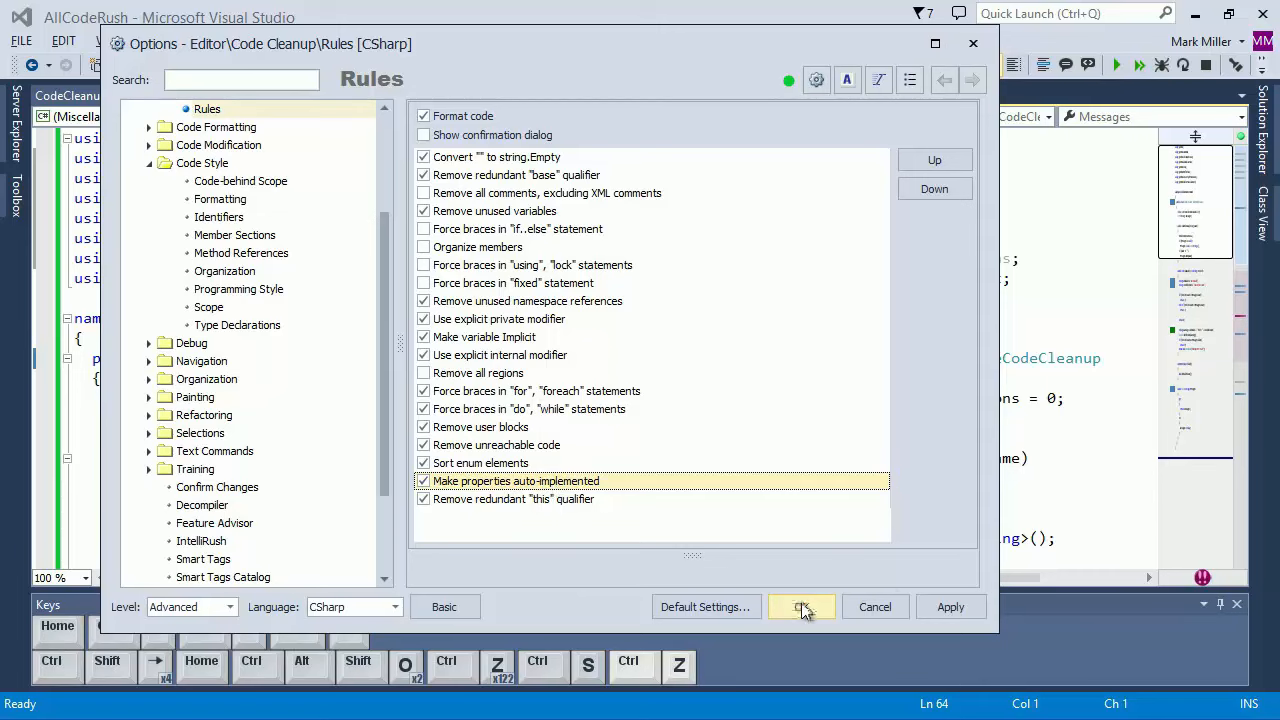
{"action": "left_click", "coordinate": [802, 607]}
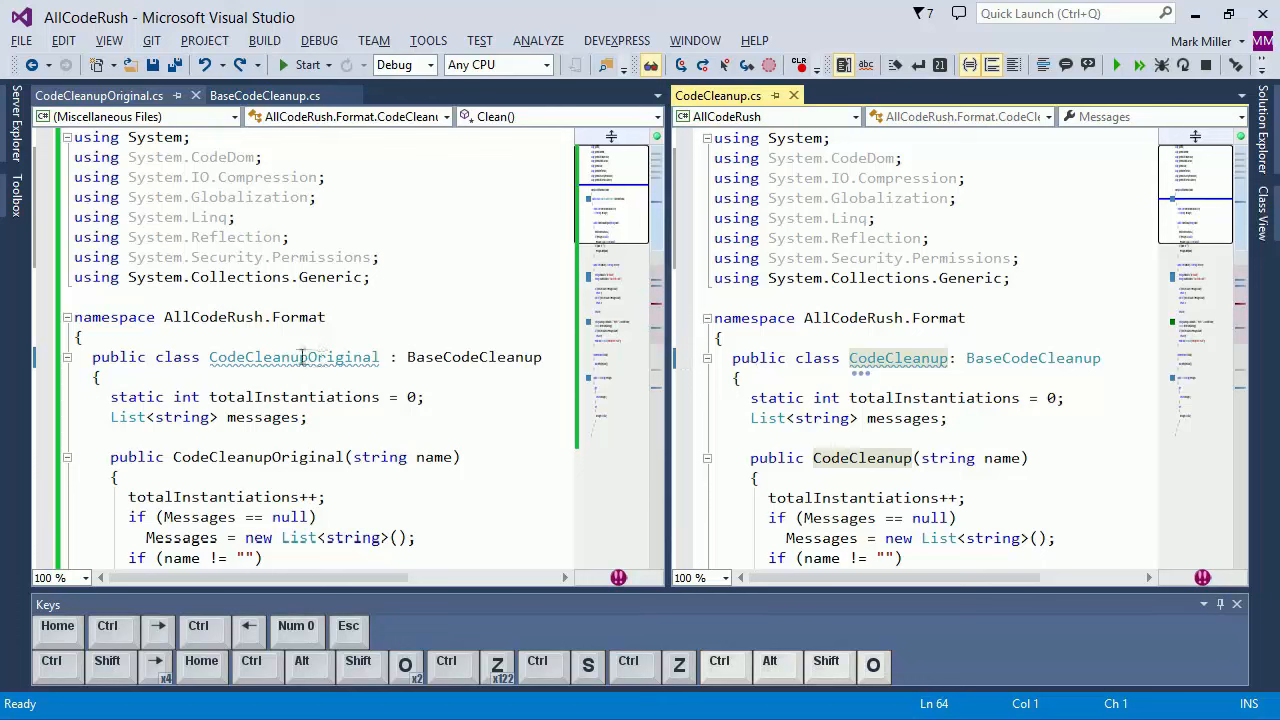
{"action": "double_click", "coordinate": [340, 357]}
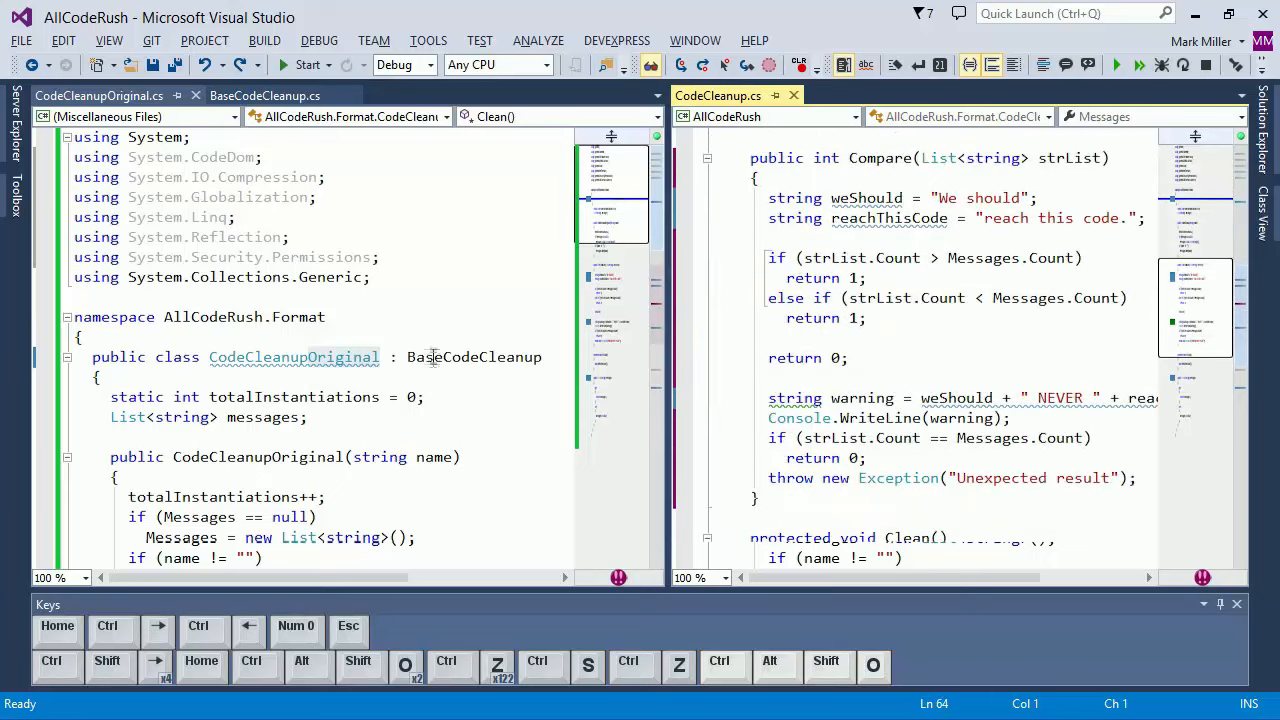
{"action": "scroll", "scroll_direction": "down", "scroll_amount": 3}
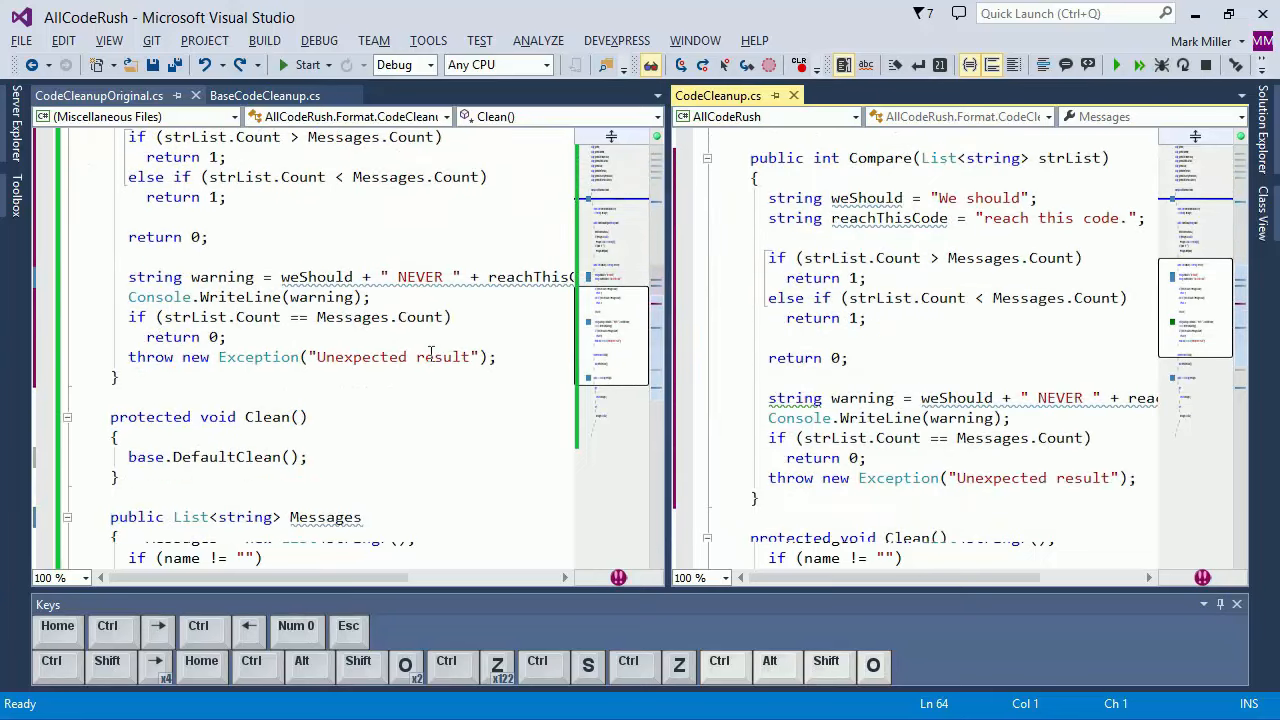
{"action": "mouse_move", "coordinate": [38, 172]}
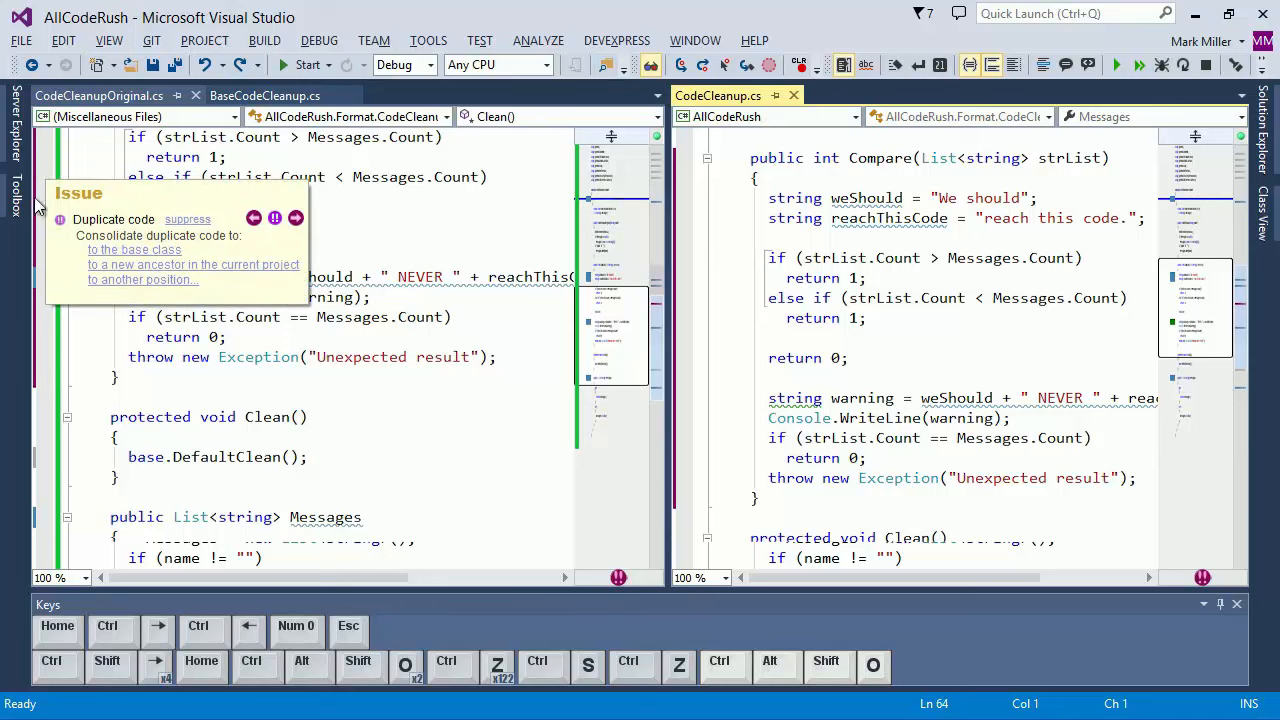
{"action": "scroll", "scroll_direction": "down", "scroll_amount": 3}
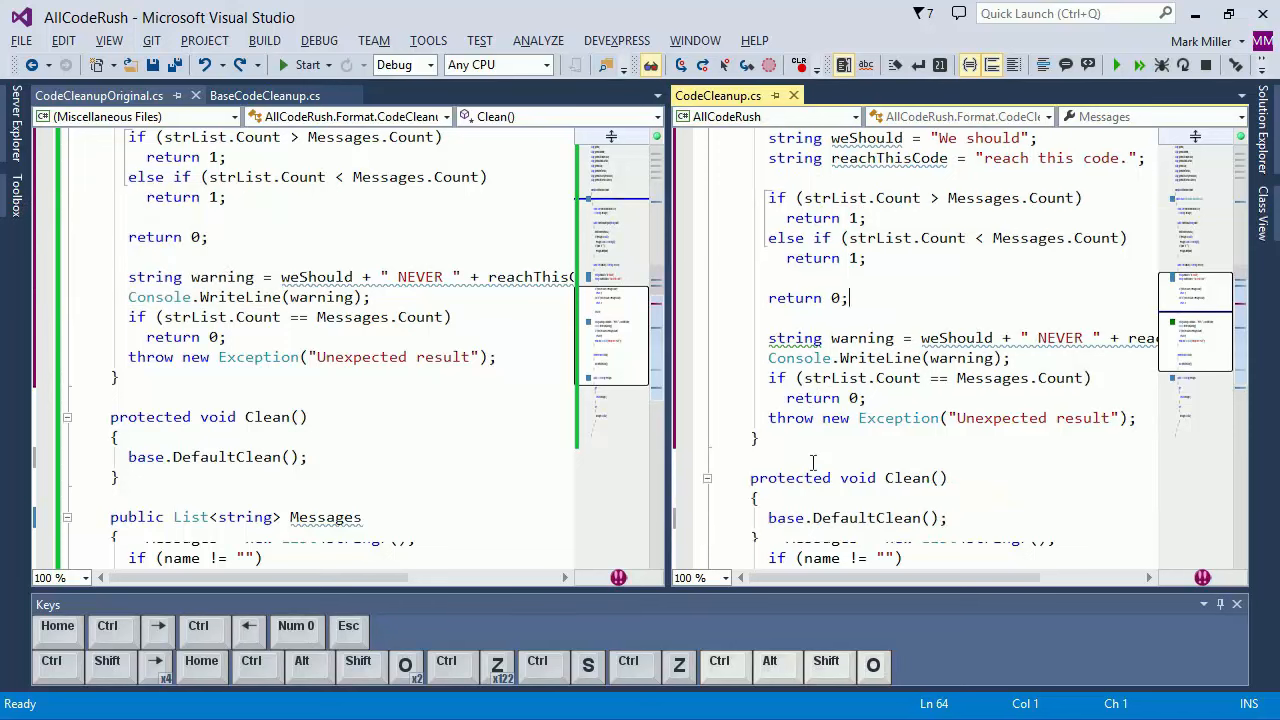
{"action": "scroll", "scroll_direction": "down", "scroll_amount": 3}
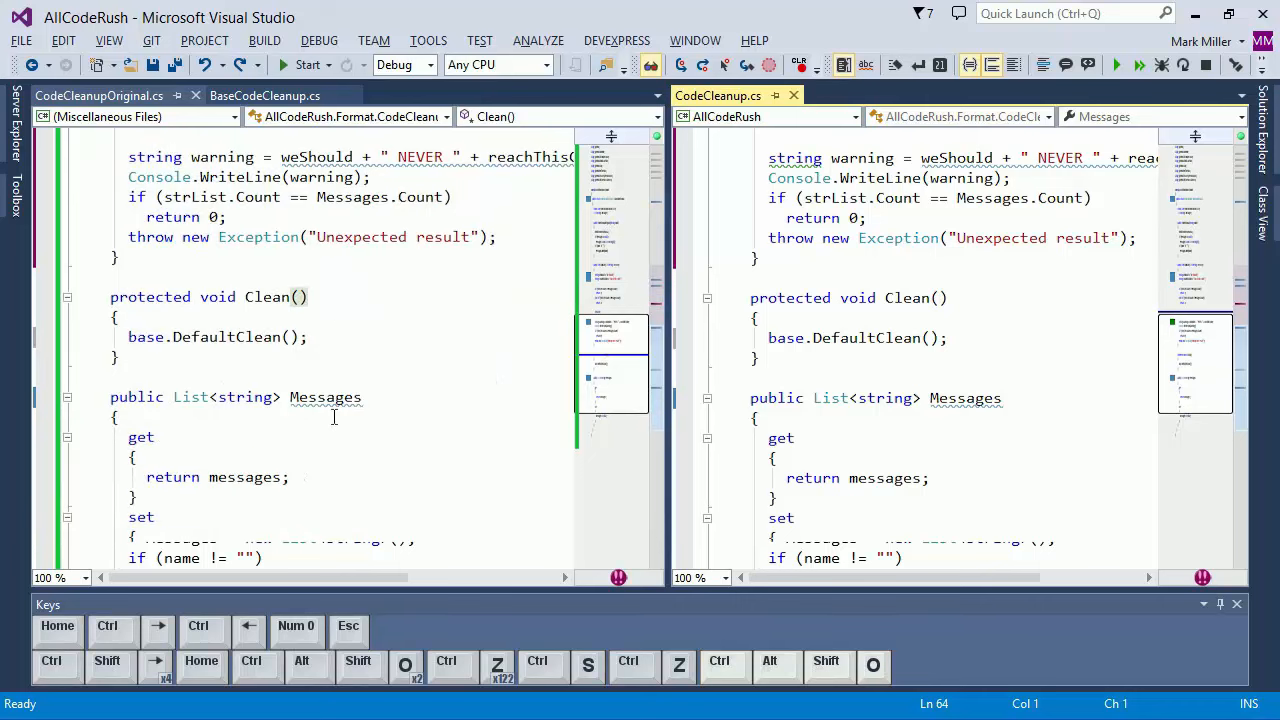
{"action": "scroll", "scroll_direction": "down", "scroll_amount": 3}
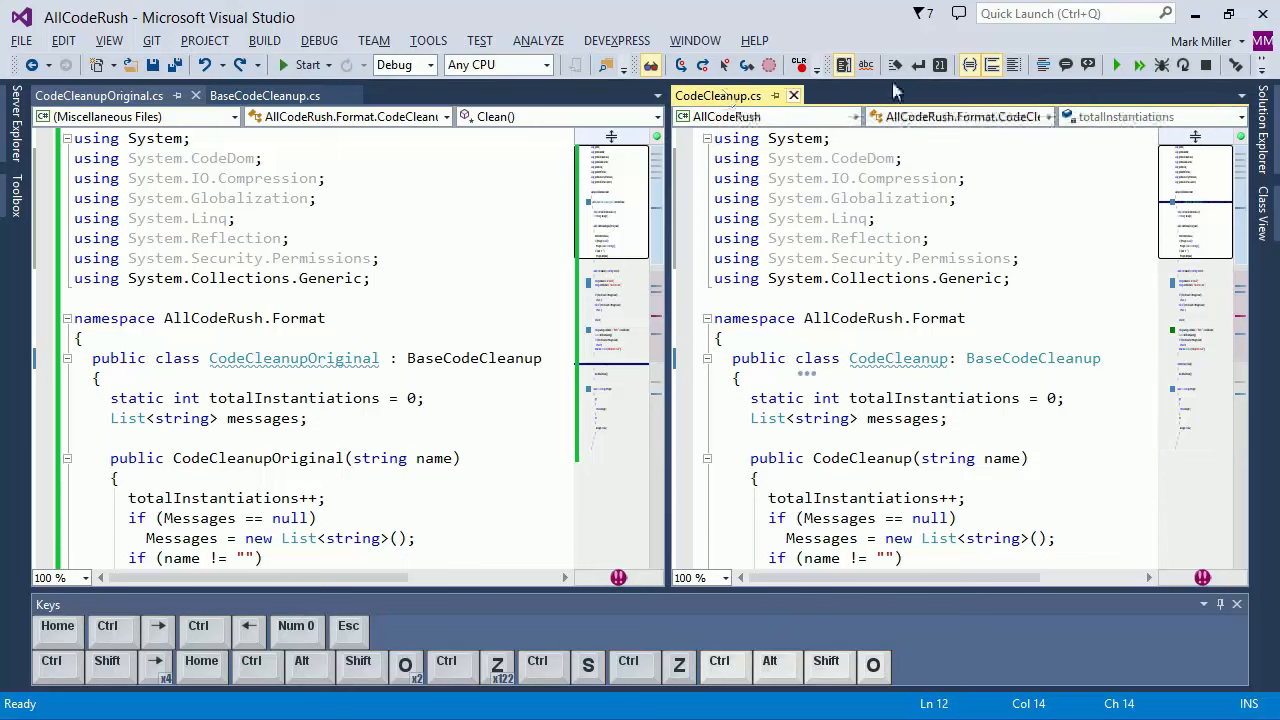
{"action": "mouse_move", "coordinate": [1236, 65]}
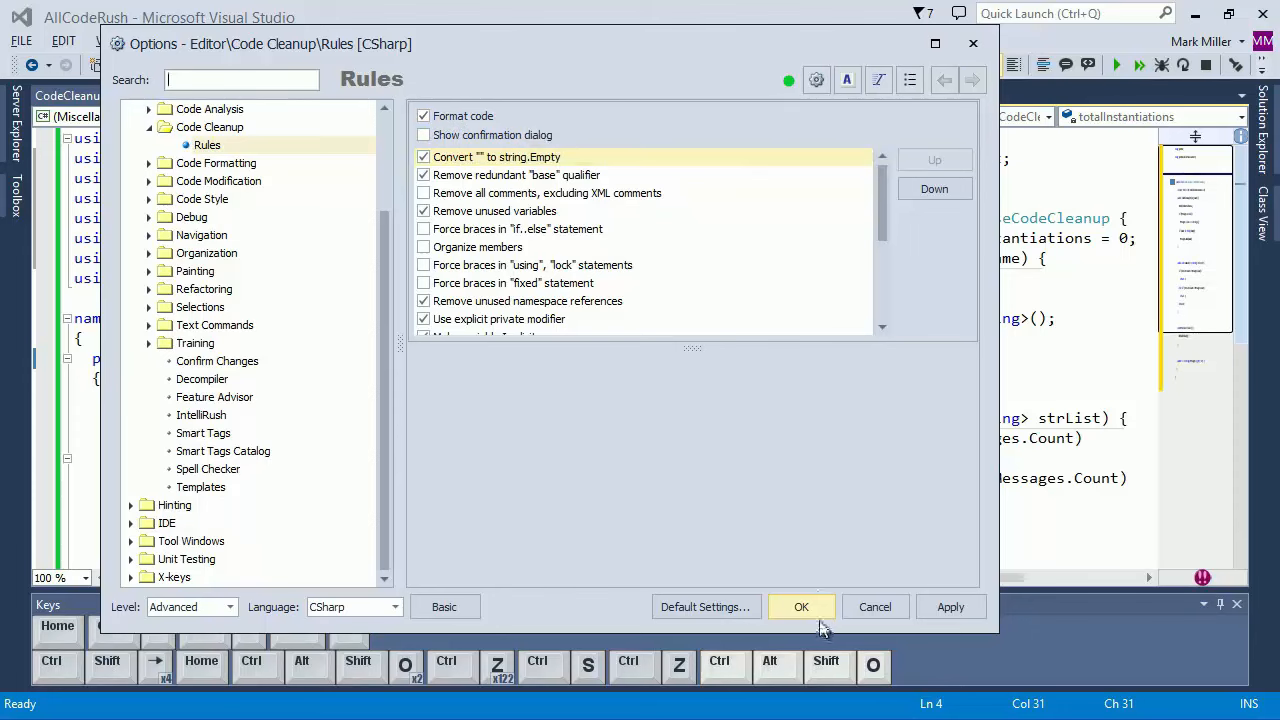
- Accept the C# Code Cleanup rules and close Options
{"action": "left_click", "coordinate": [801, 607]}
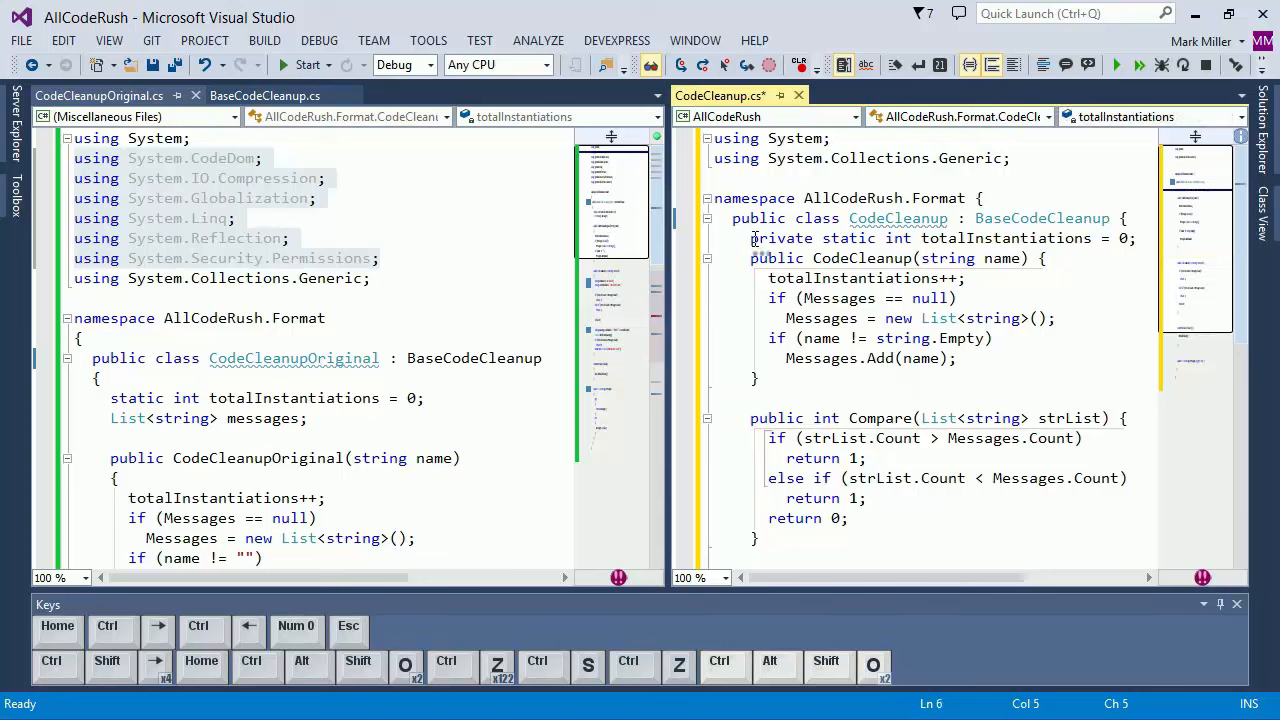
- Scroll down the cleaned CodeCleanup.cs to compare its string.Empty check with the original's empty string
{"action": "scroll", "scroll_direction": "down", "scroll_amount": 3}
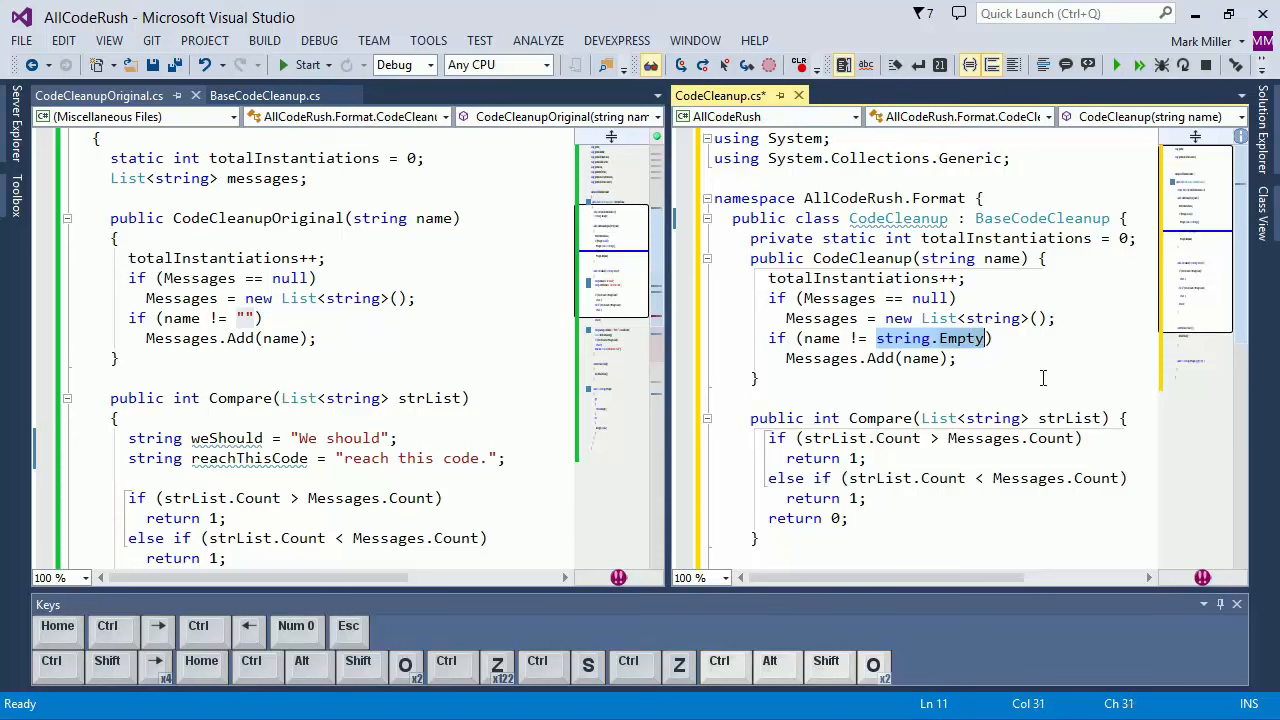
{"action": "mouse_move", "coordinate": [994, 404]}
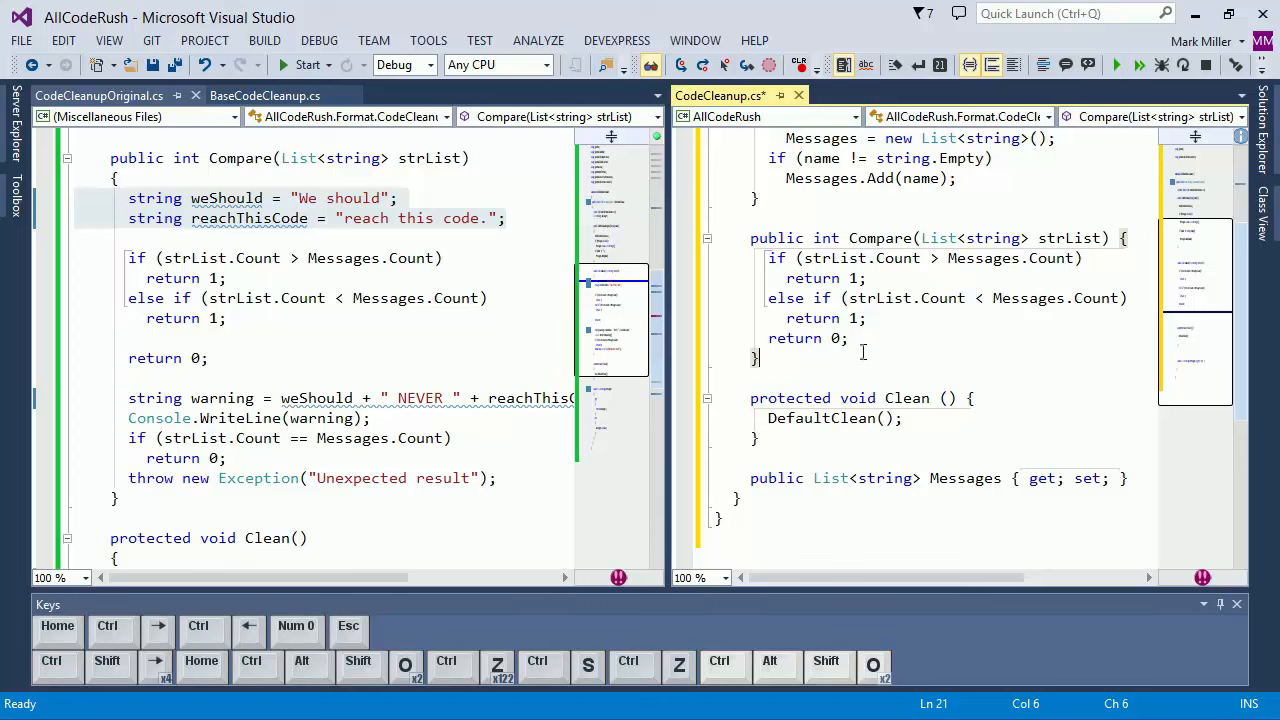
{"action": "mouse_move", "coordinate": [862, 347]}
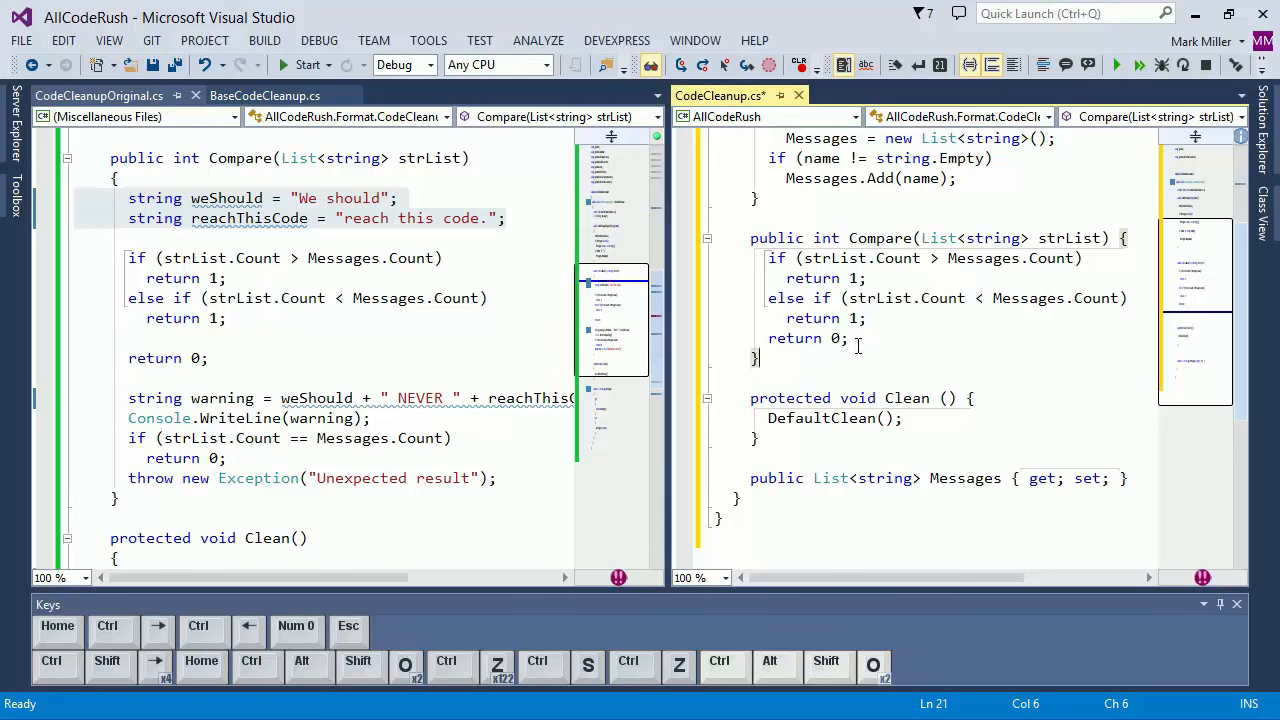